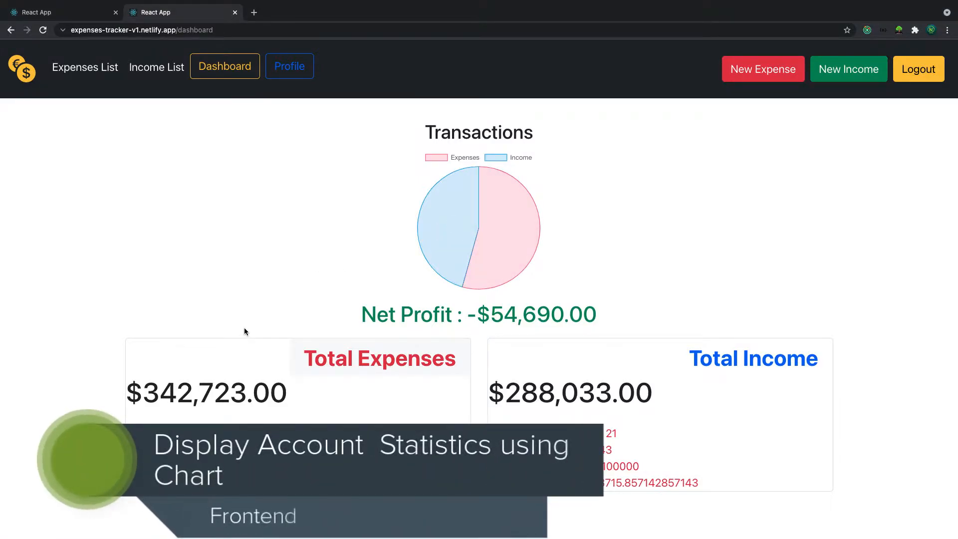
mouse_move(384, 241)
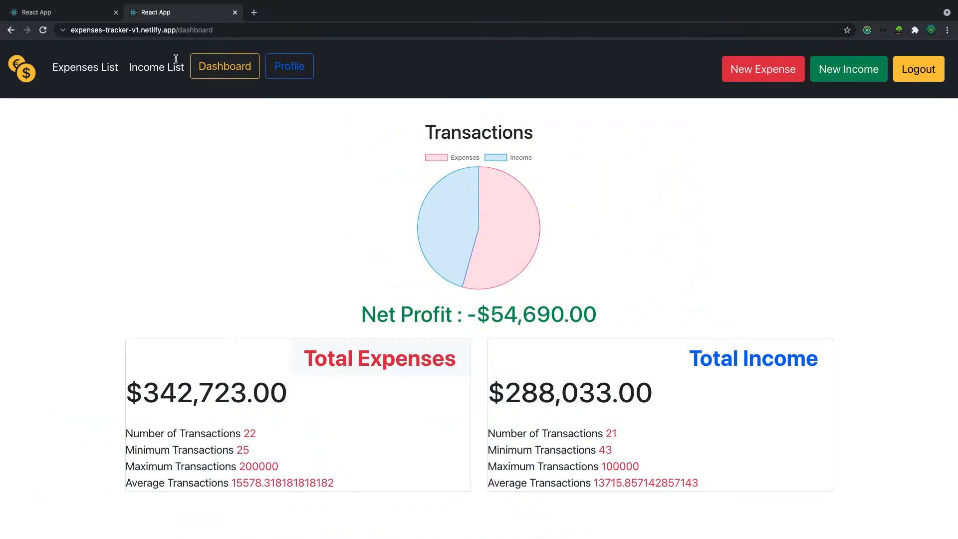
mouse_move(505, 215)
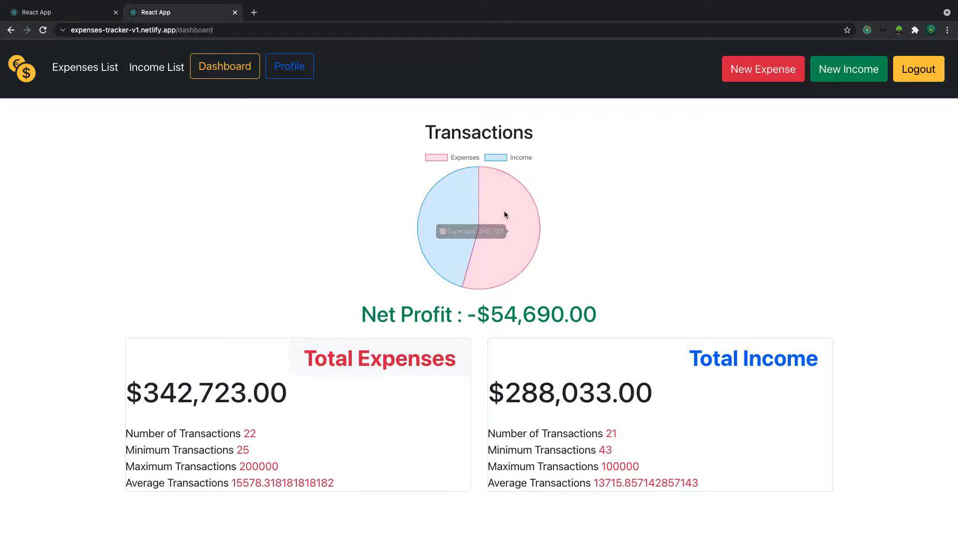
mouse_move(428, 215)
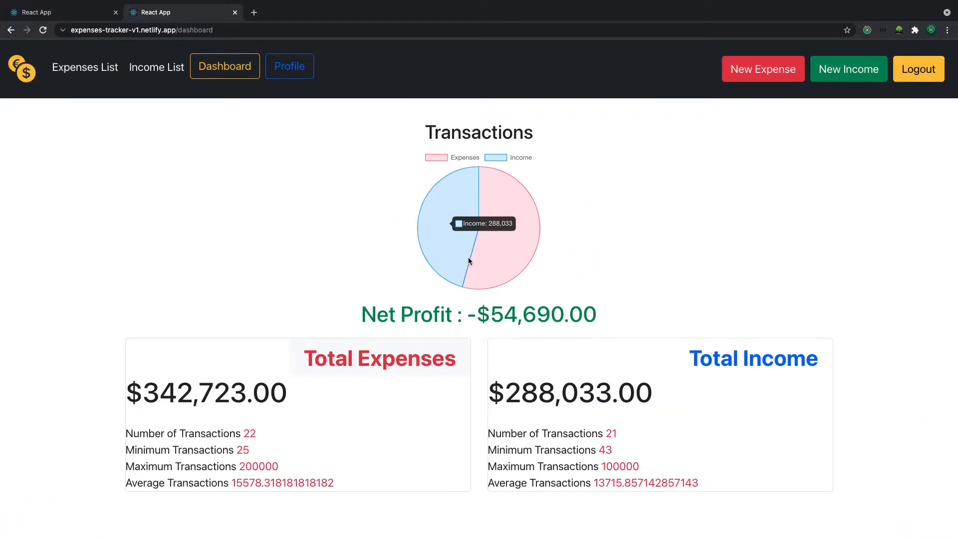
mouse_move(104, 33)
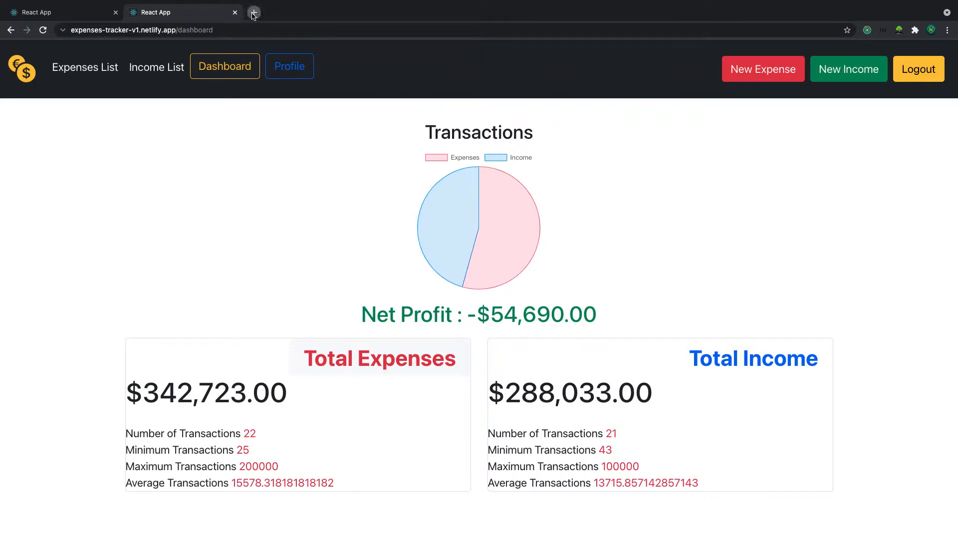
- Search react-chartjs-2 in a new browser tab and open the 'react-chartjs-2 - npm' result
click(253, 12)
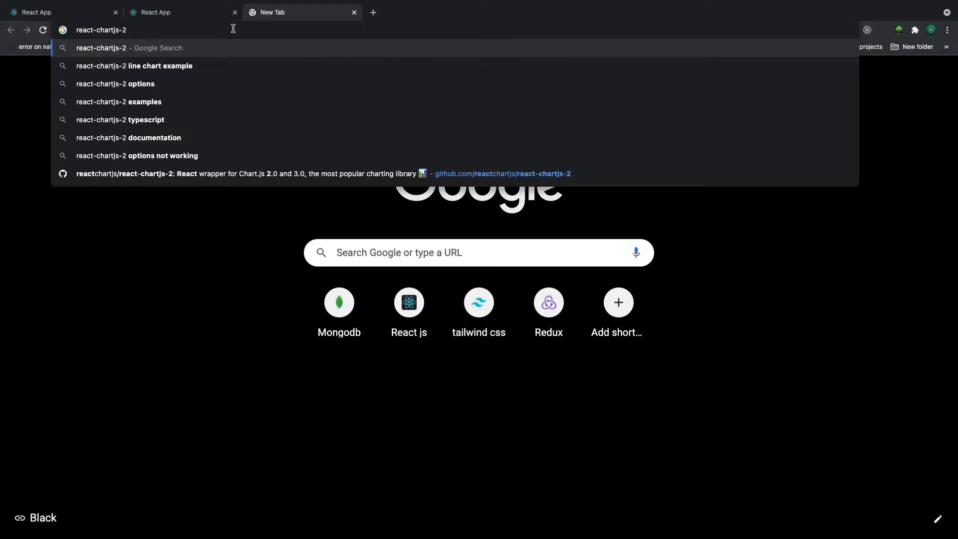
key(Return)
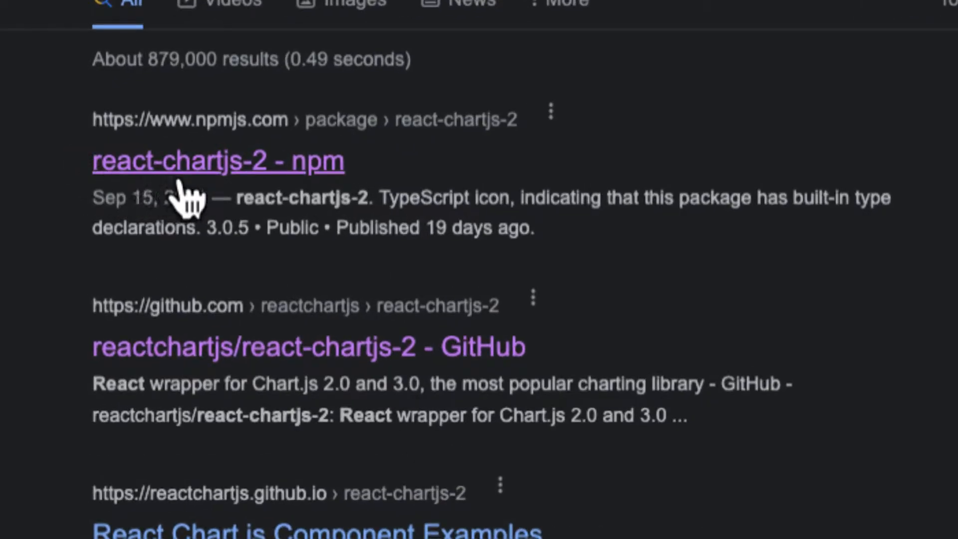
click(218, 161)
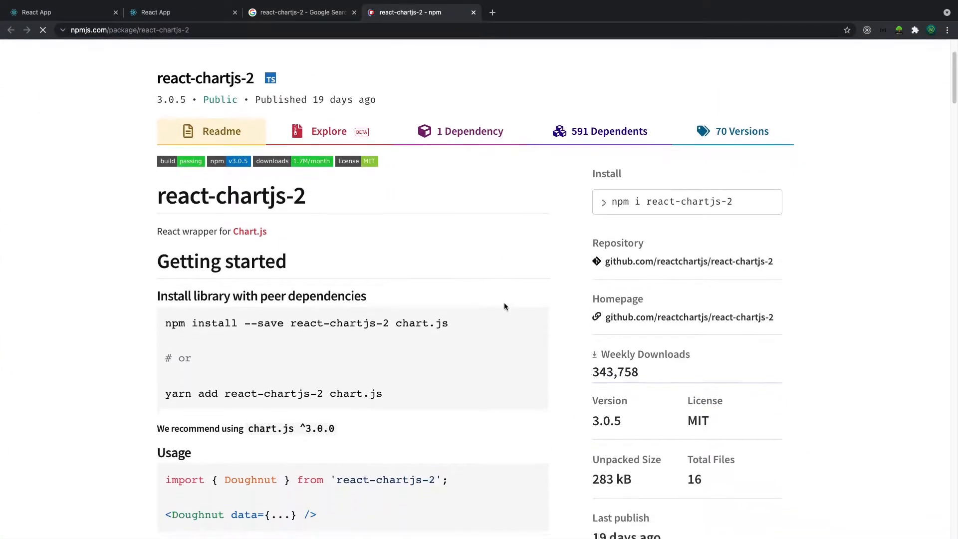
scroll(down, 3)
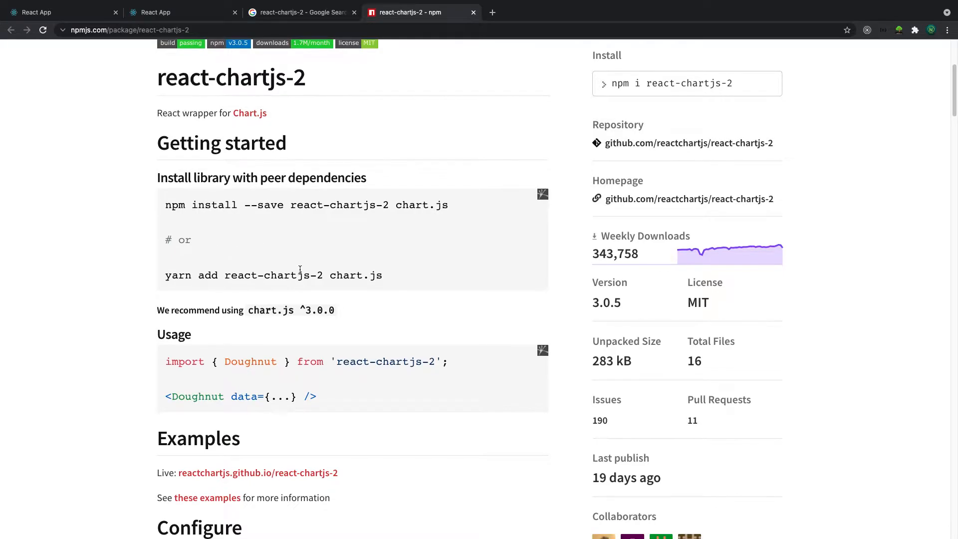
scroll(down, 3)
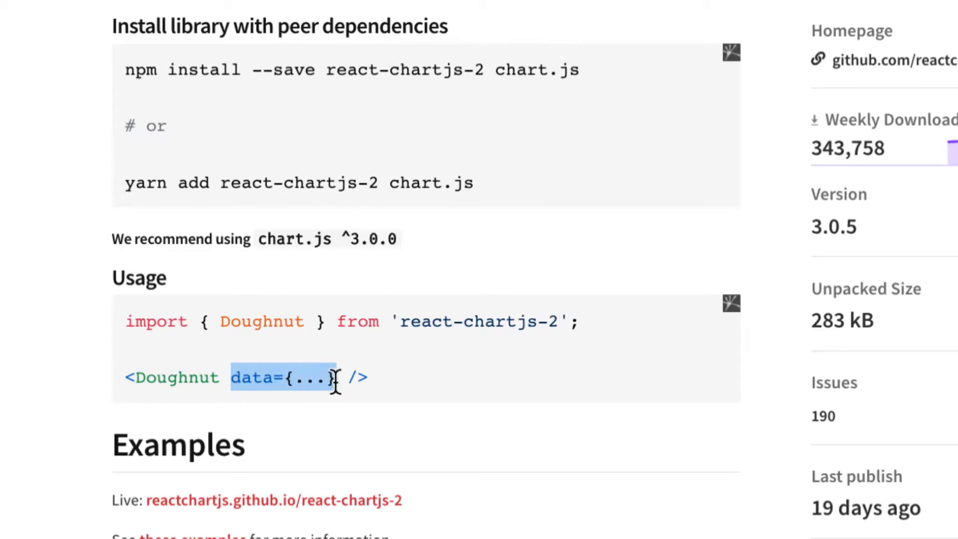
scroll(down, 3)
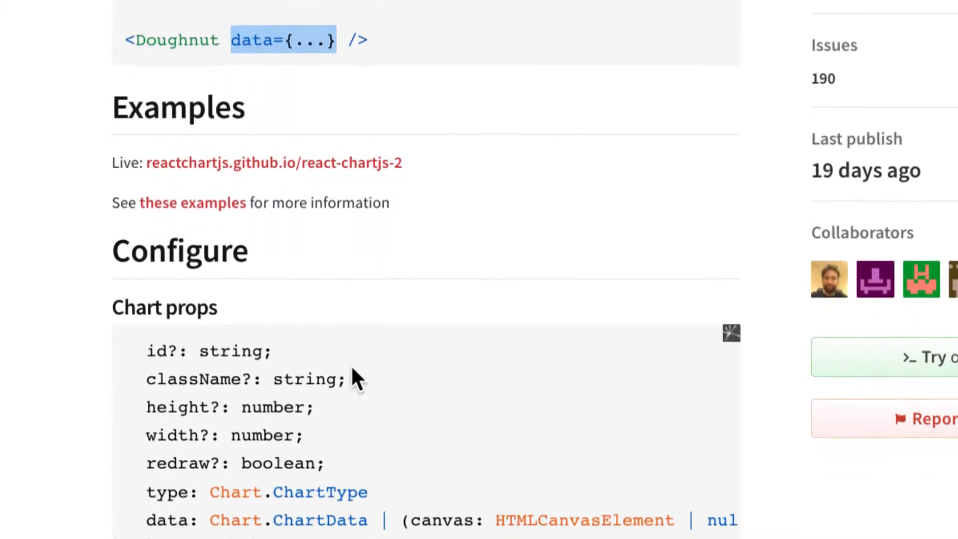
scroll(down, 3)
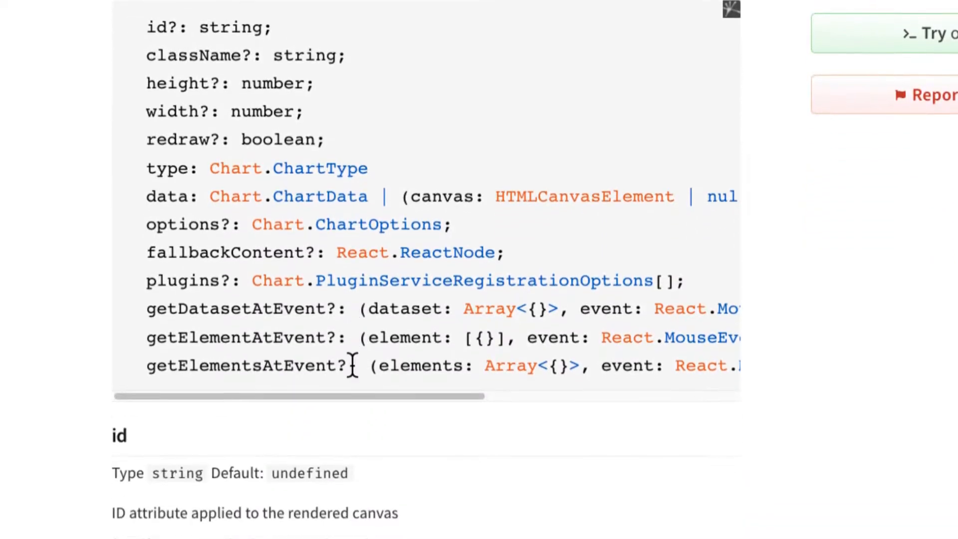
scroll(down, 3)
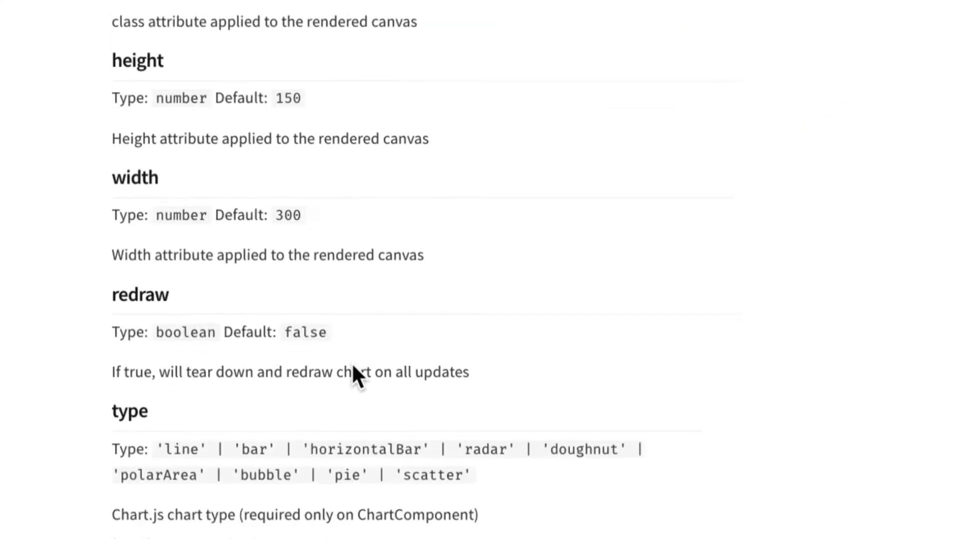
scroll(down, 3)
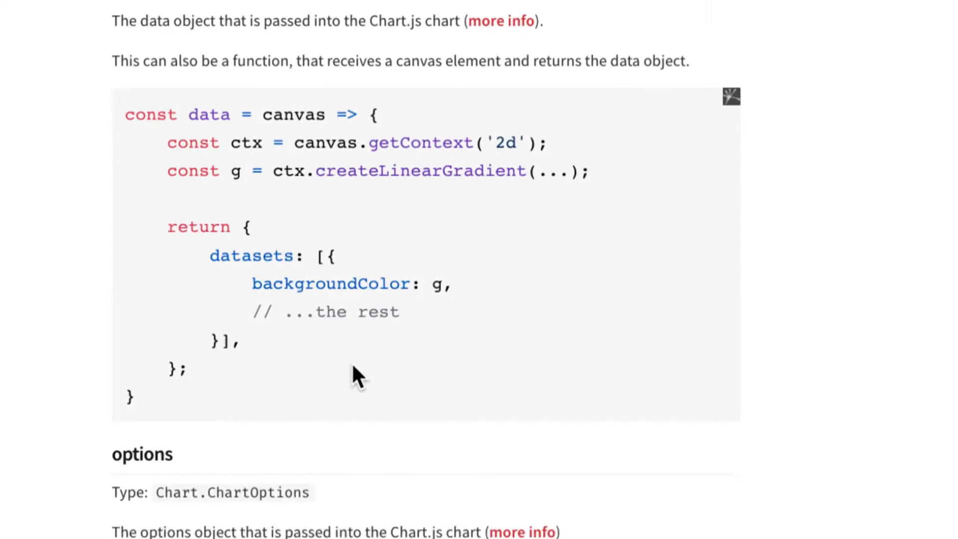
scroll(down, 3)
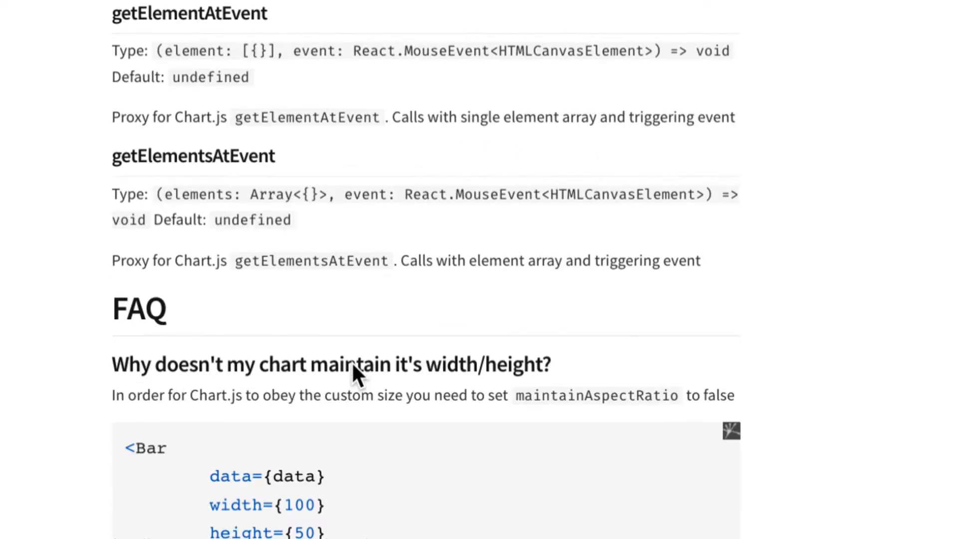
scroll(down, 3)
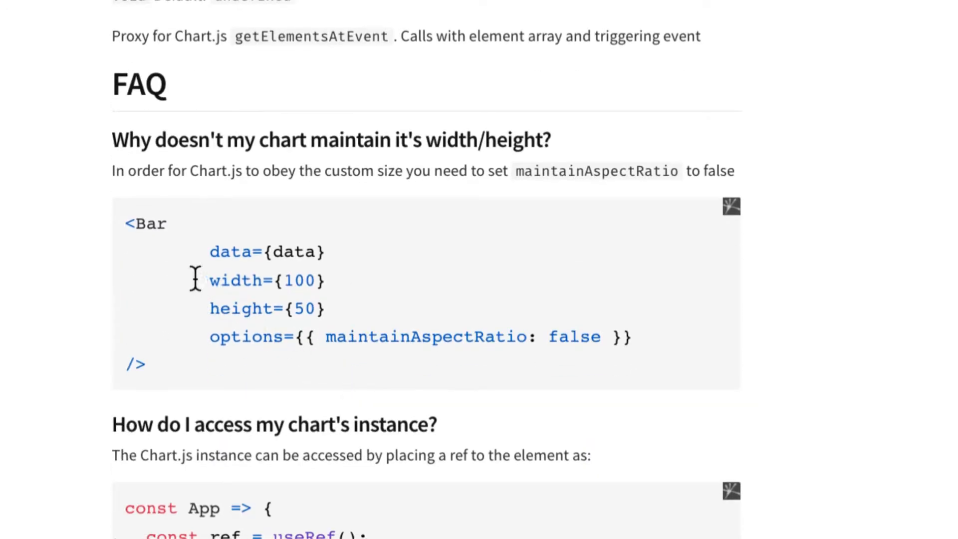
double_click(267, 251)
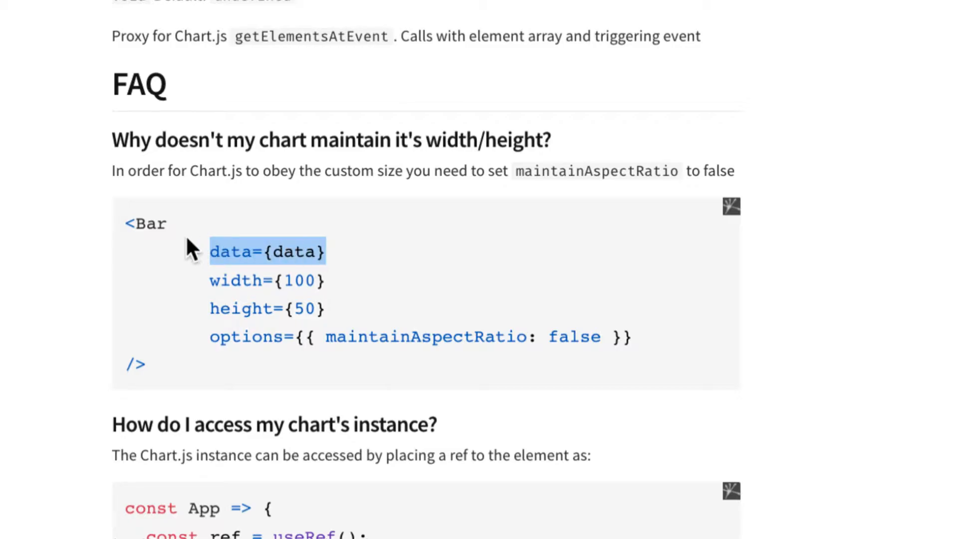
double_click(145, 223)
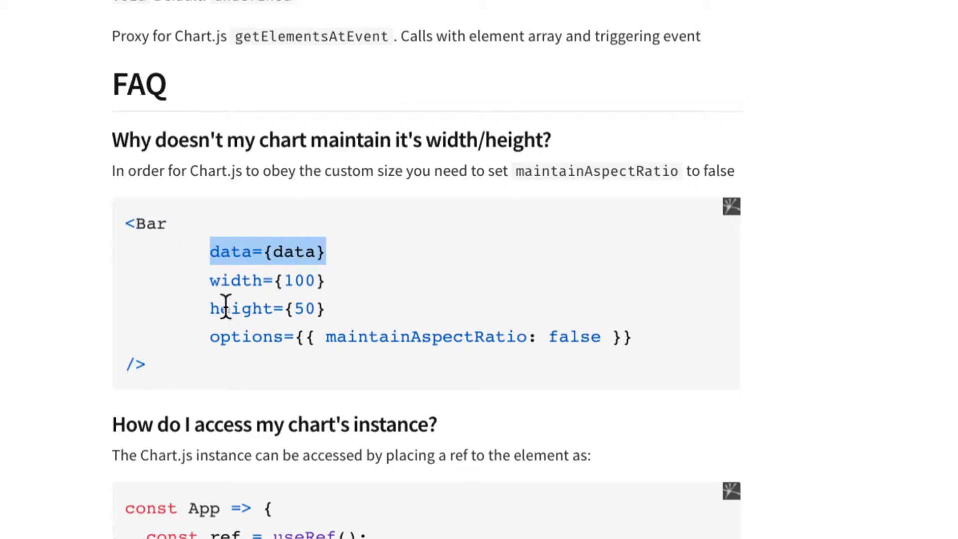
scroll(down, 3)
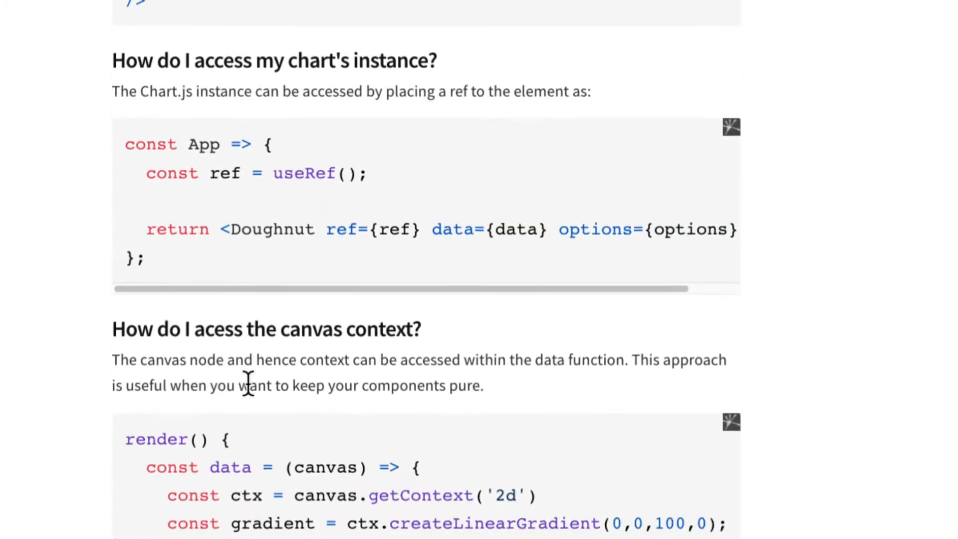
scroll(down, 3)
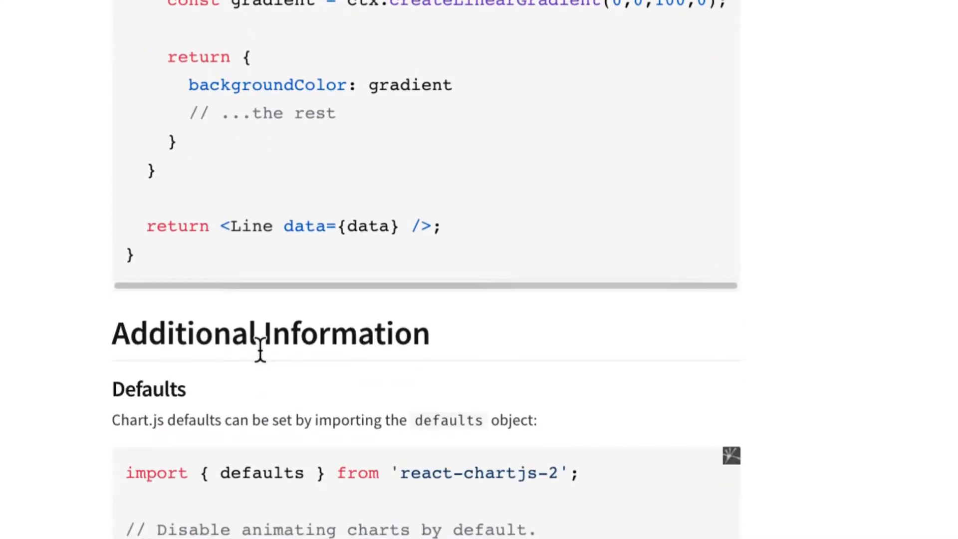
scroll(down, 3)
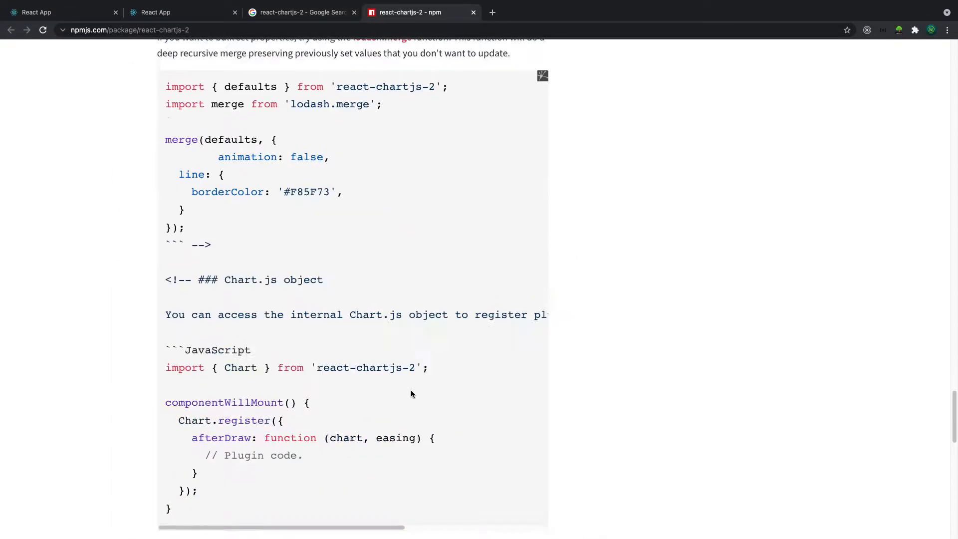
scroll(down, 3)
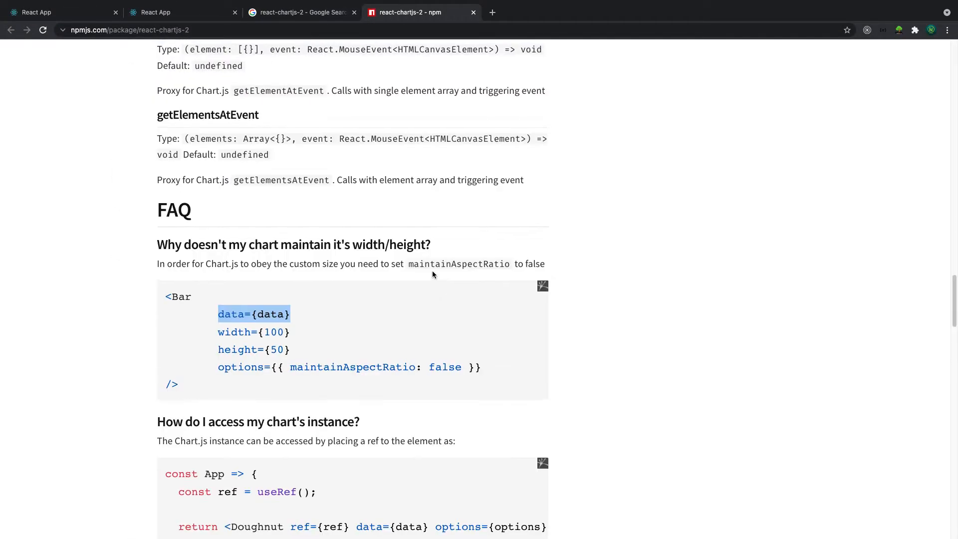
scroll(up, 3)
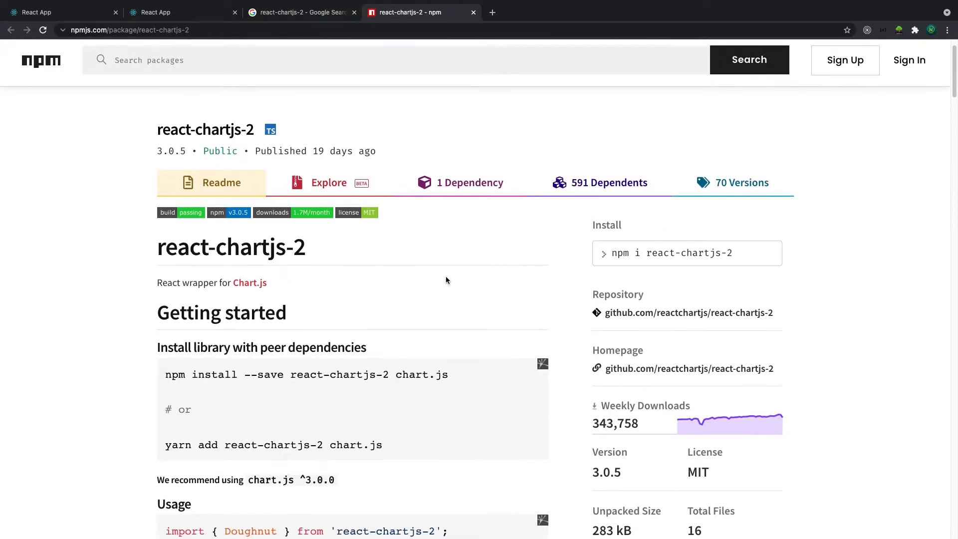
scroll(down, 3)
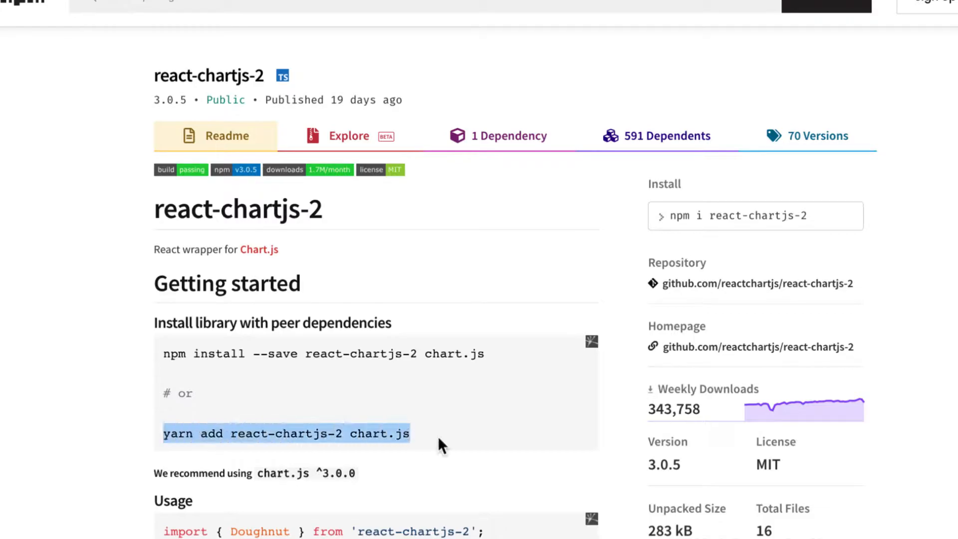
mouse_move(430, 409)
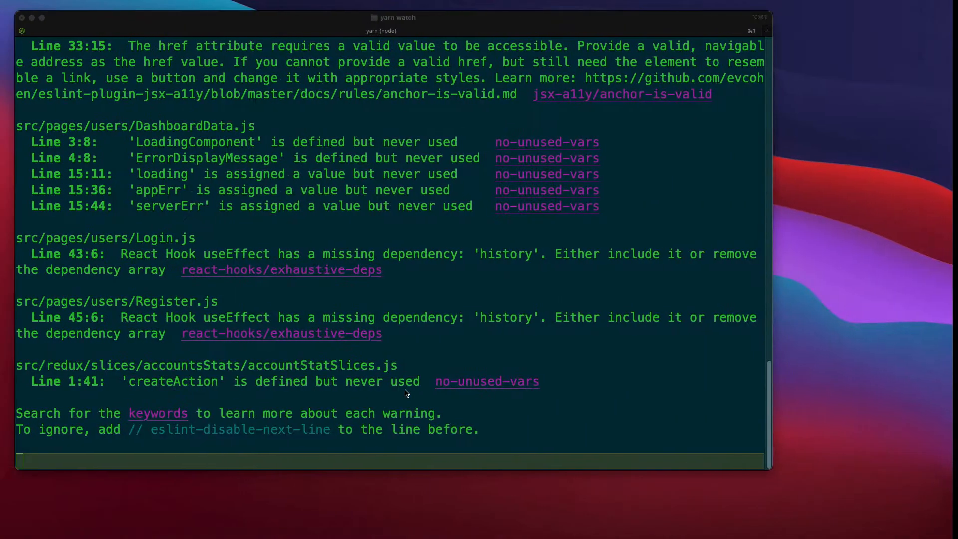
key(ctrl+c)
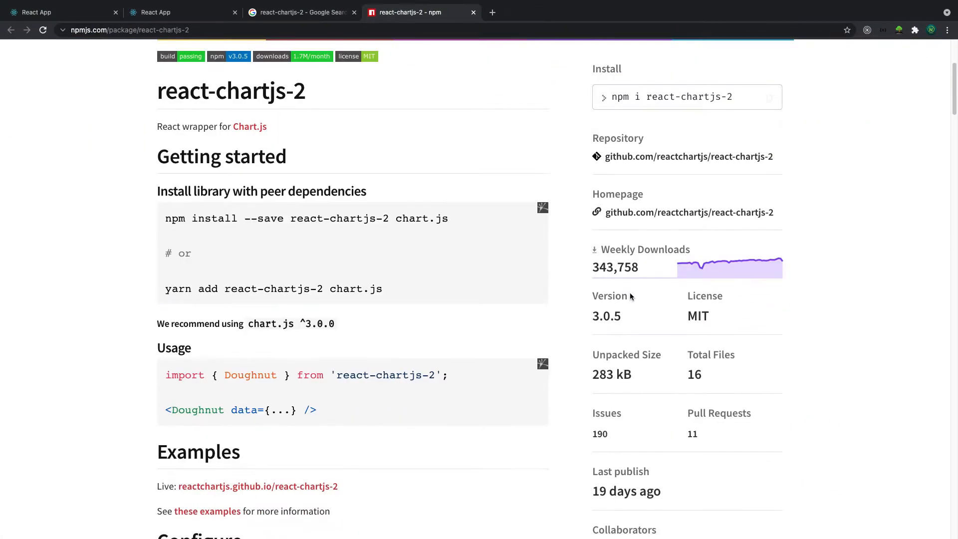
- Open the react-chartjs-2 GitHub repository and browse its README
scroll(up, 3)
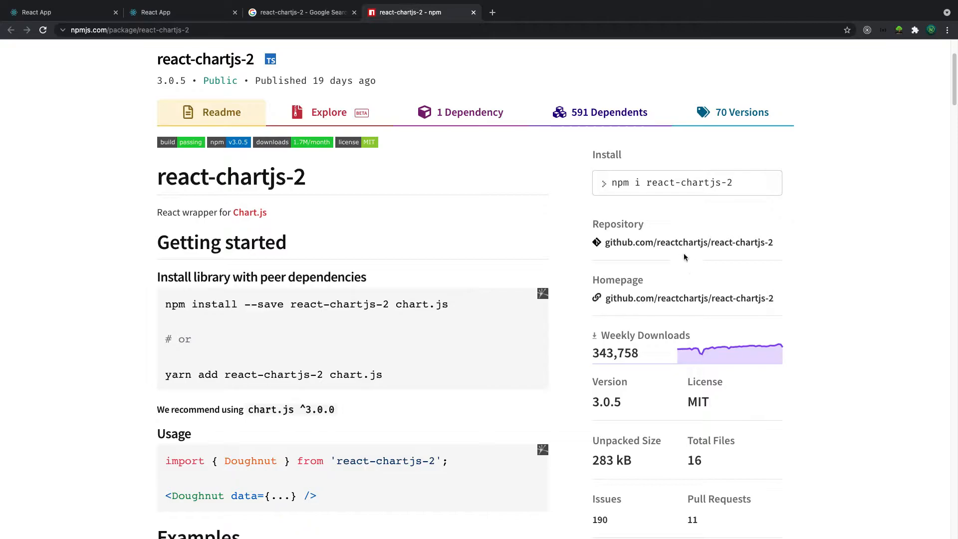
click(688, 243)
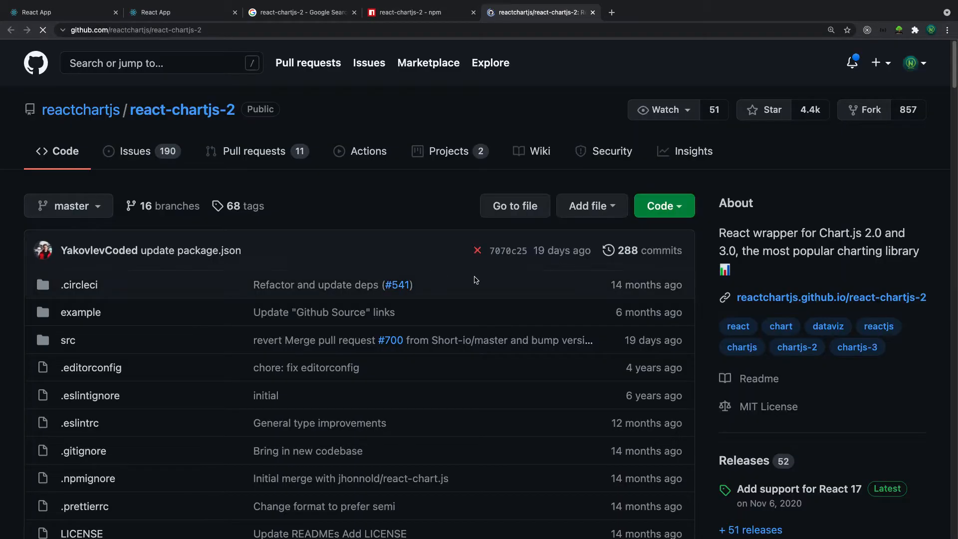
scroll(down, 3)
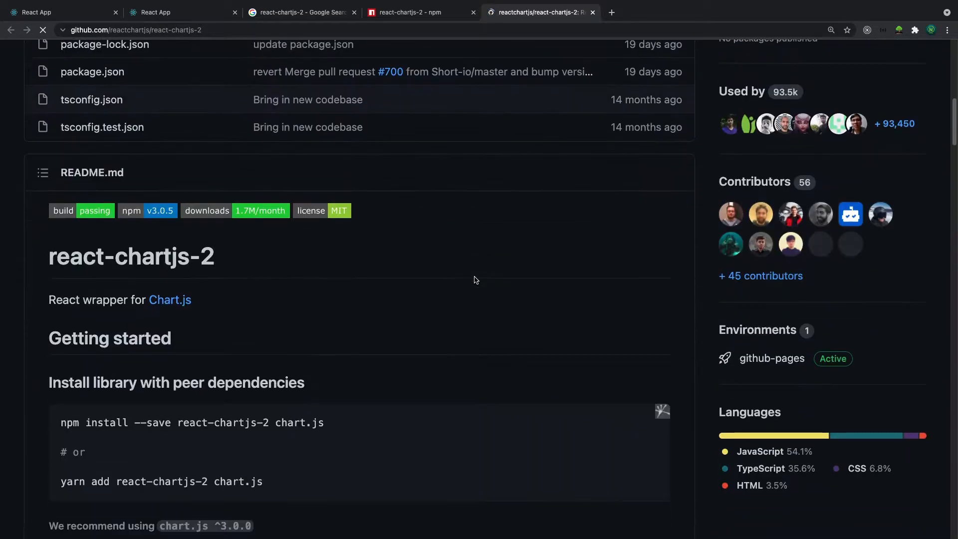
scroll(down, 3)
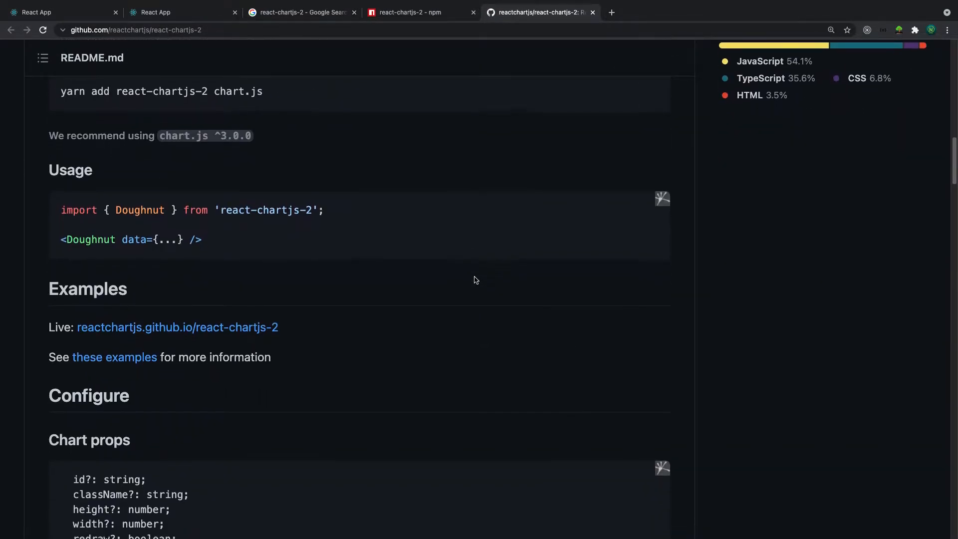
scroll(down, 3)
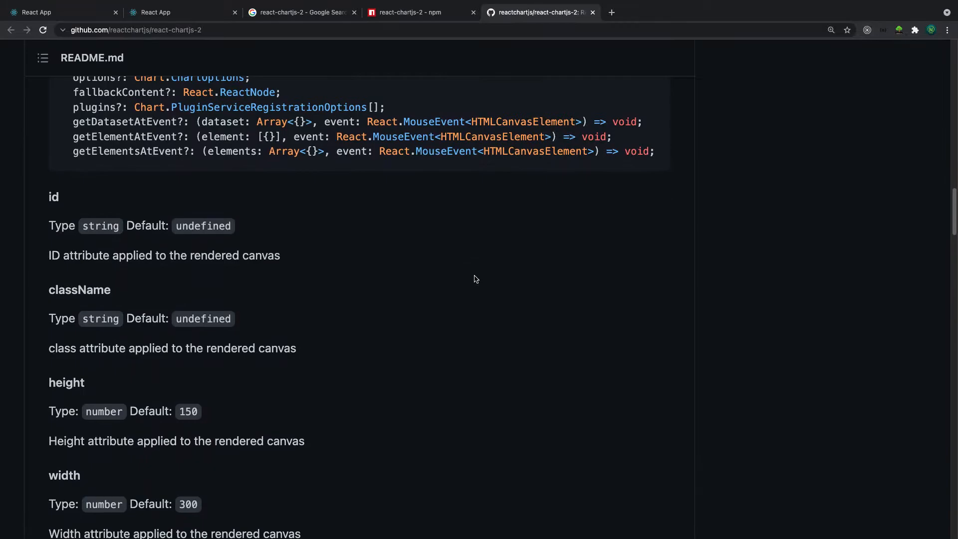
scroll(up, 3)
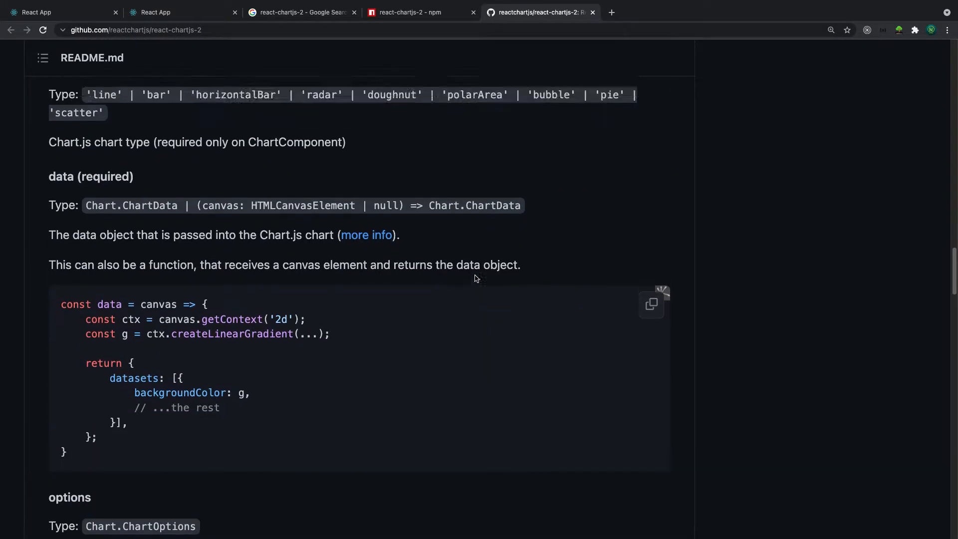
scroll(up, 3)
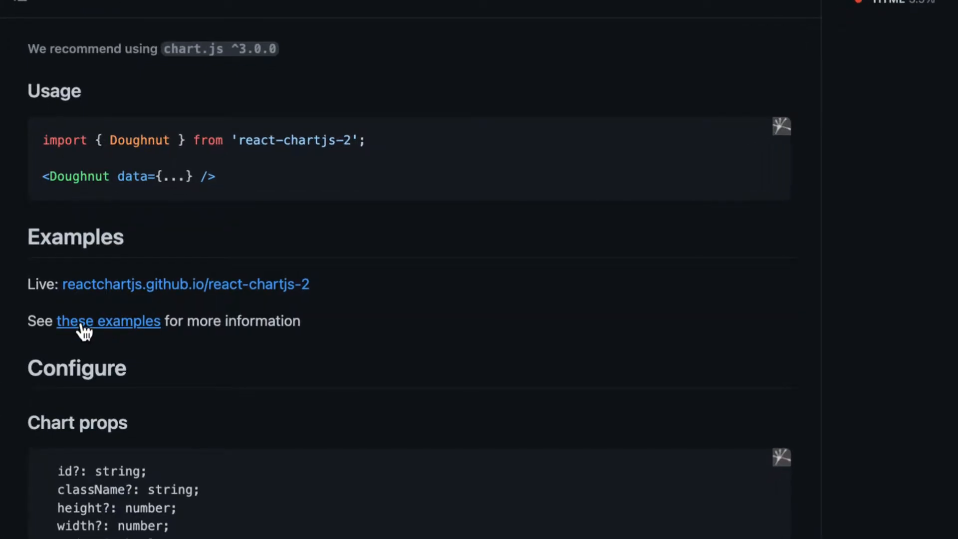
mouse_move(177, 335)
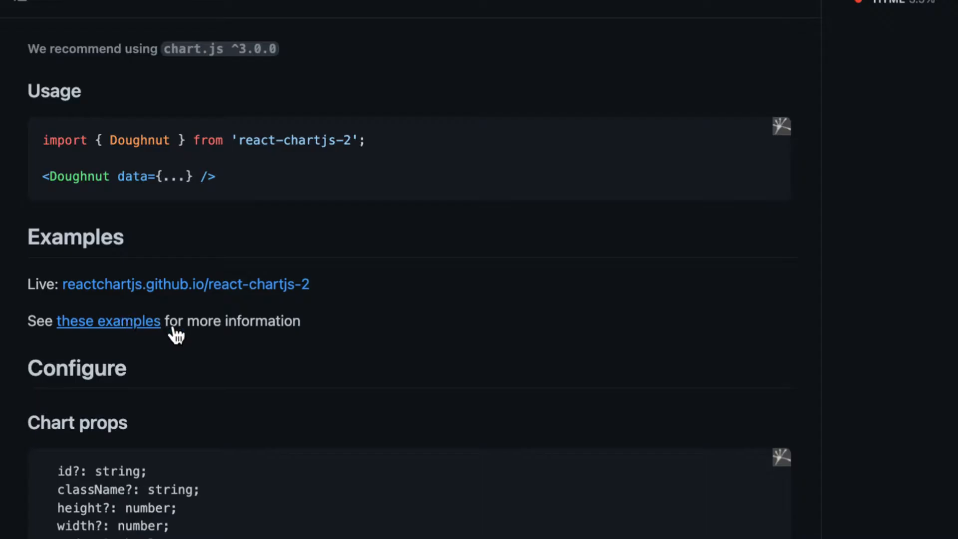
- Open the example charts folder and follow its live demo link
click(108, 321)
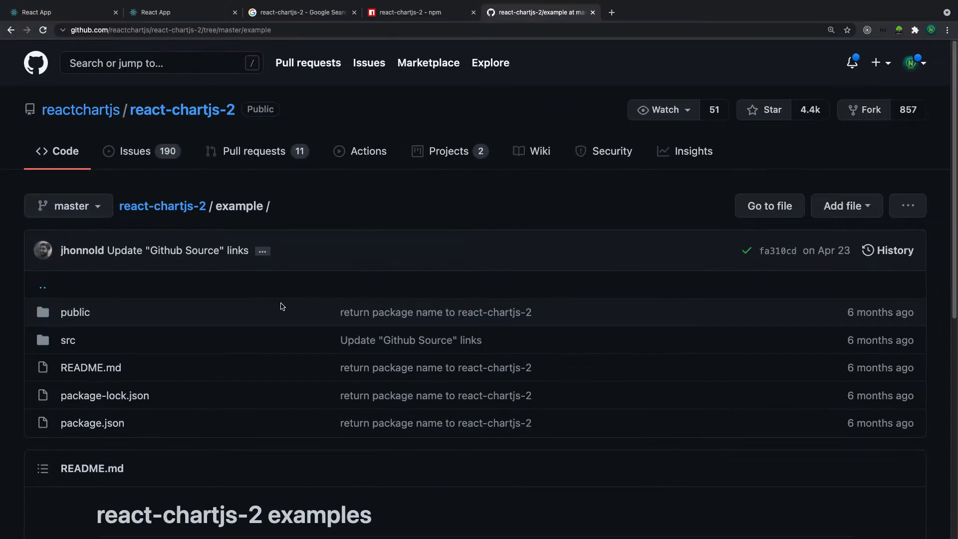
scroll(down, 3)
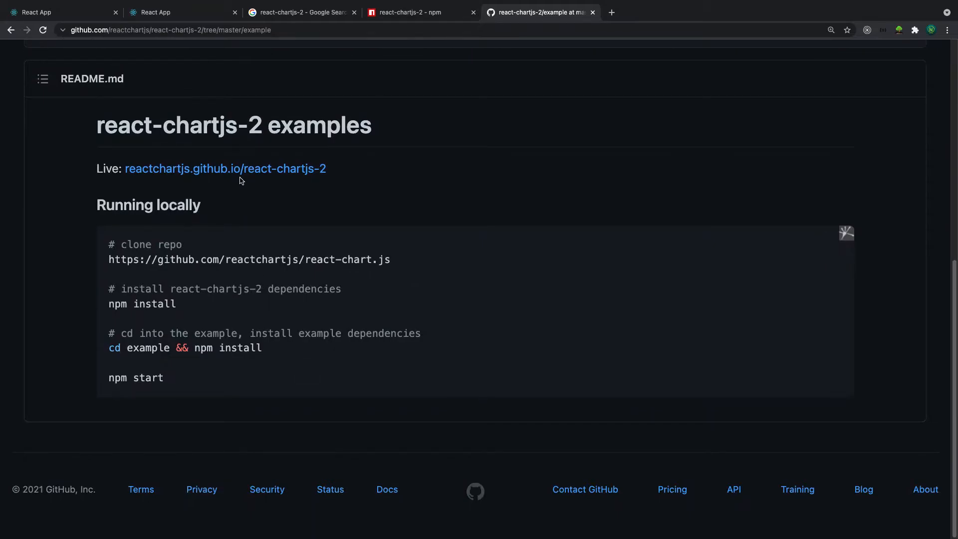
click(225, 169)
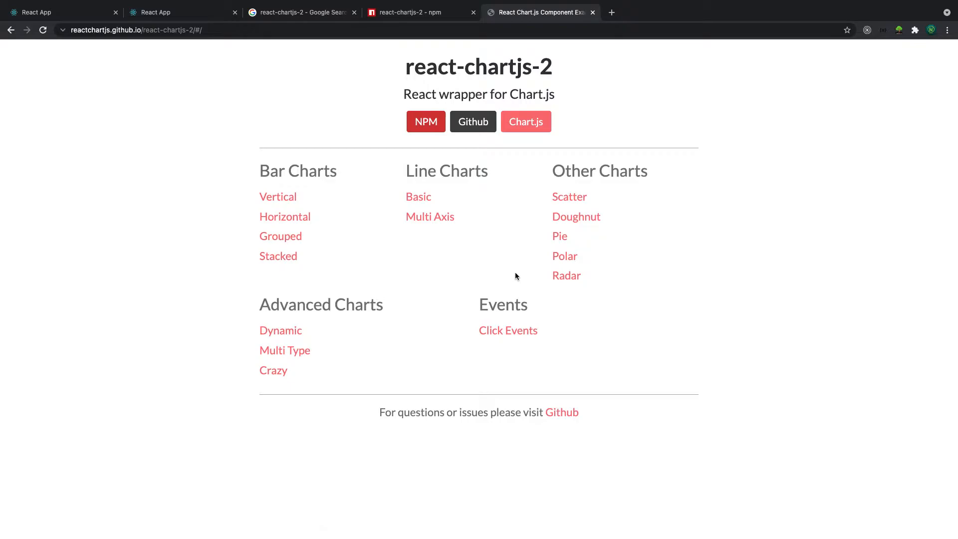
mouse_move(418, 196)
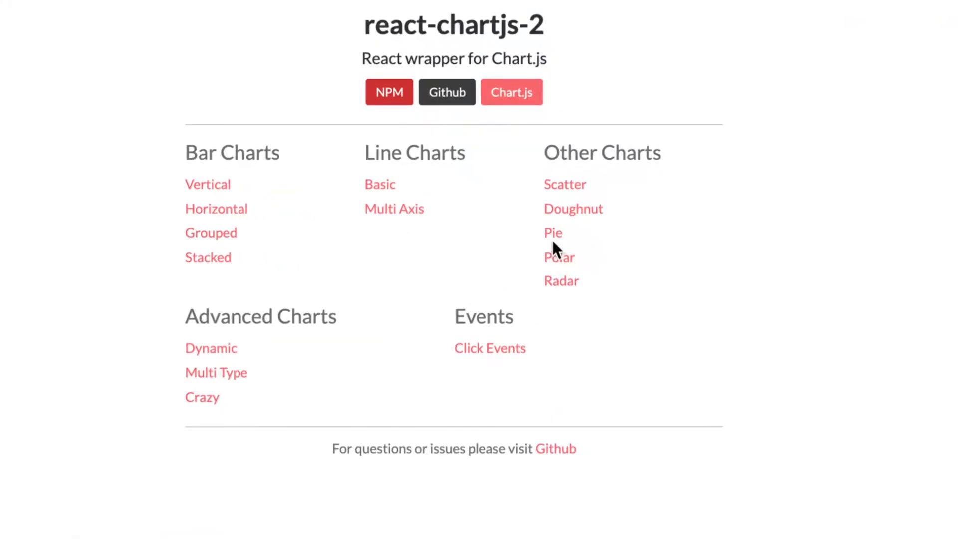
- Open the Pie chart demo under Other Charts and its 'Github Source' link
click(553, 233)
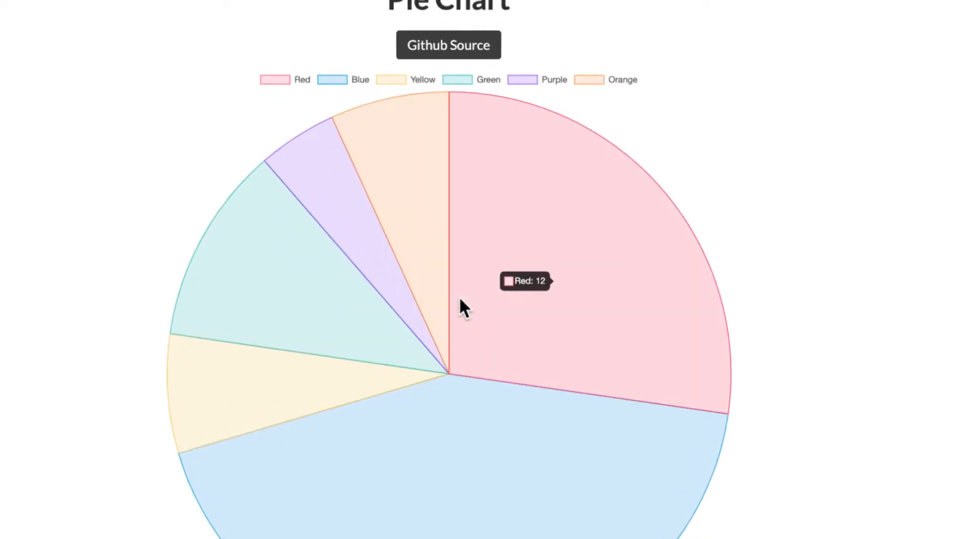
scroll(up, 3)
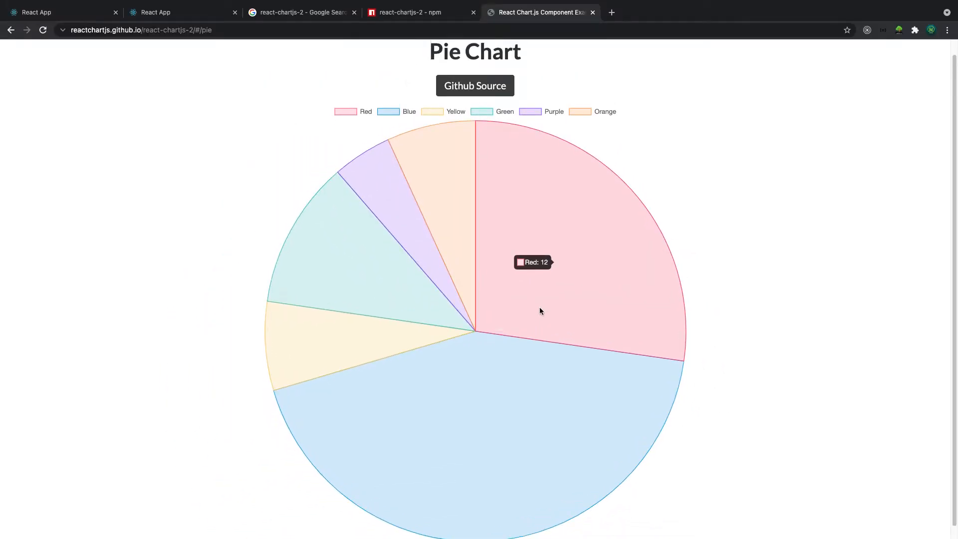
click(475, 86)
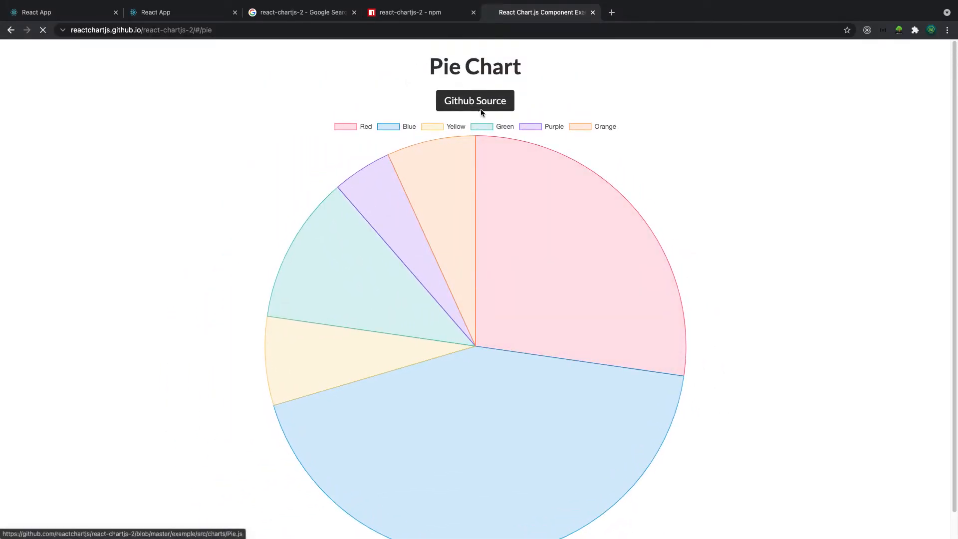
click(475, 100)
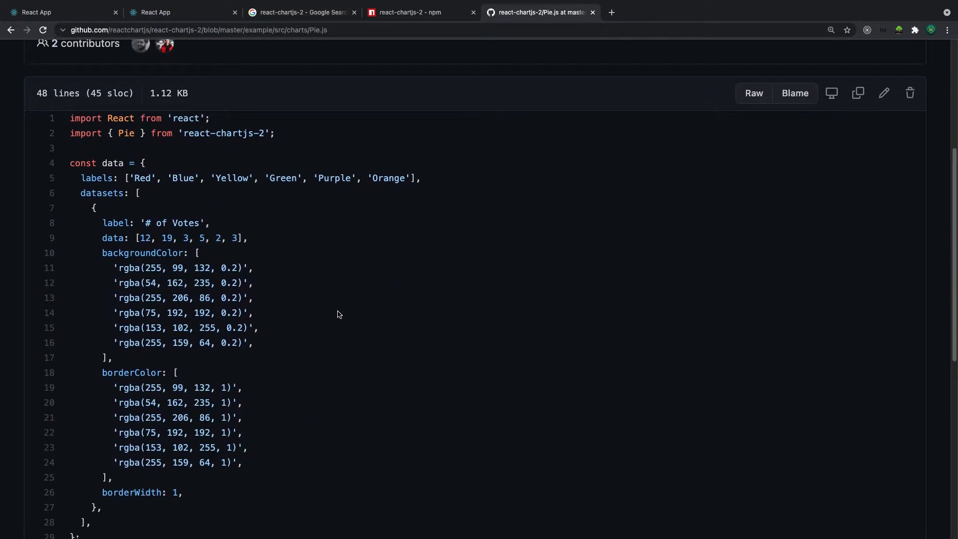
scroll(down, 3)
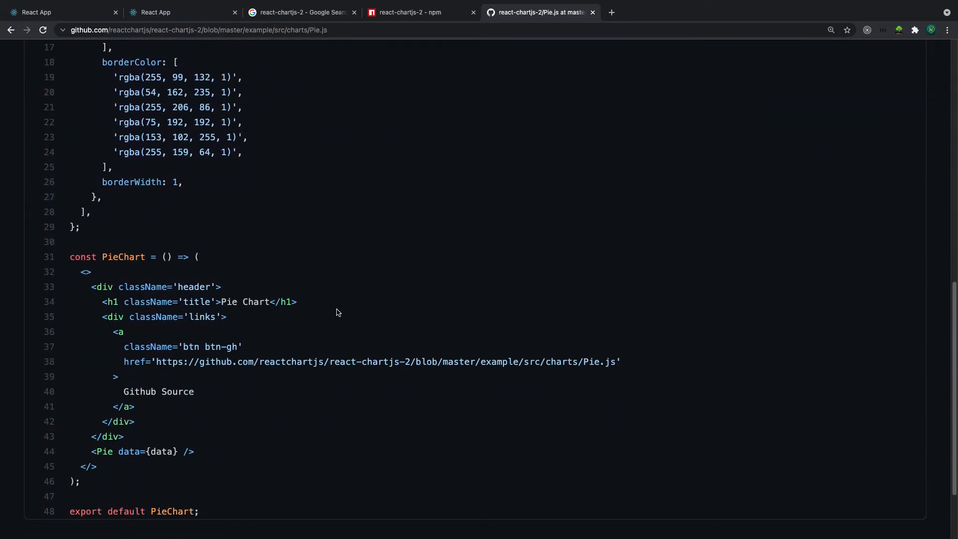
scroll(up, 3)
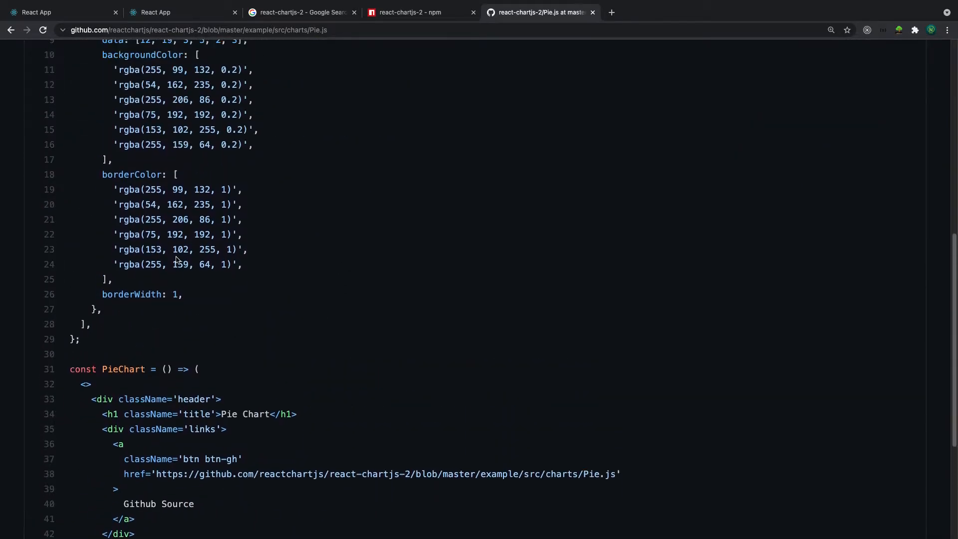
scroll(up, 3)
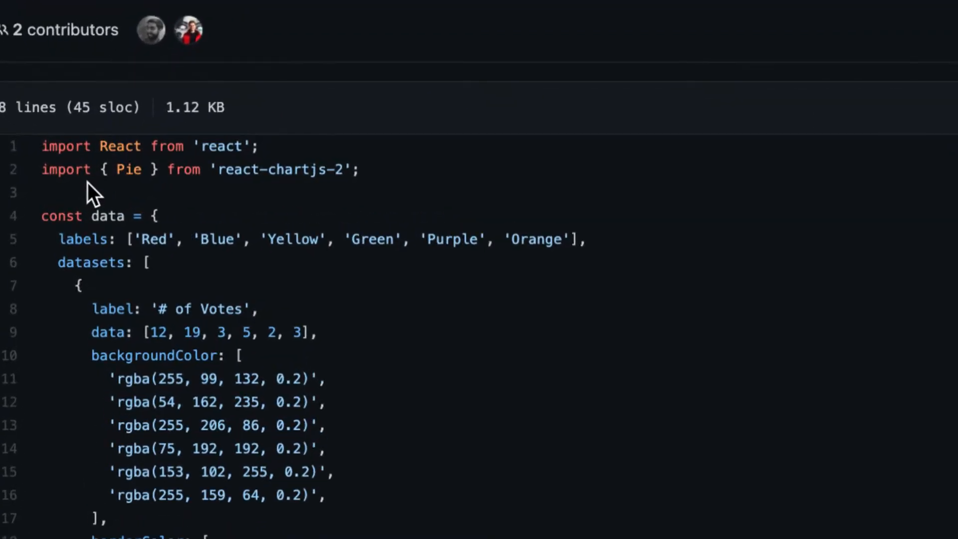
mouse_move(150, 216)
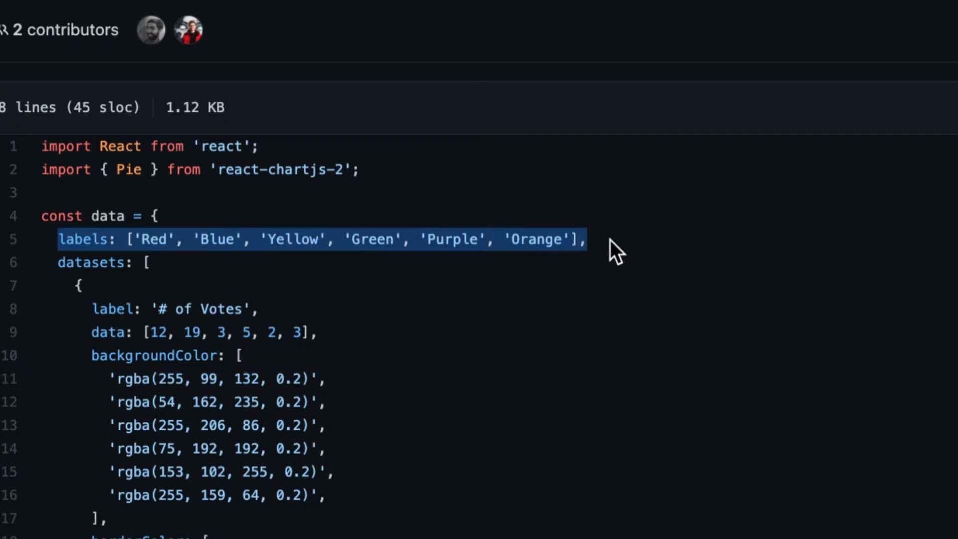
click(141, 239)
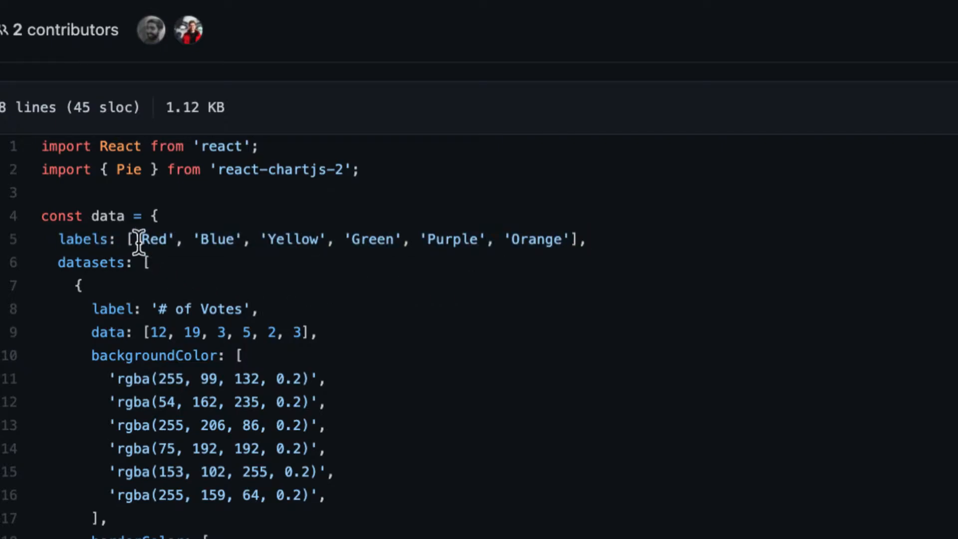
mouse_move(358, 321)
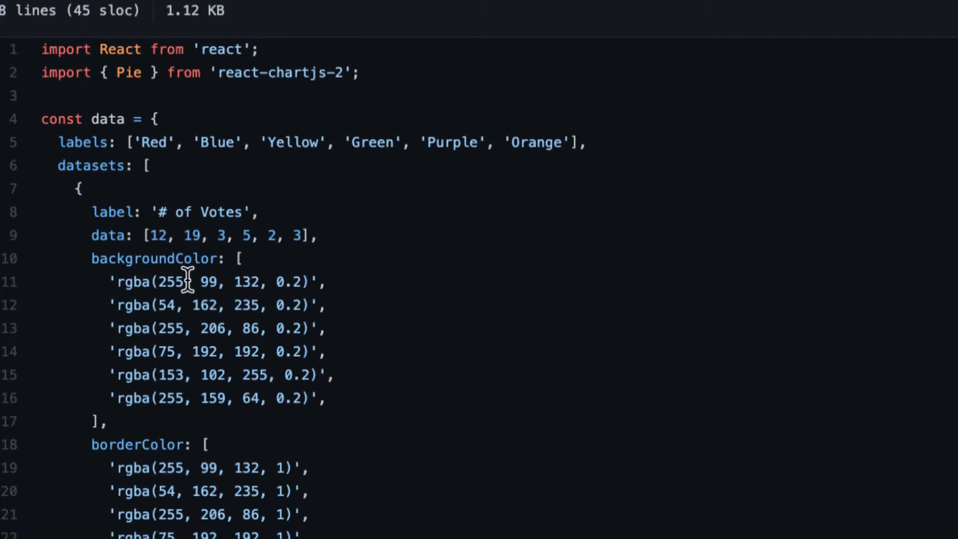
scroll(down, 3)
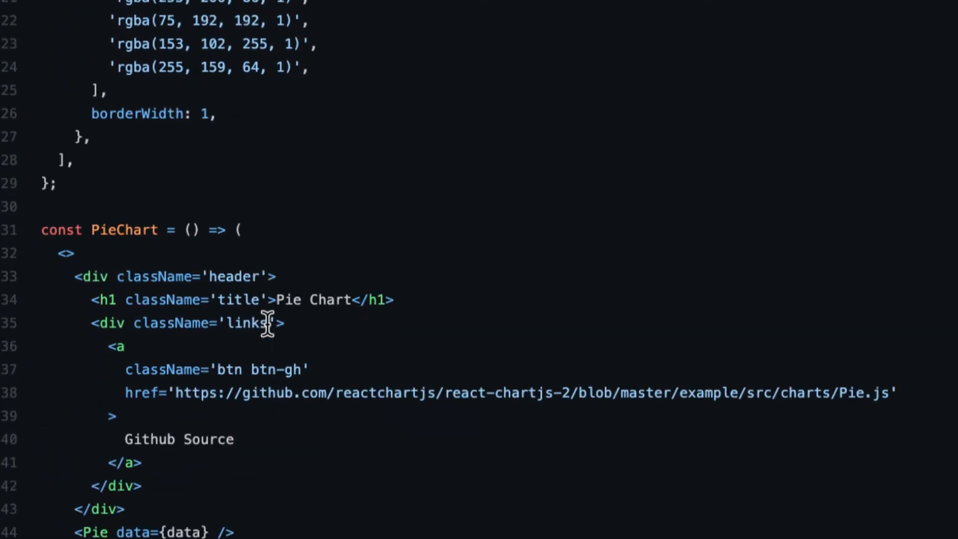
scroll(down, 3)
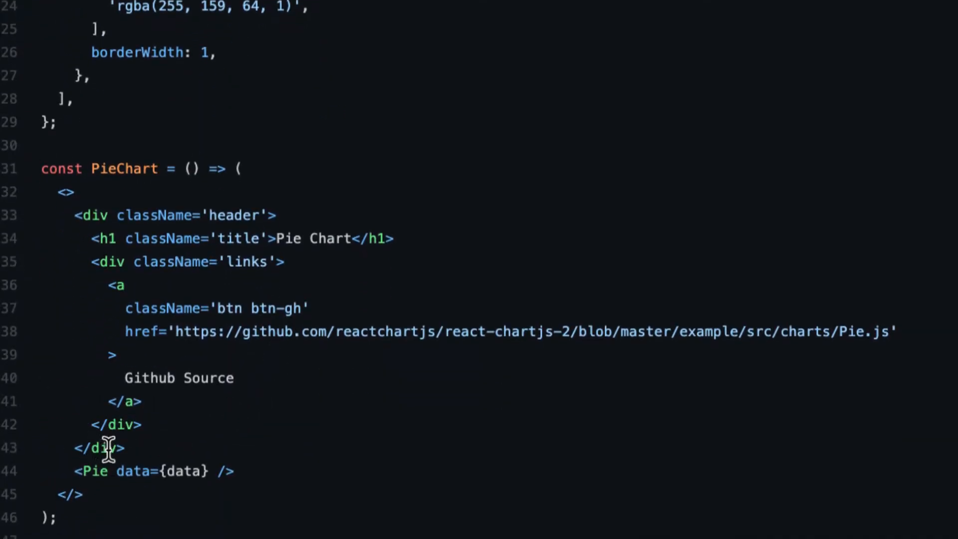
scroll(up, 3)
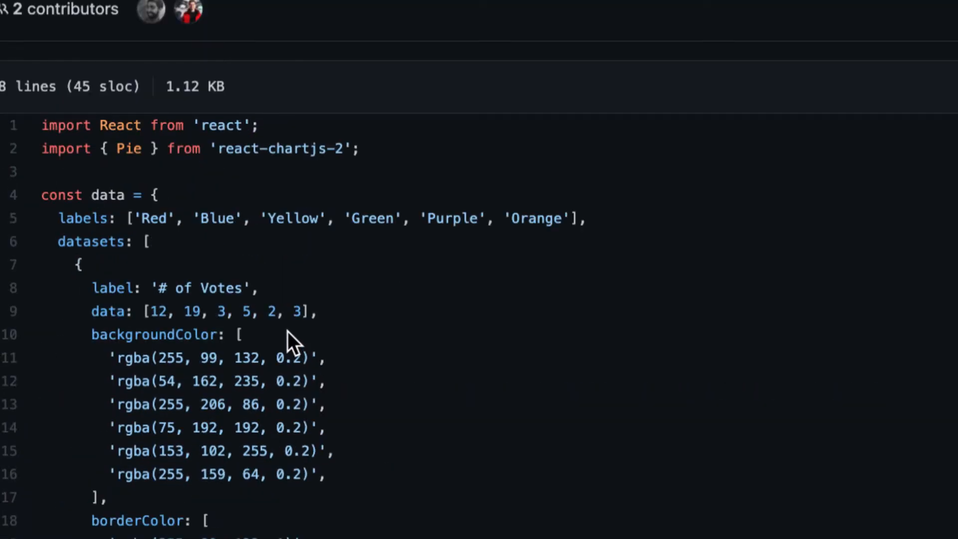
mouse_move(99, 246)
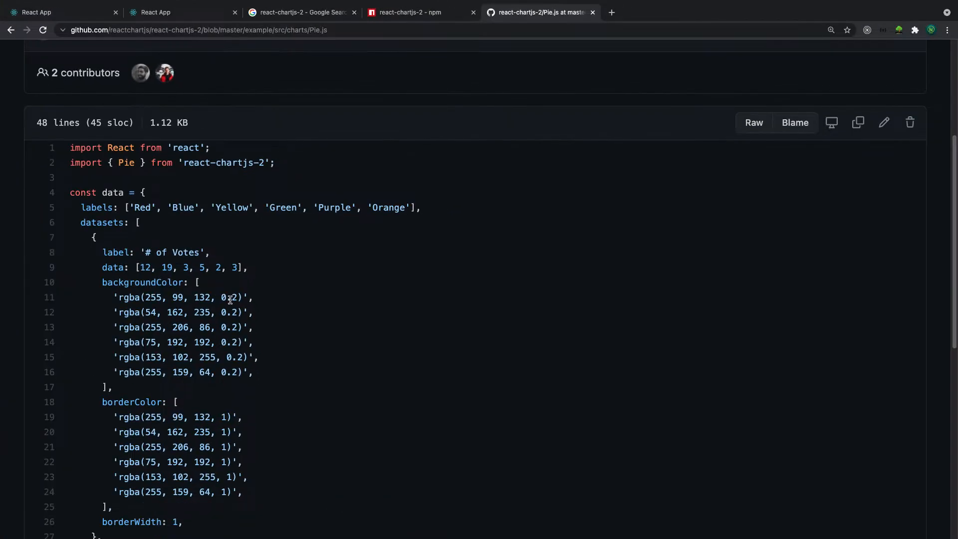
scroll(down, 3)
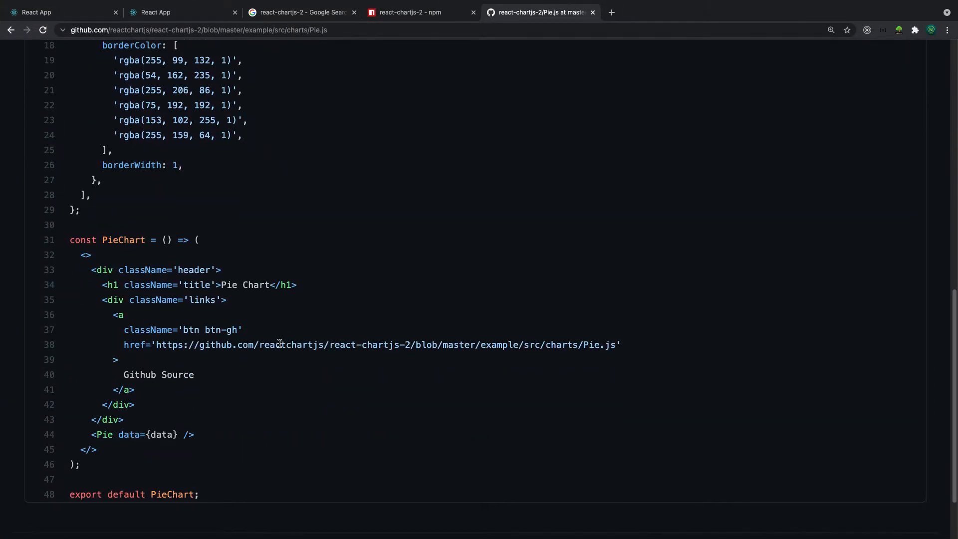
mouse_move(299, 334)
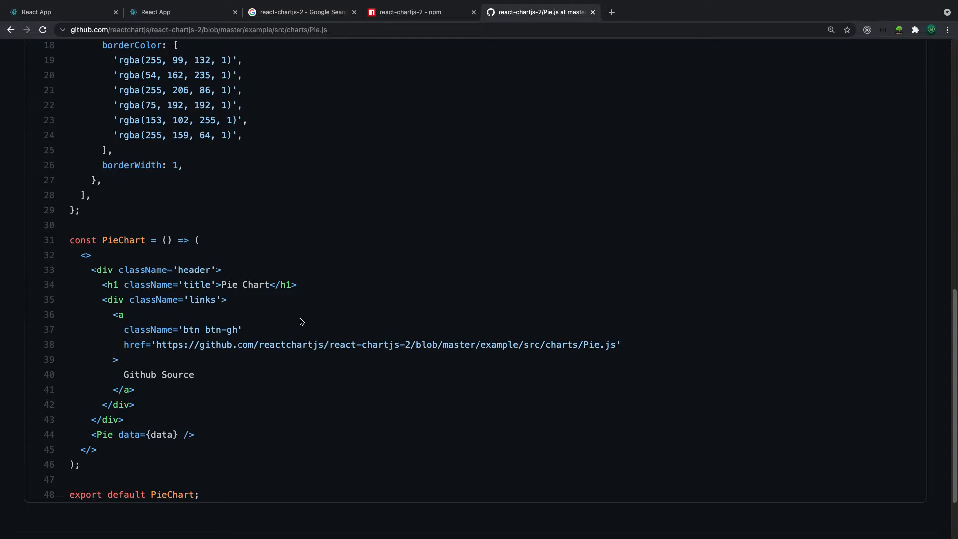
scroll(down, 3)
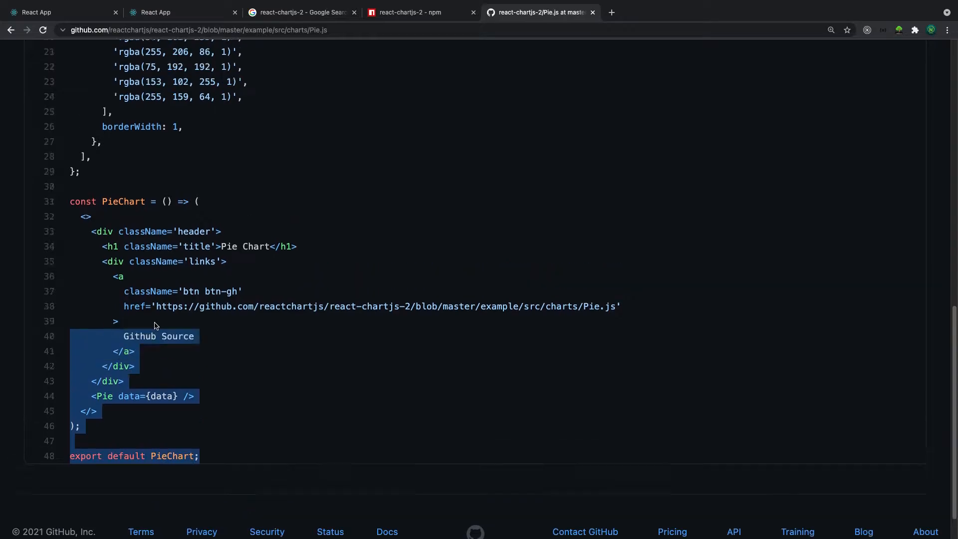
scroll(up, 3)
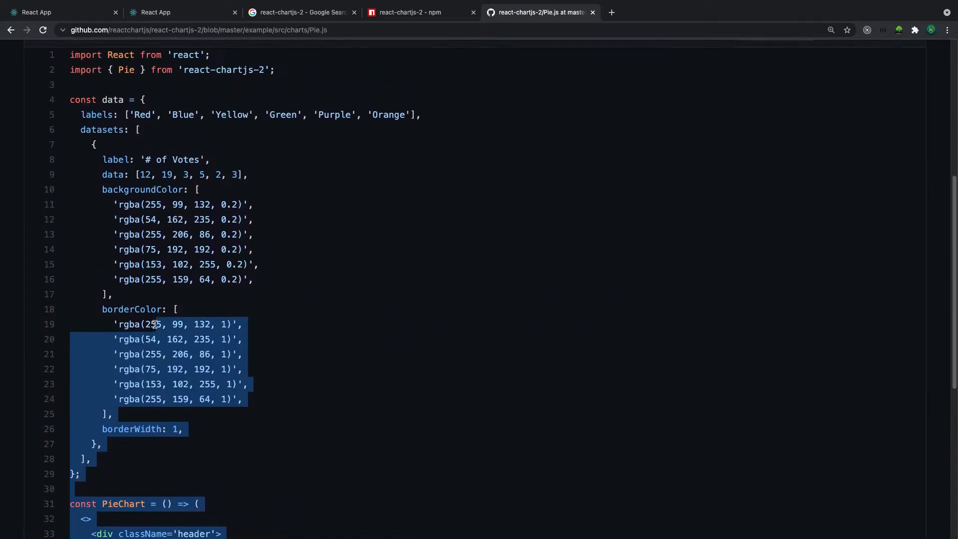
scroll(up, 3)
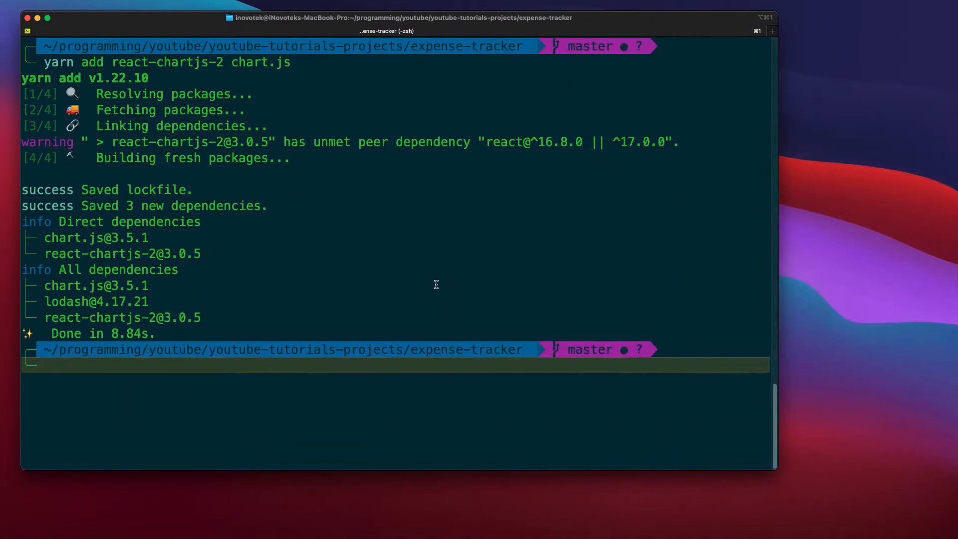
- Discard the half-typed command and change directory into client/
text(cl)
text(yarn w)
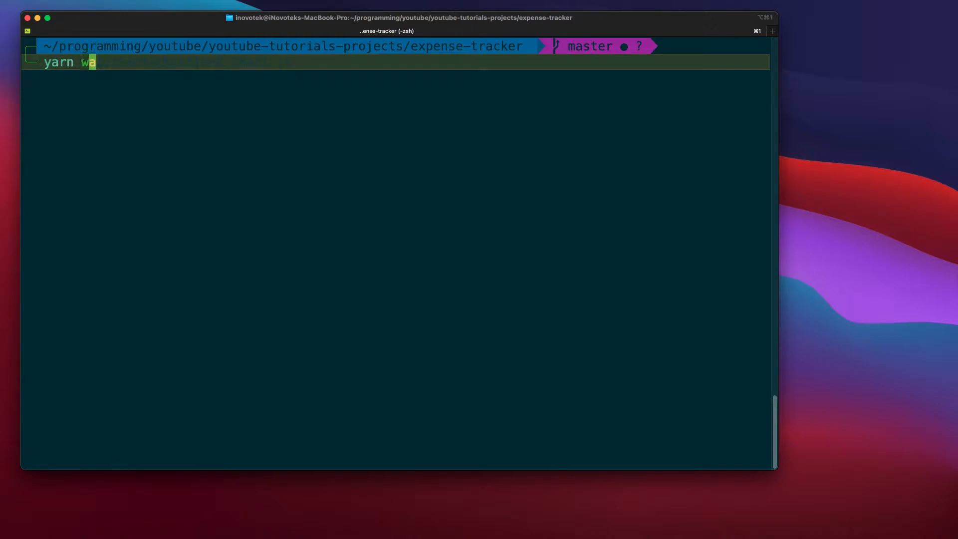
text(t)
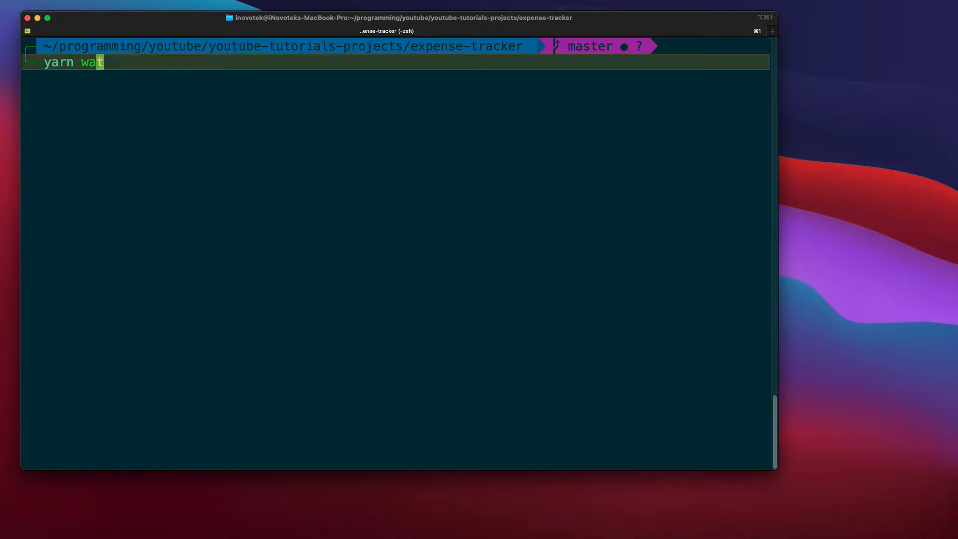
key(Ctrl+u)
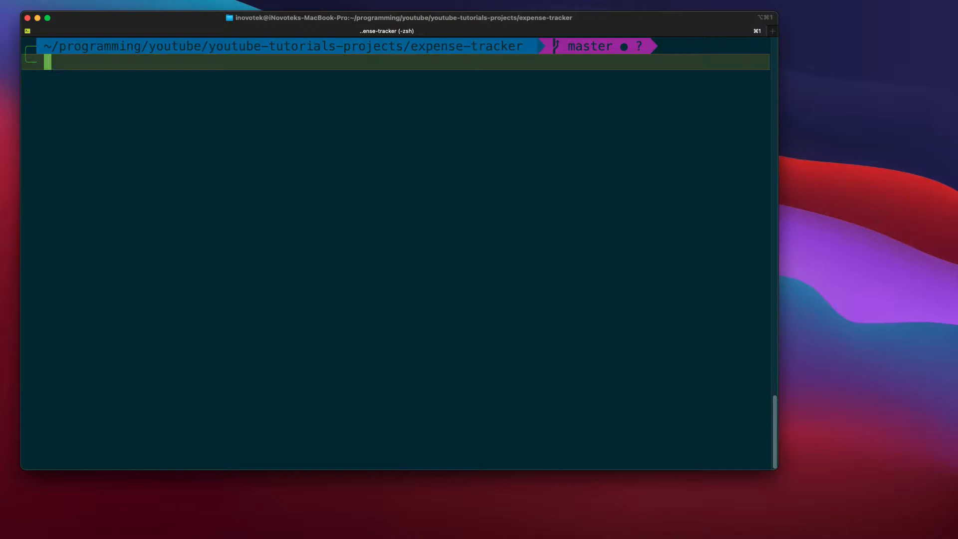
text(cd)
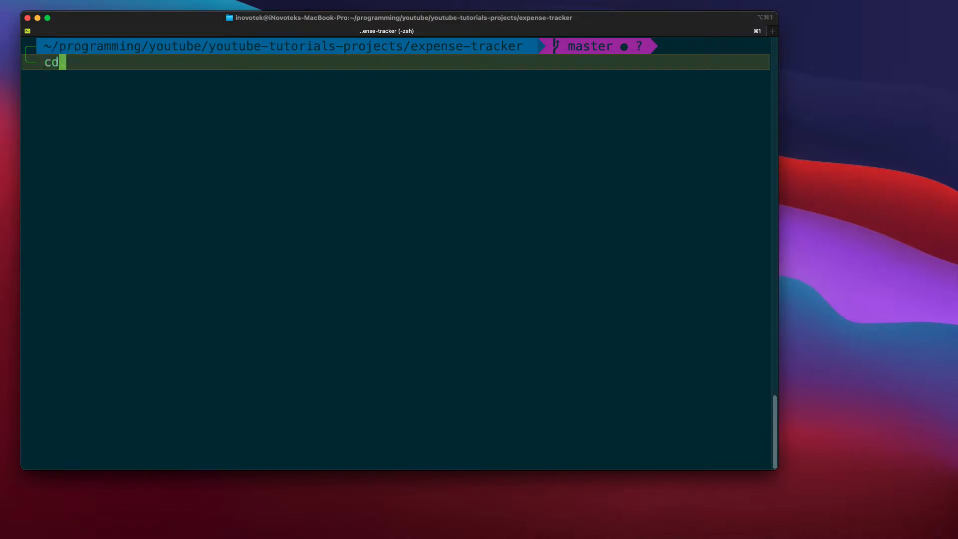
text(client/)
text(yarn add react-chartjs-2 chart.js)
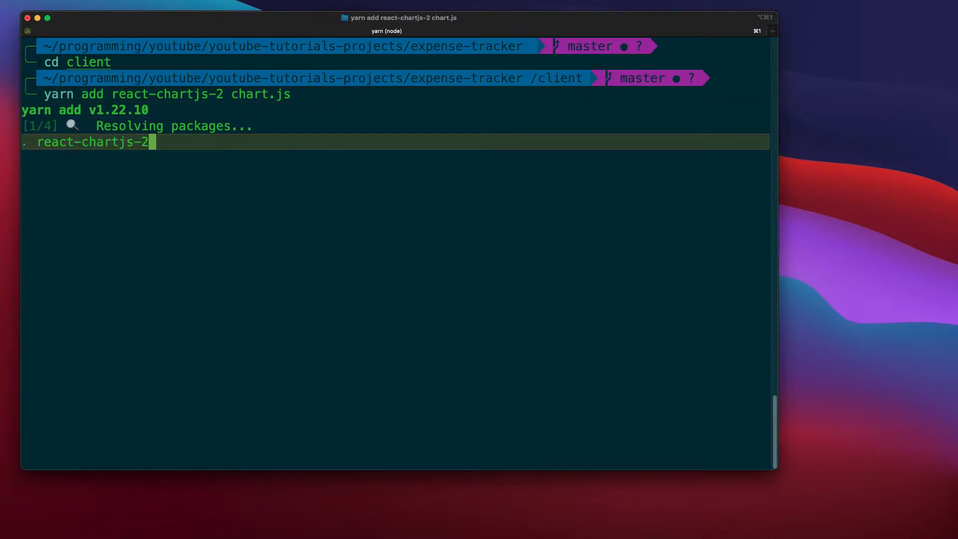
mouse_move(84, 297)
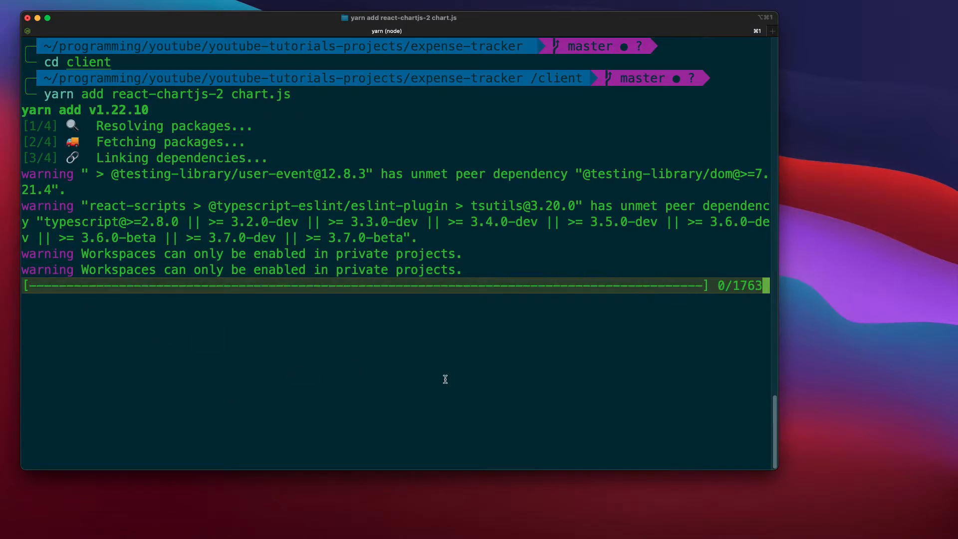
mouse_move(246, 331)
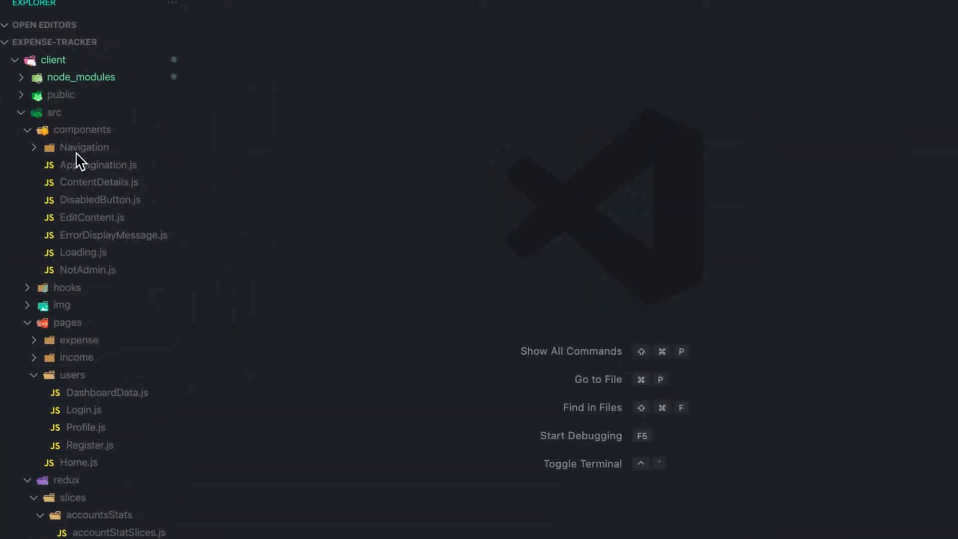
- Create a new file GraphDtata.js in client/src/components from the Explorer context menu
right_click(85, 125)
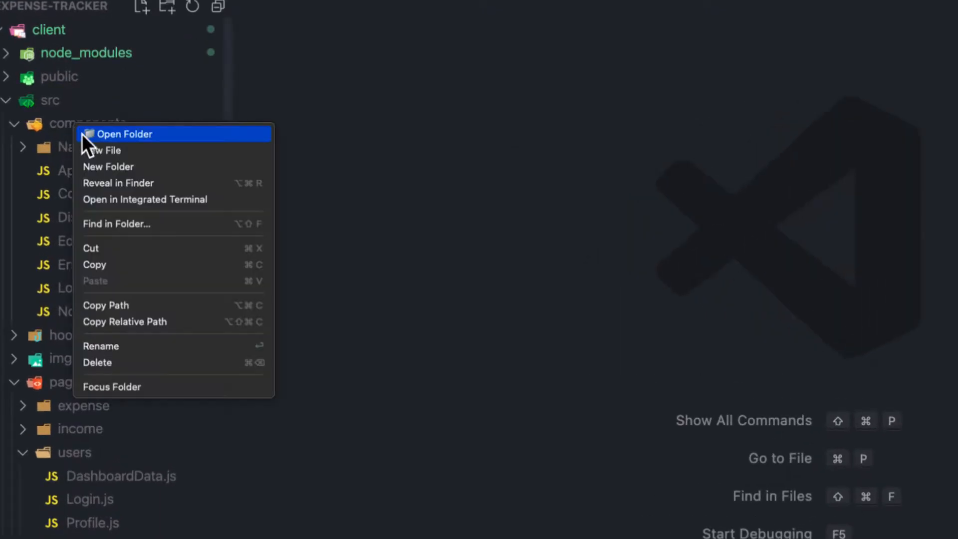
click(104, 150)
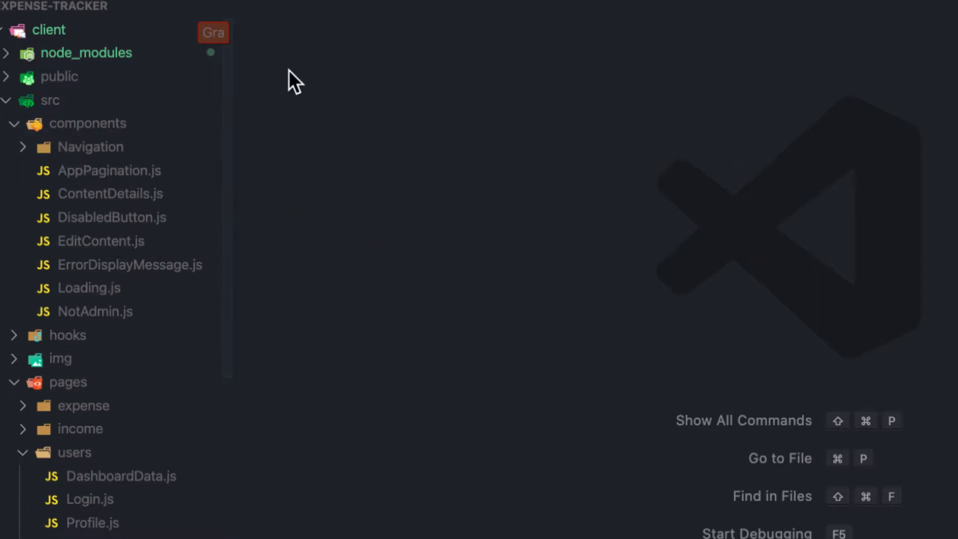
right_click(88, 123)
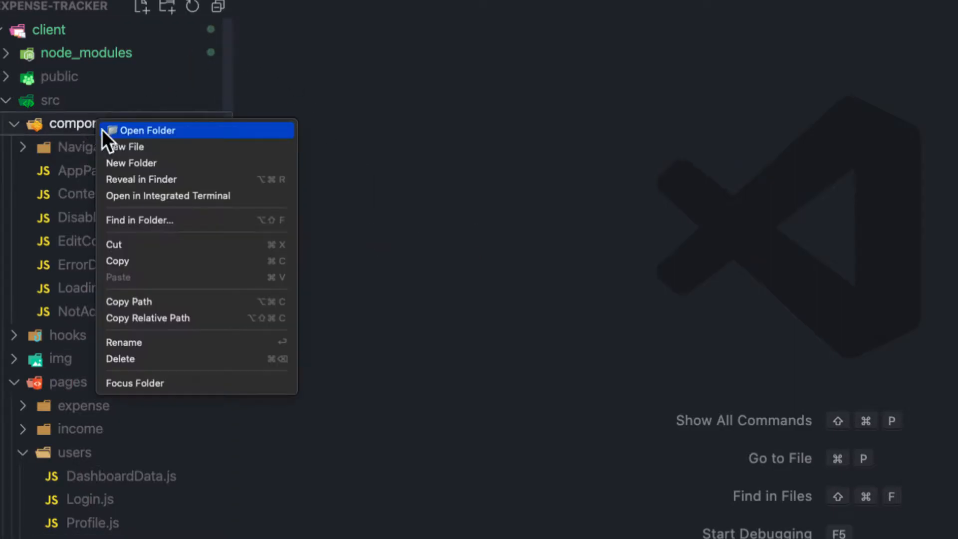
click(125, 146)
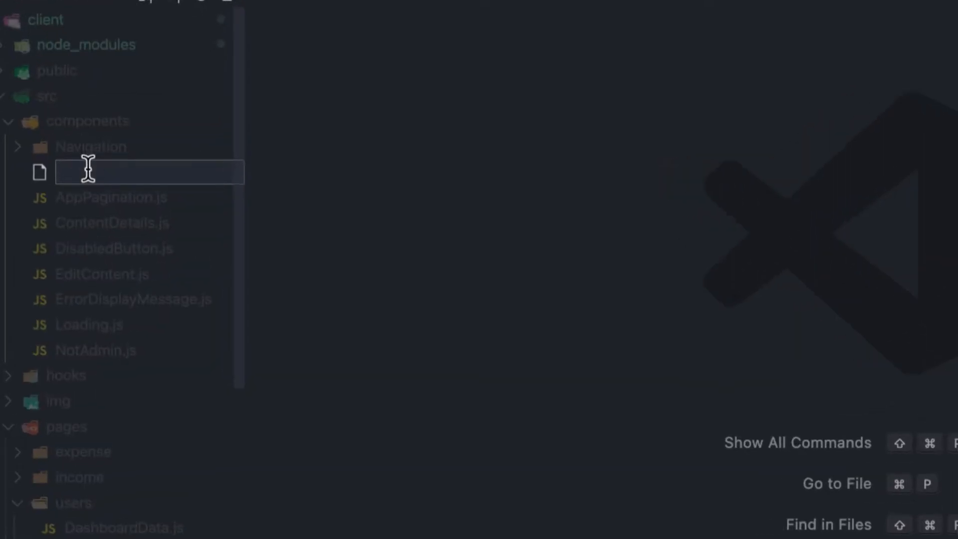
text(Grap)
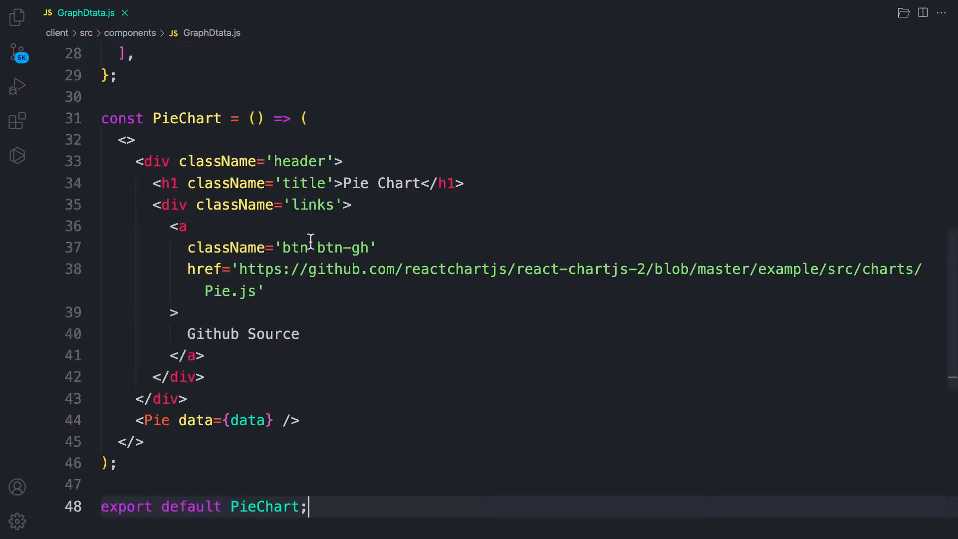
- Replace Red and Blue with Expense and Income, drop the remaining labels, and label the dataset '# Expense'
scroll(up, 3)
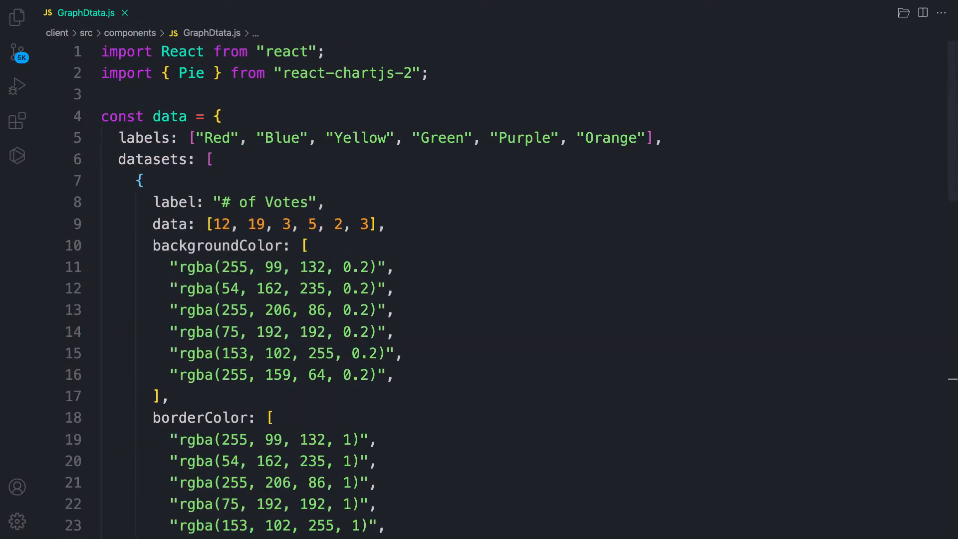
mouse_move(208, 188)
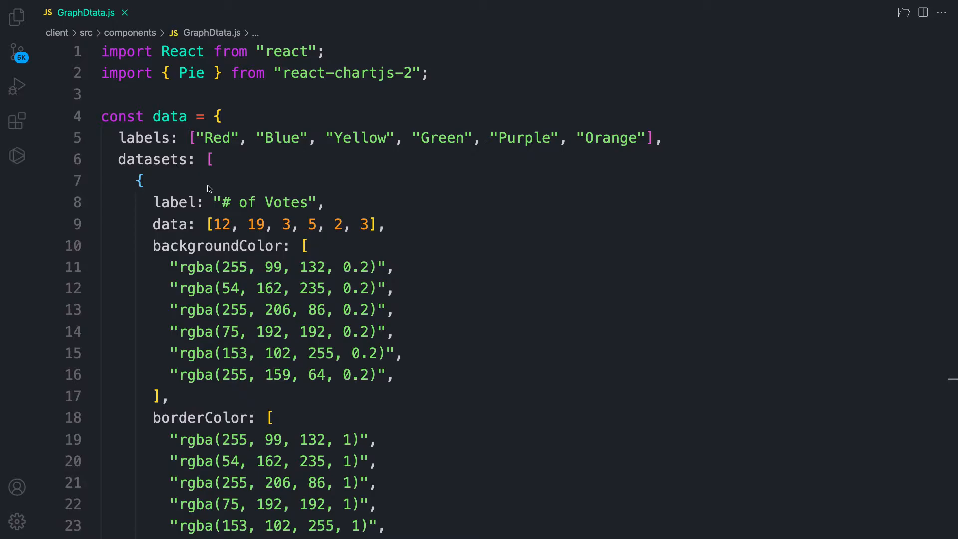
click(122, 93)
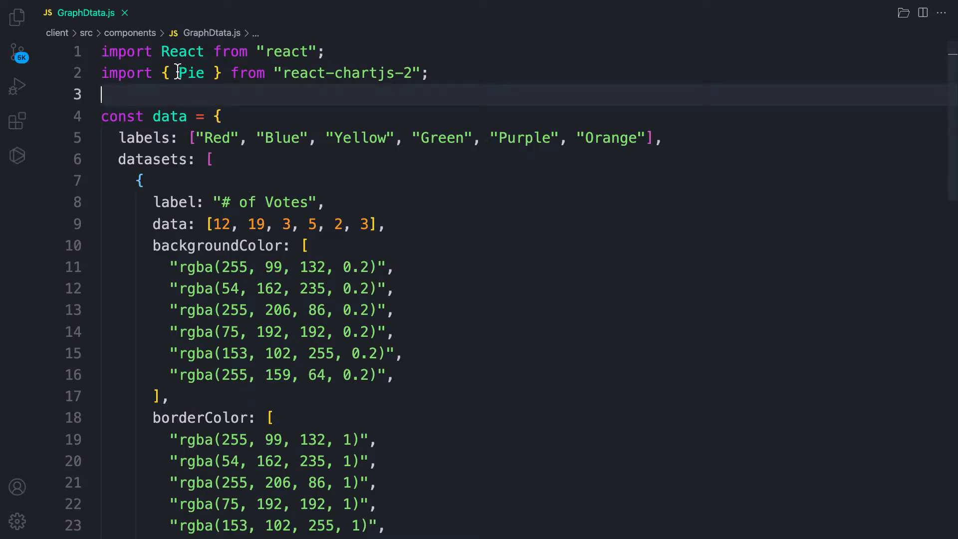
double_click(191, 72)
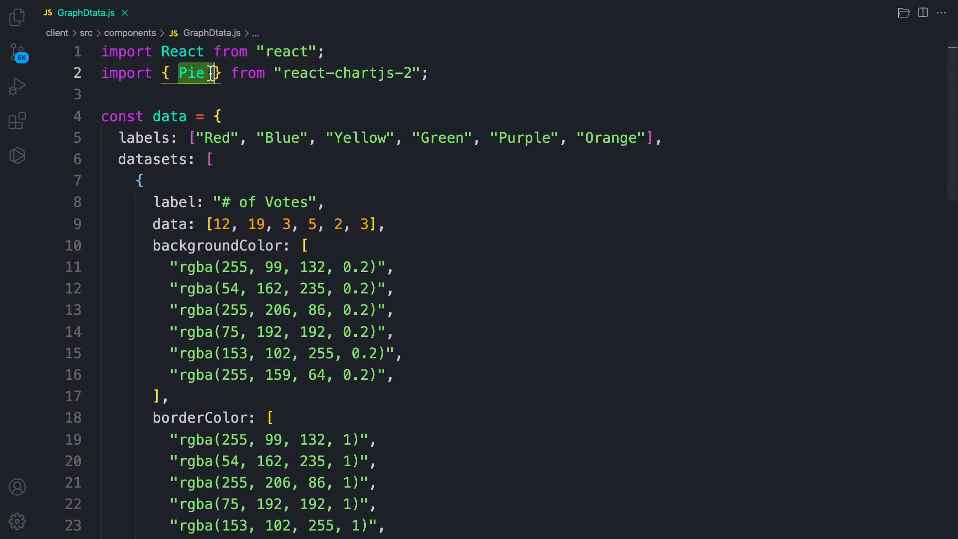
mouse_move(269, 224)
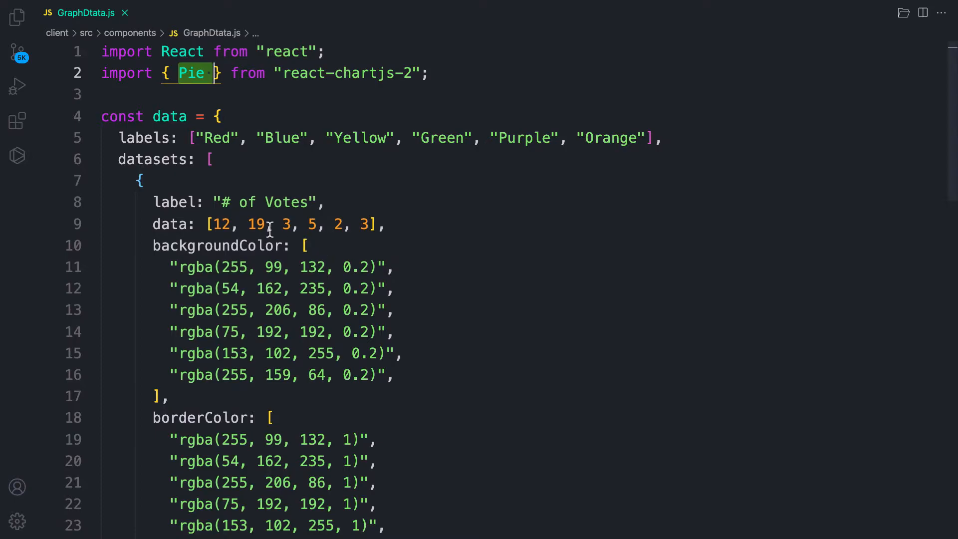
click(219, 138)
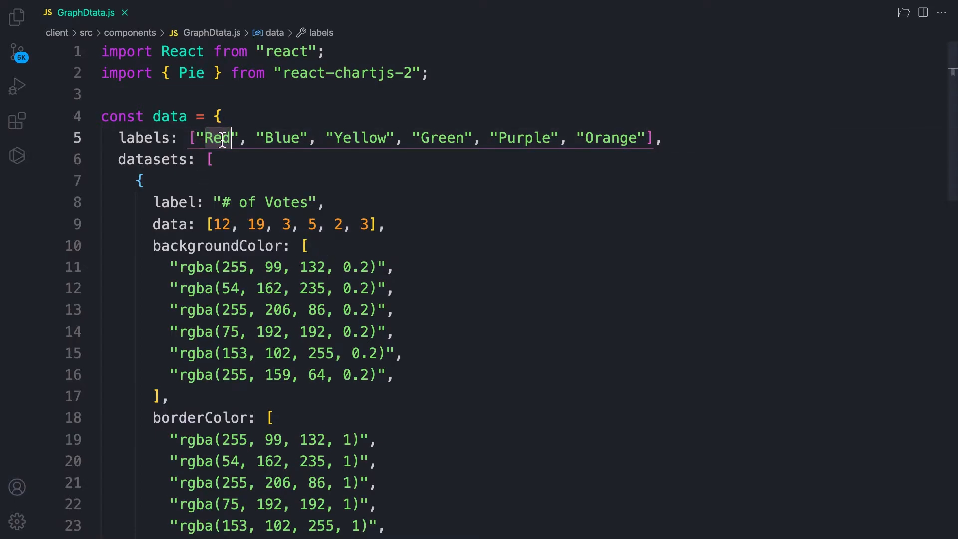
text(Expens)
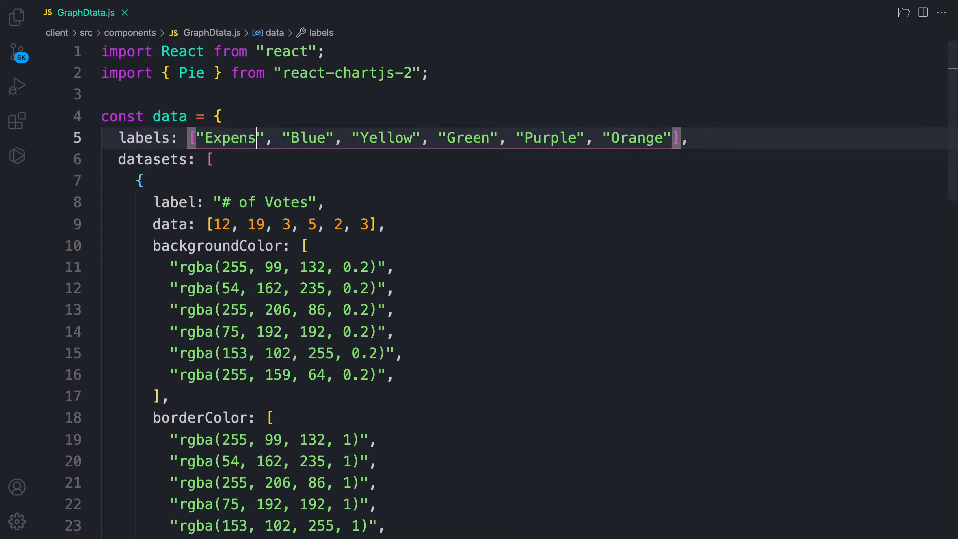
double_click(316, 137)
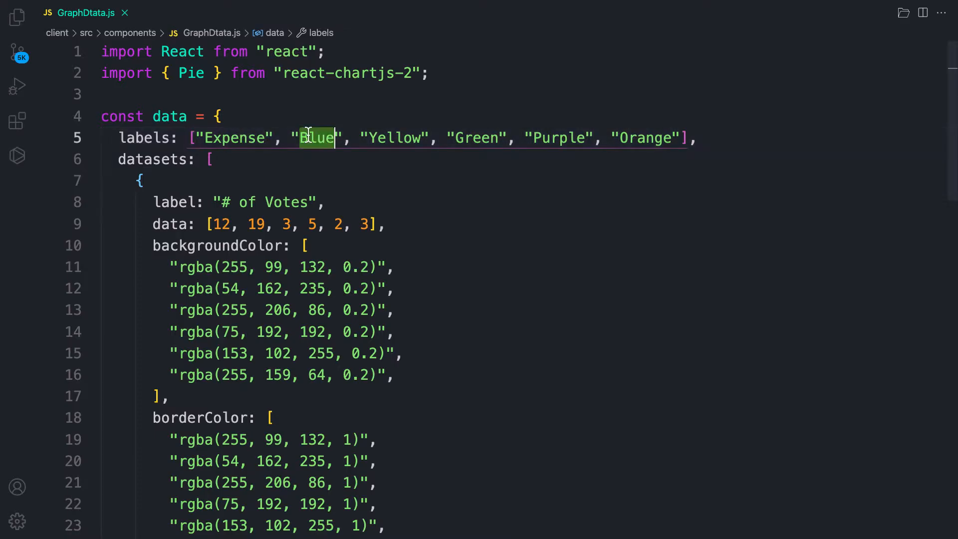
text(Incom)
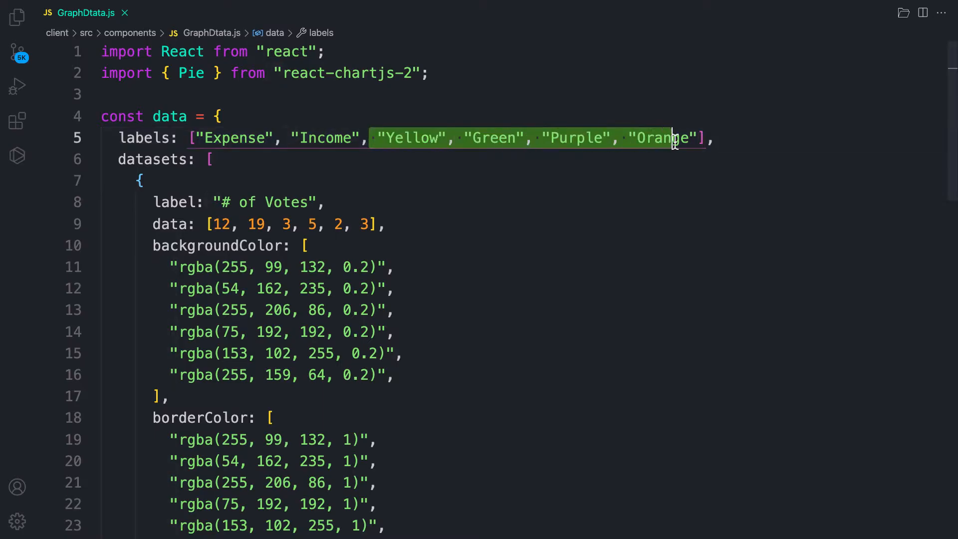
key(Delete)
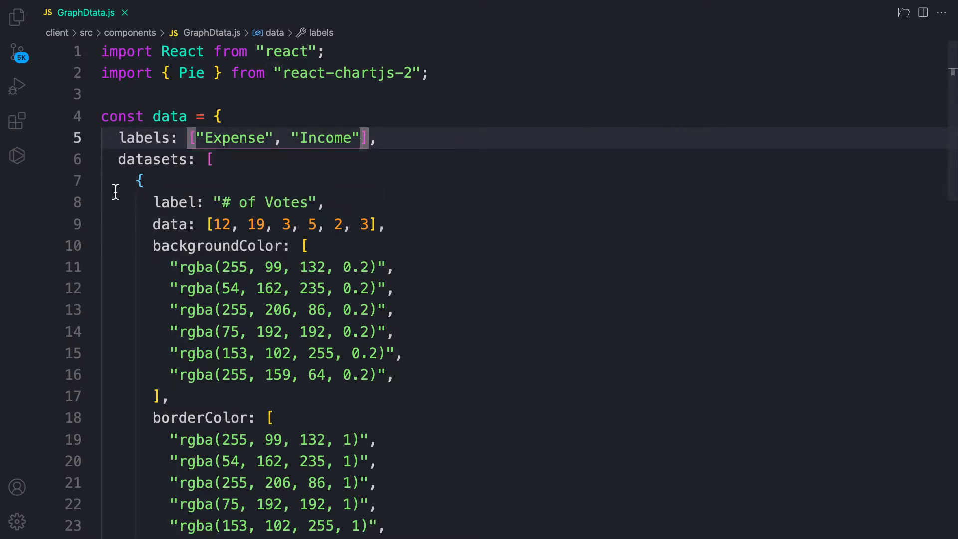
mouse_move(214, 298)
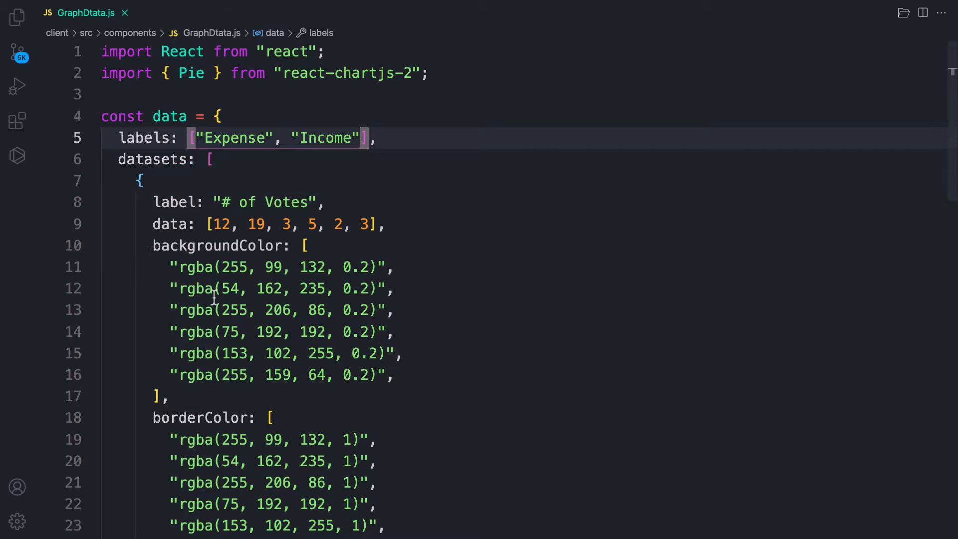
mouse_move(299, 245)
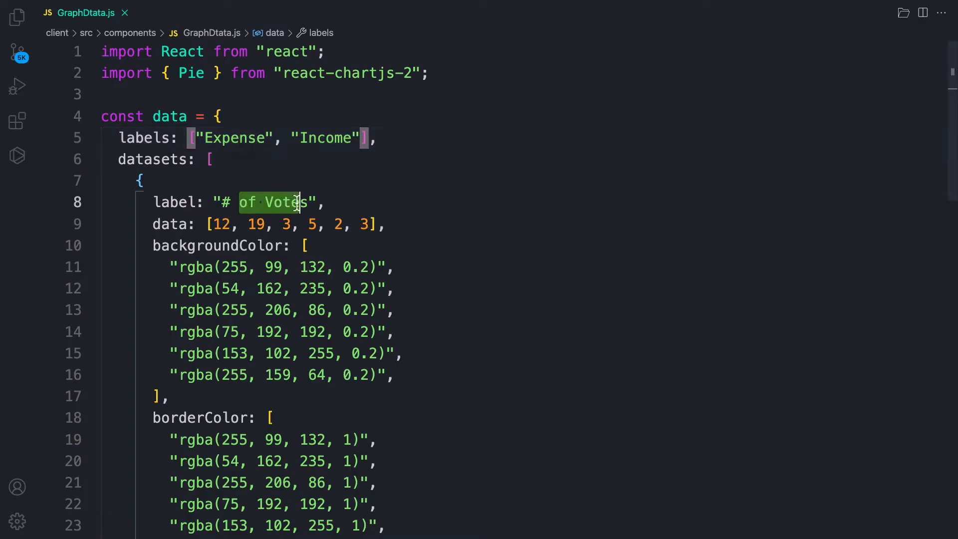
text(Ex)
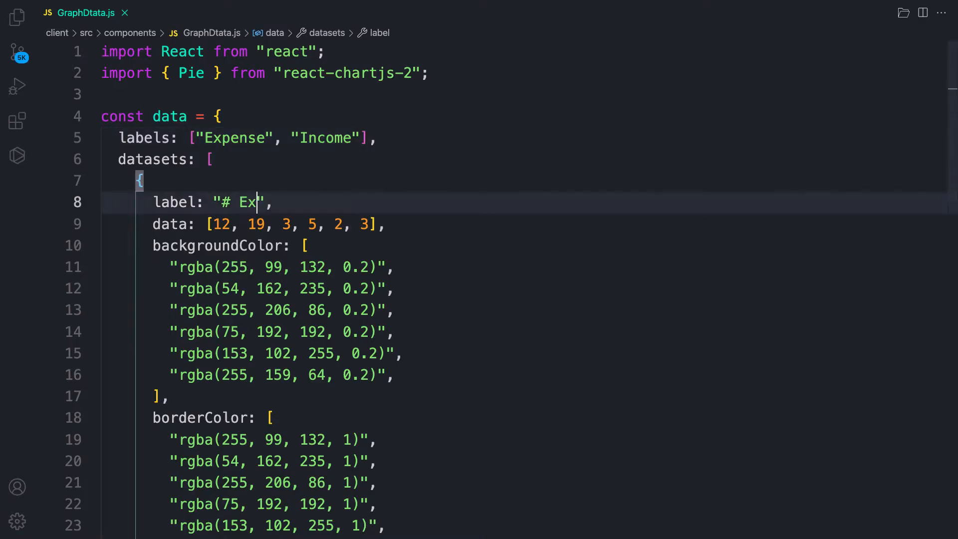
text(pense)
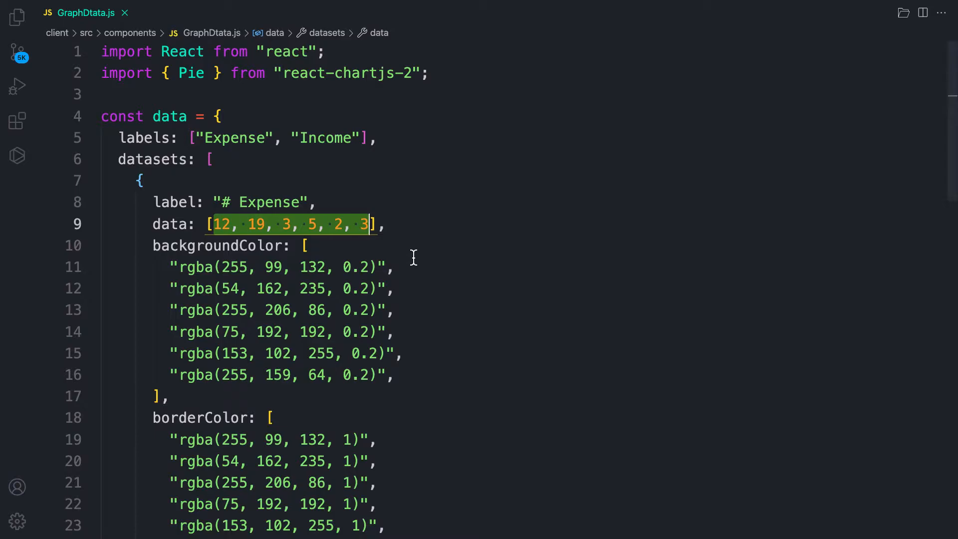
scroll(down, 3)
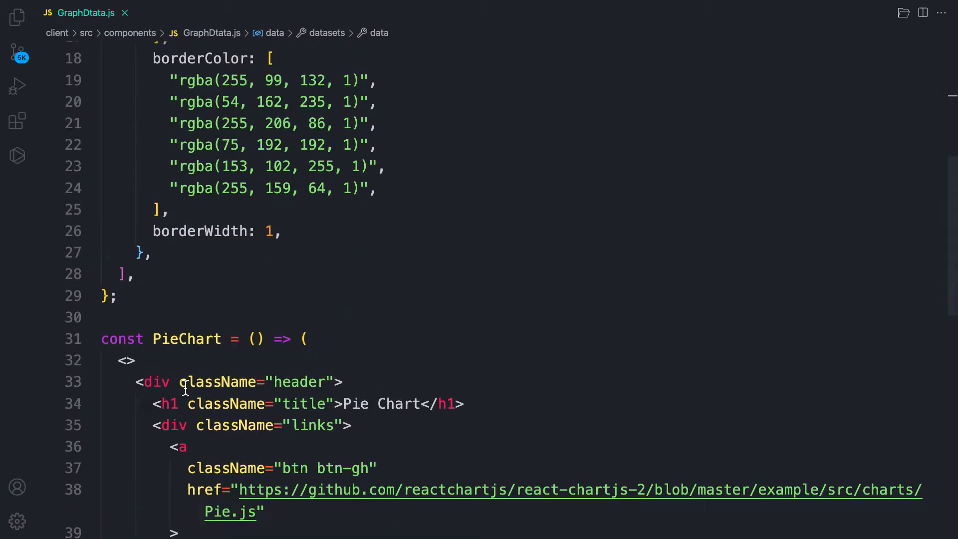
scroll(down, 3)
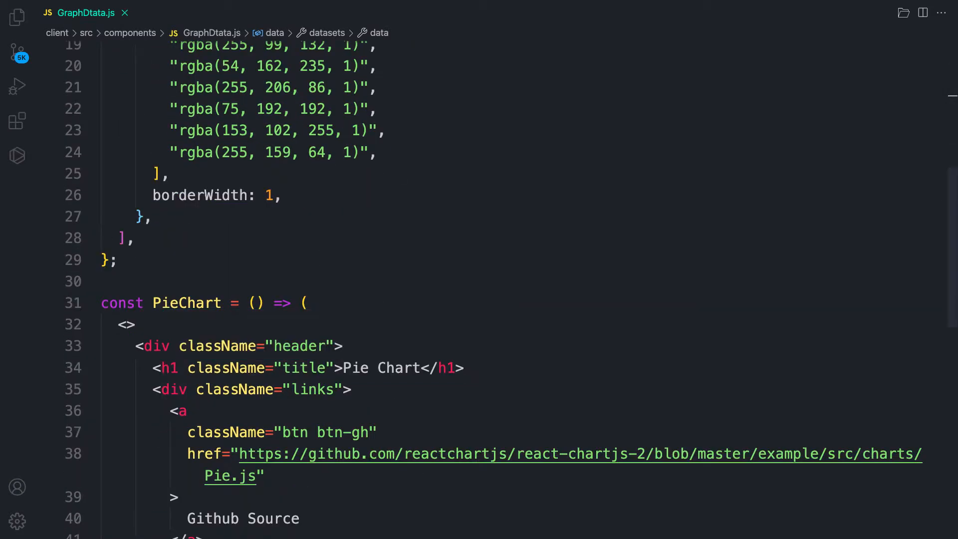
scroll(up, 3)
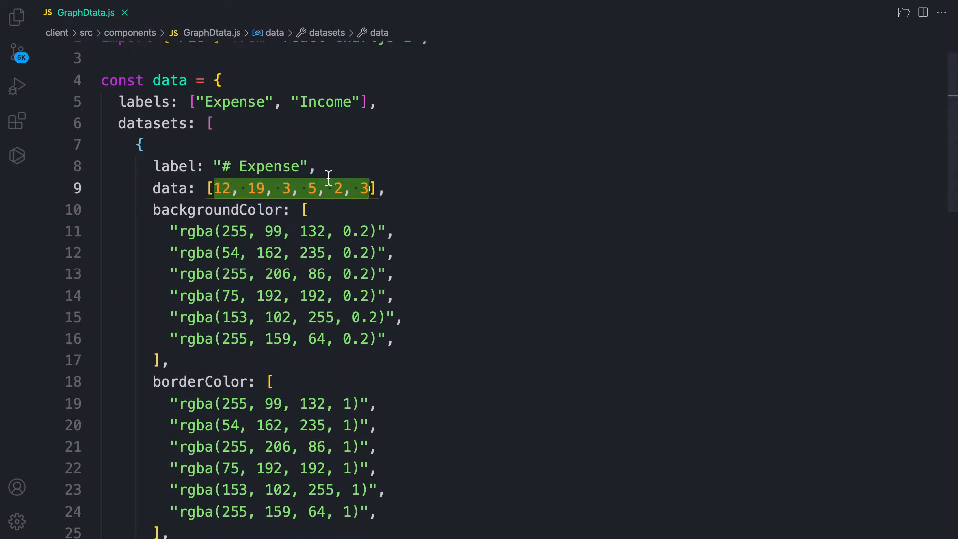
mouse_move(284, 190)
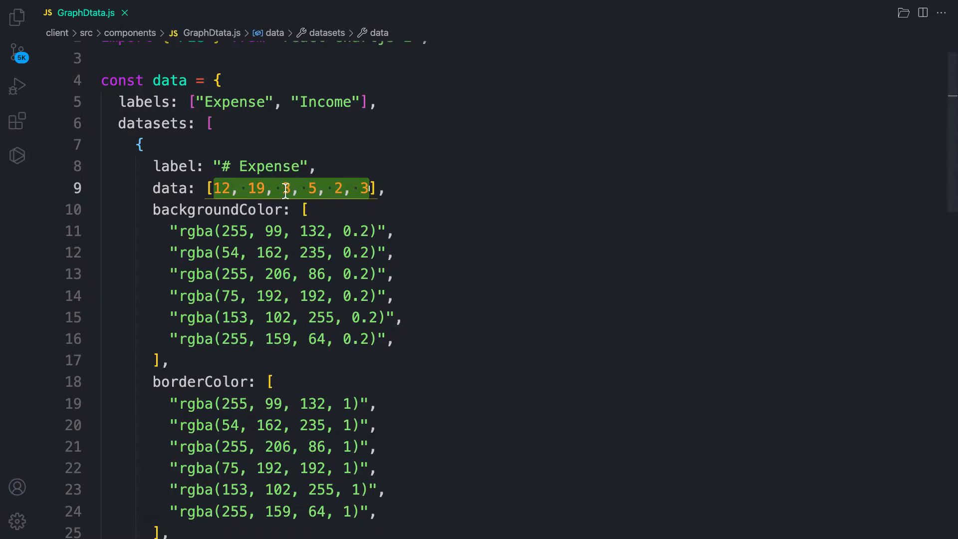
scroll(up, 3)
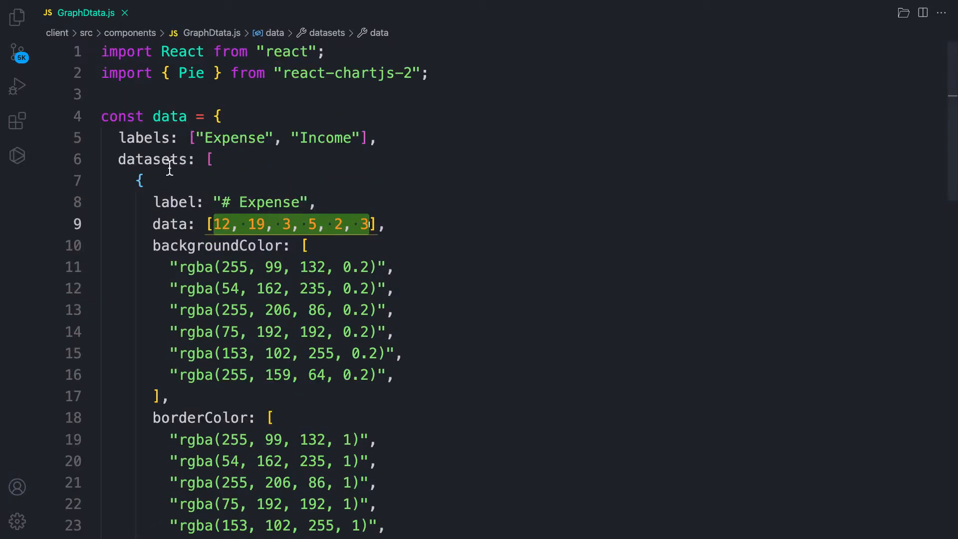
mouse_move(197, 116)
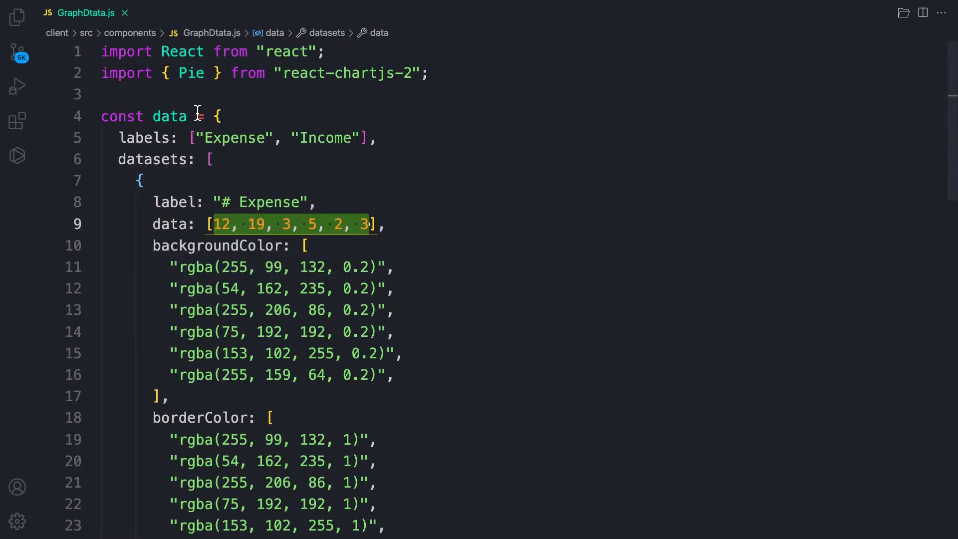
scroll(down, 3)
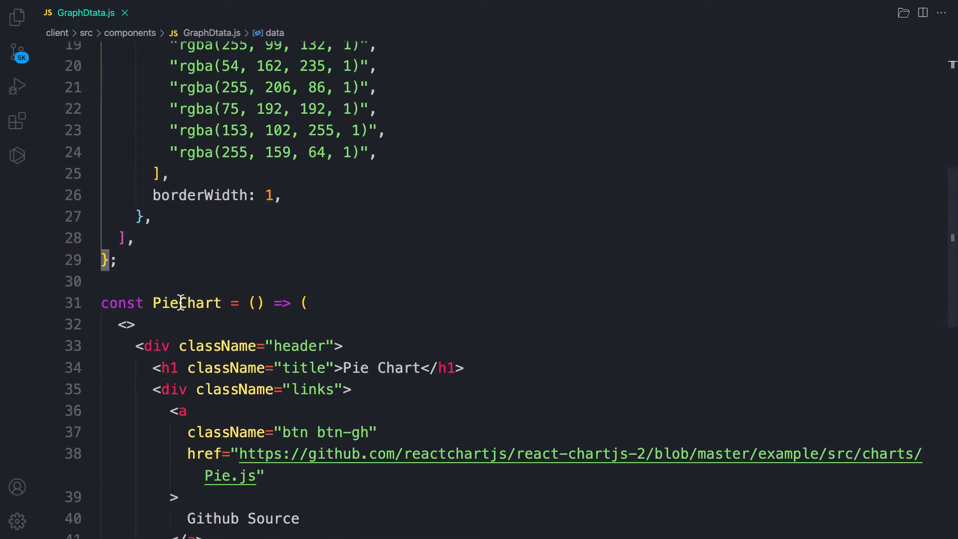
- Rename the PieChart component to GraphDtata and destructure { income, expense } in its parameters
double_click(188, 302)
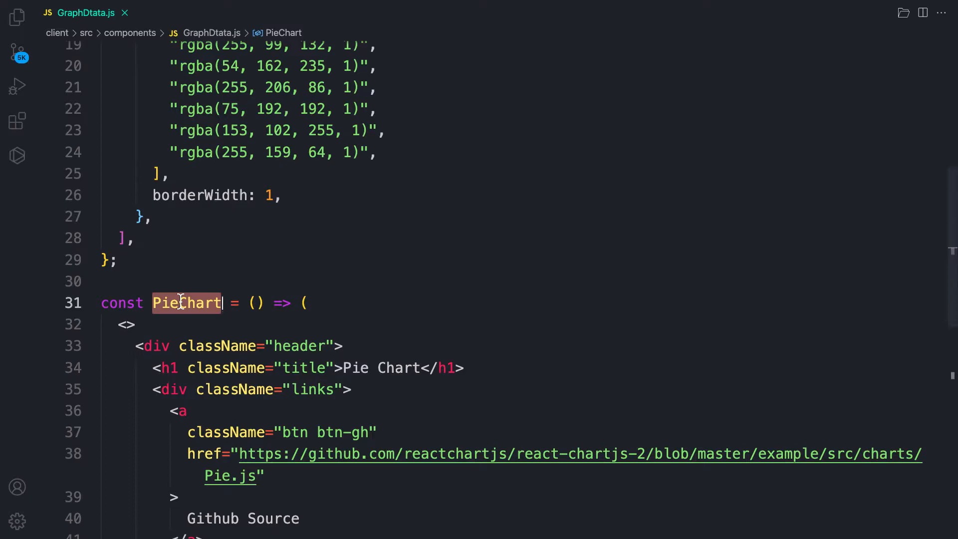
text(Gra)
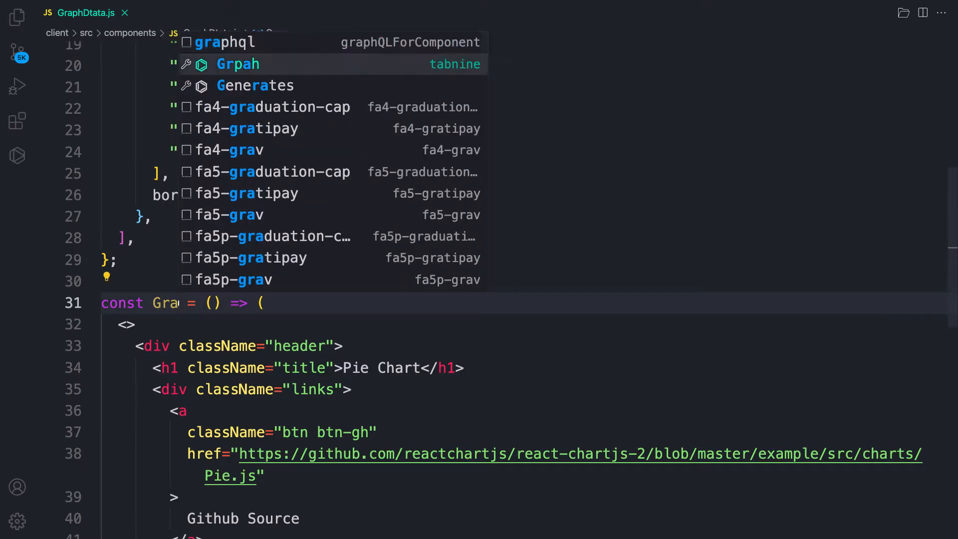
text(ph)
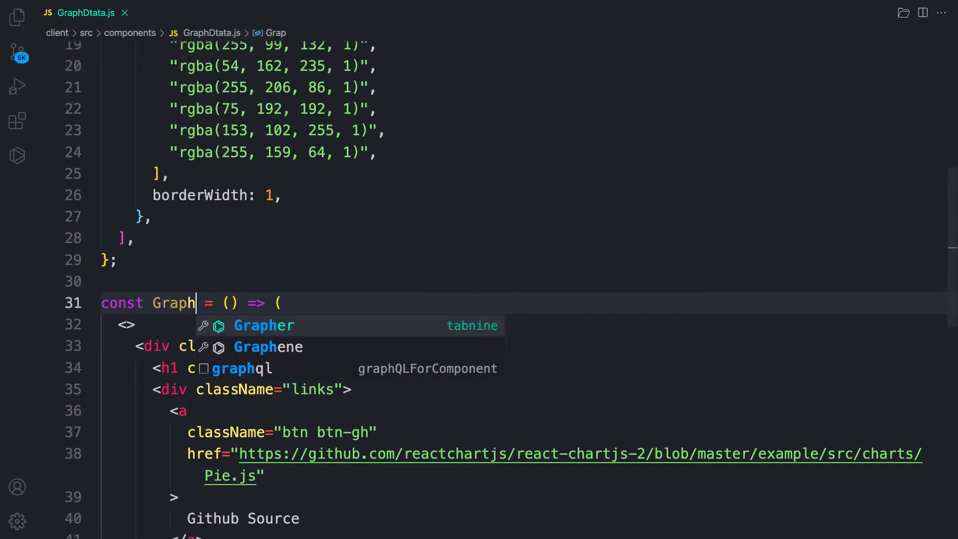
text(Dtata)
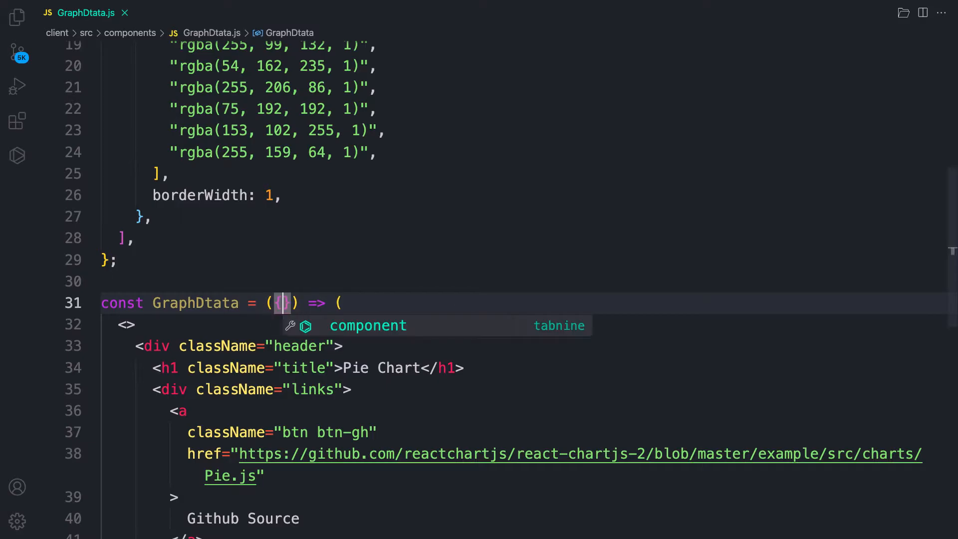
text(icome)
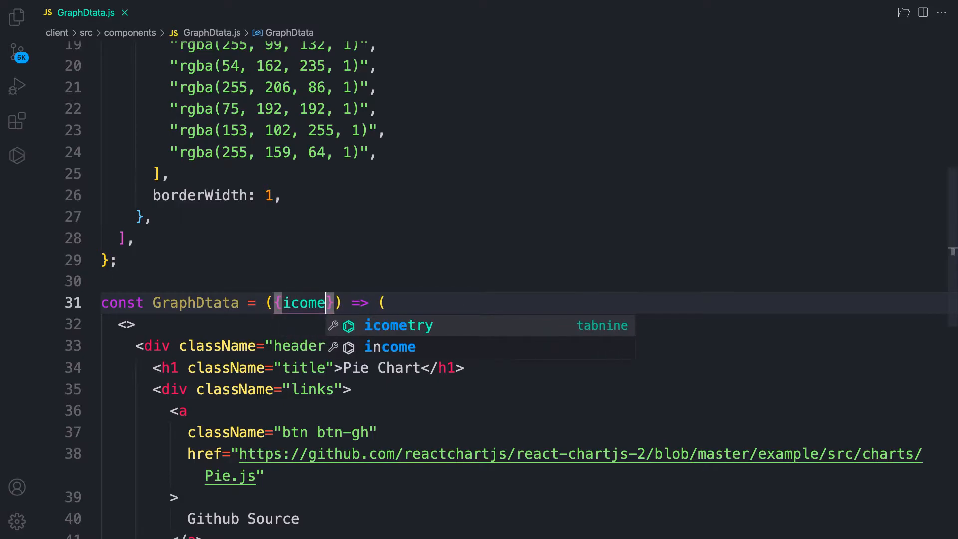
text(, expense)
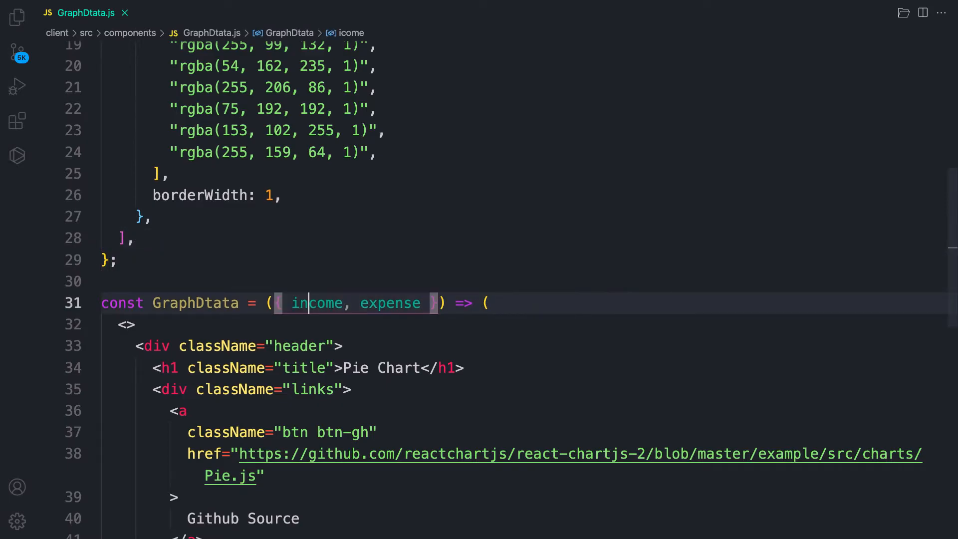
scroll(up, 3)
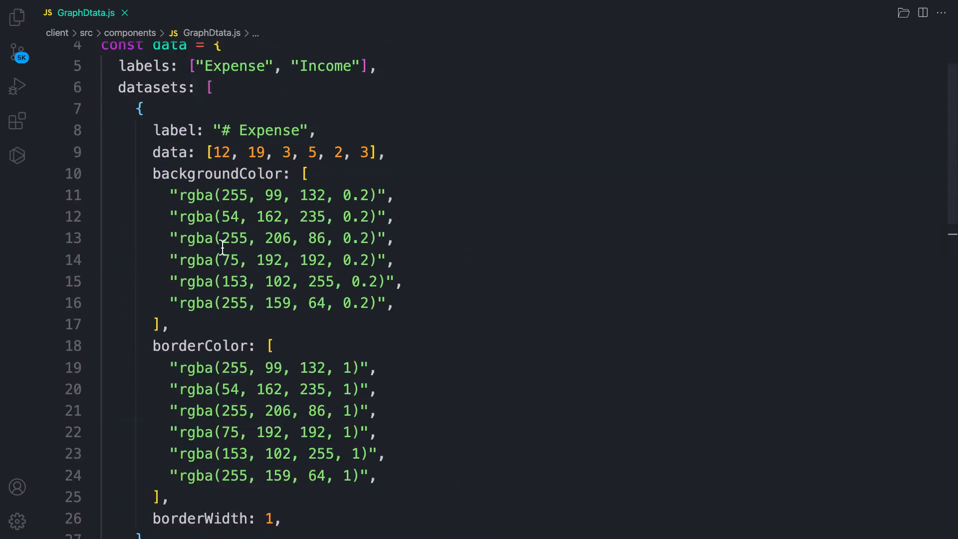
scroll(up, 3)
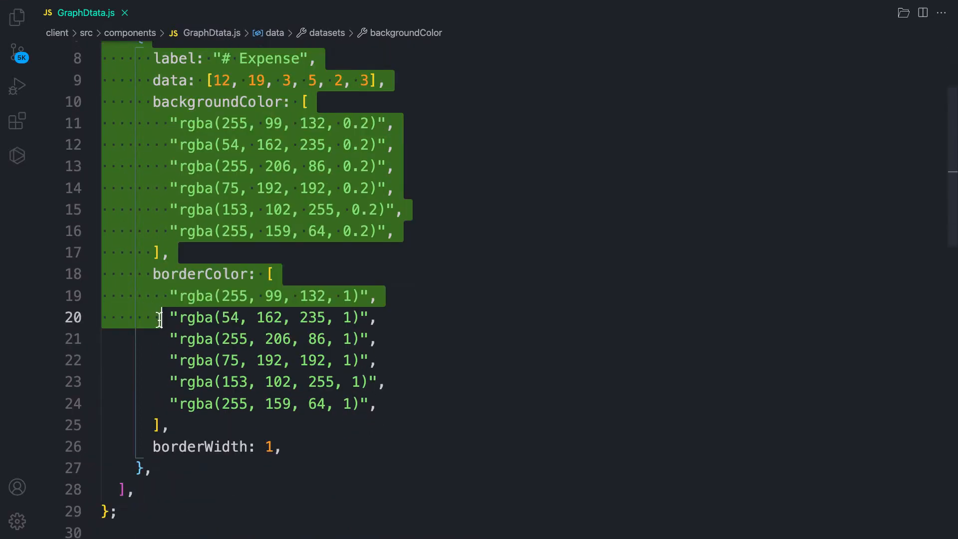
scroll(down, 3)
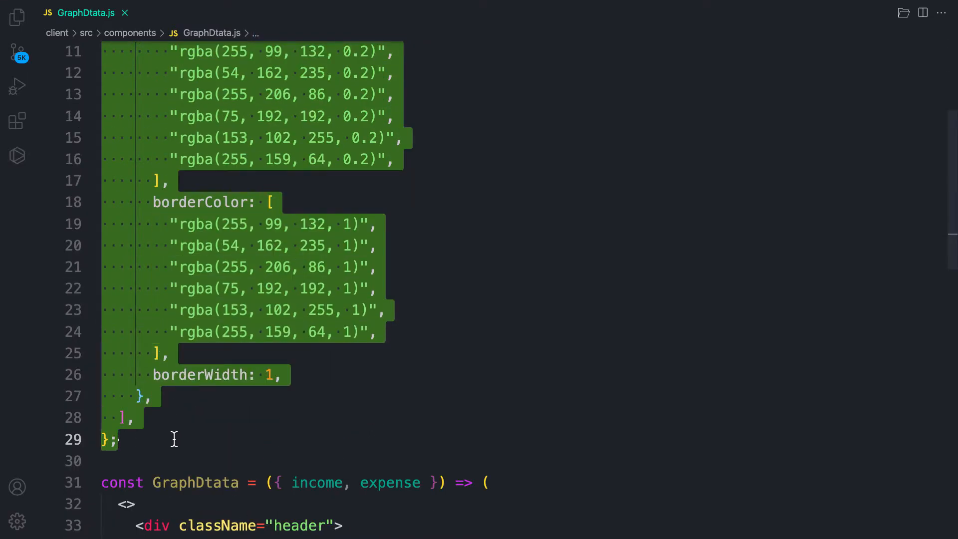
scroll(down, 3)
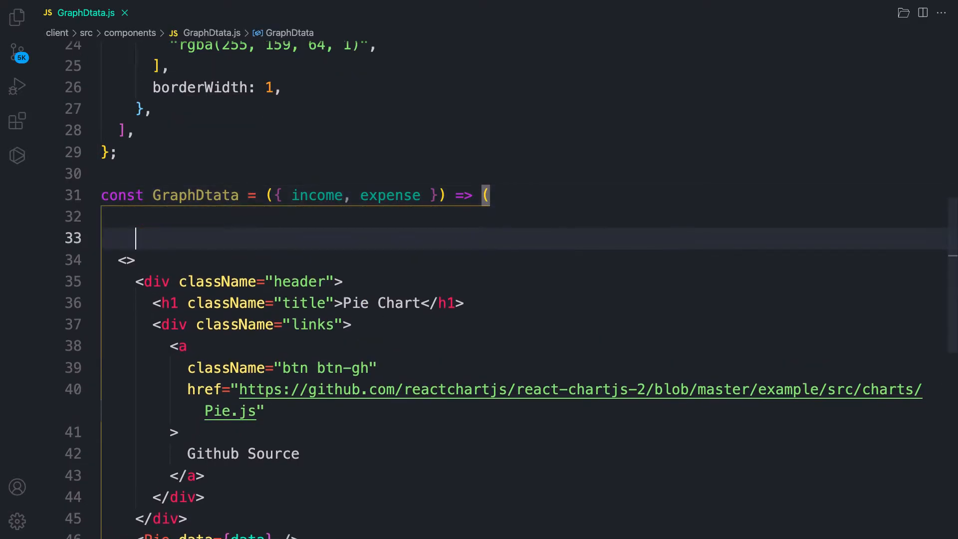
scroll(down, 3)
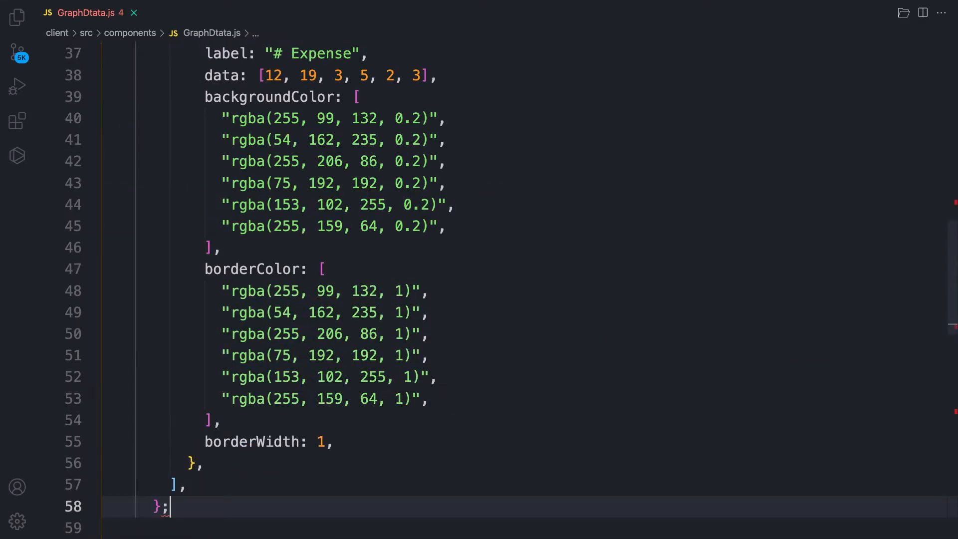
scroll(down, 3)
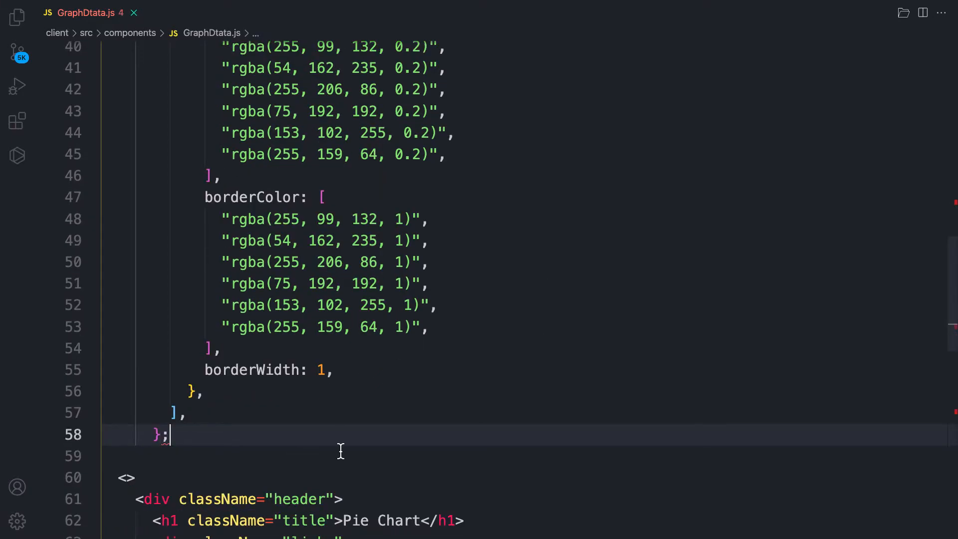
scroll(down, 3)
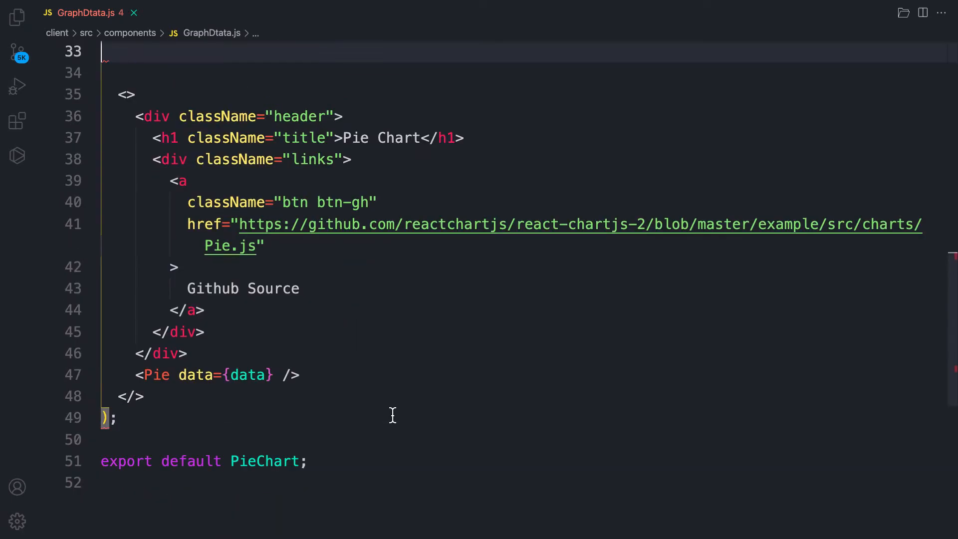
scroll(up, 3)
text(const GraphDtata = ({ income, expense }) => ()
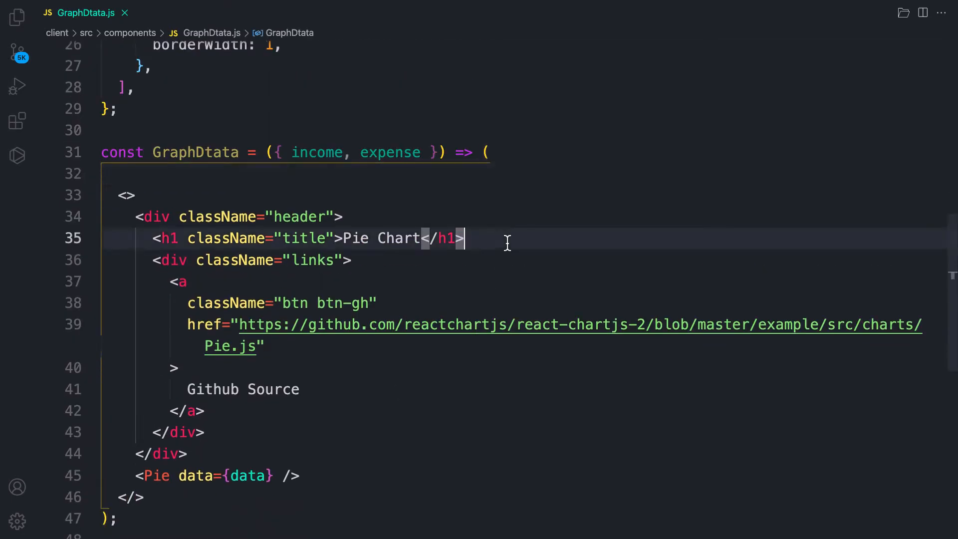
- Swap GraphDtata's arrow-function parentheses for curly braces and move the data object out from above it
scroll(down, 3)
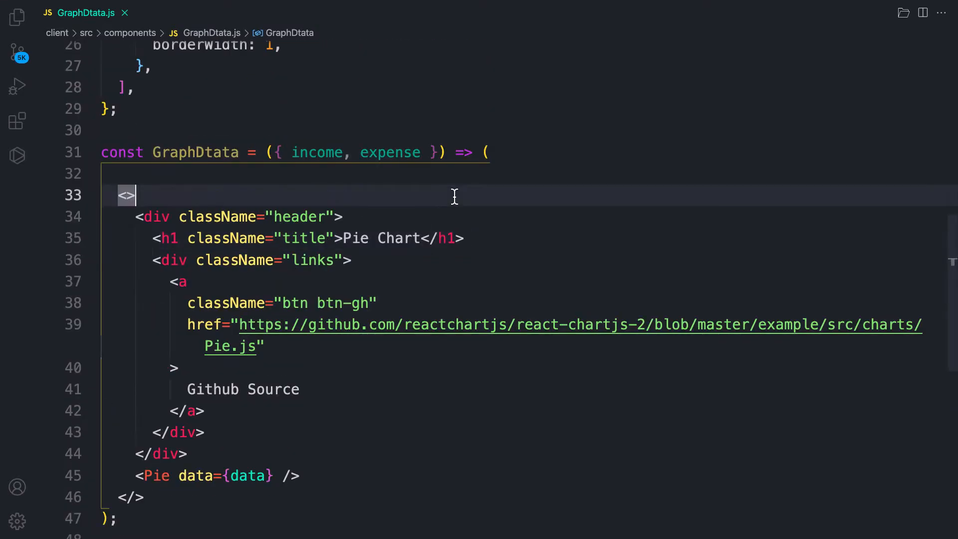
mouse_move(511, 229)
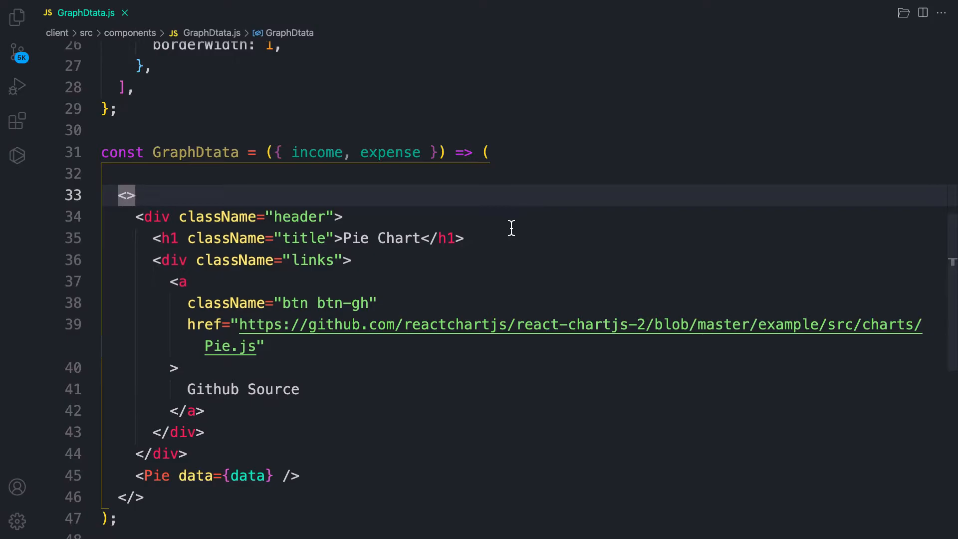
click(483, 153)
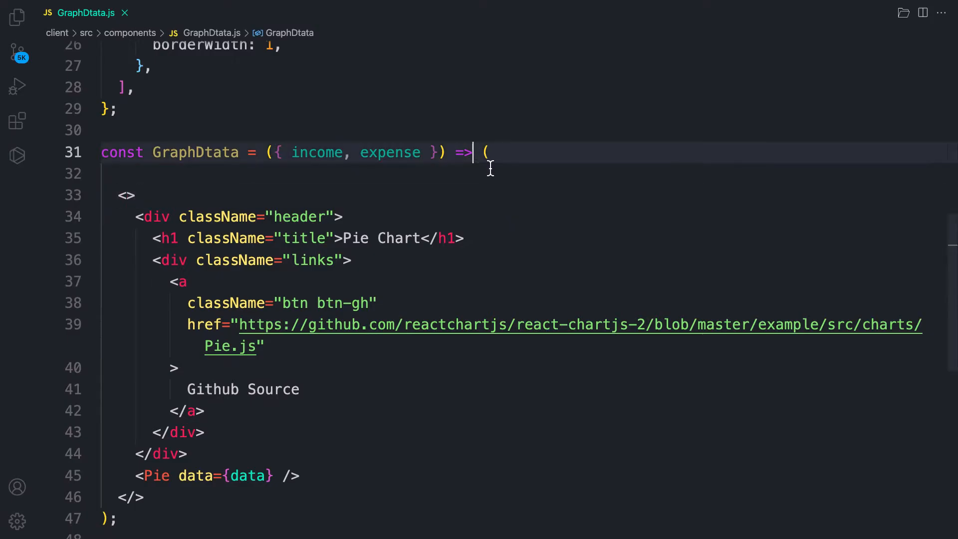
scroll(down, 3)
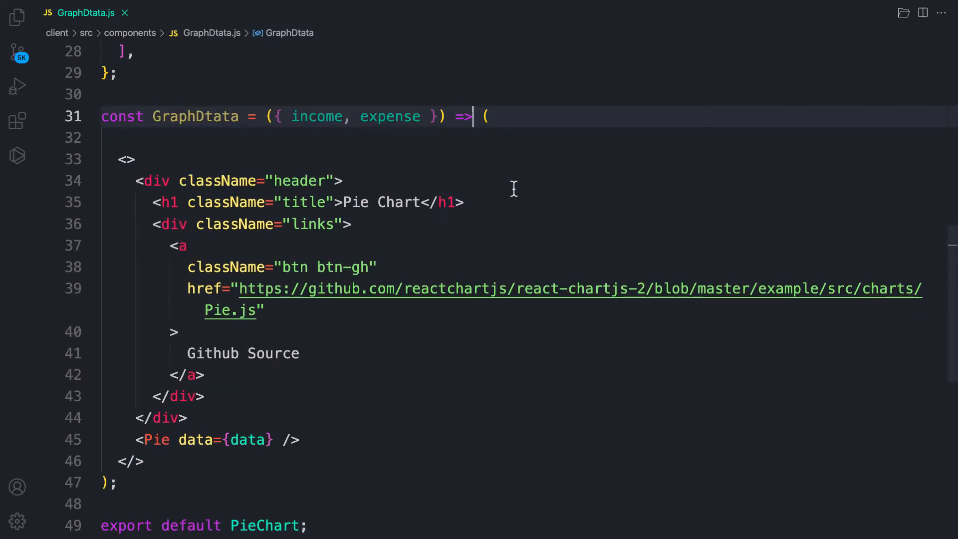
mouse_move(582, 226)
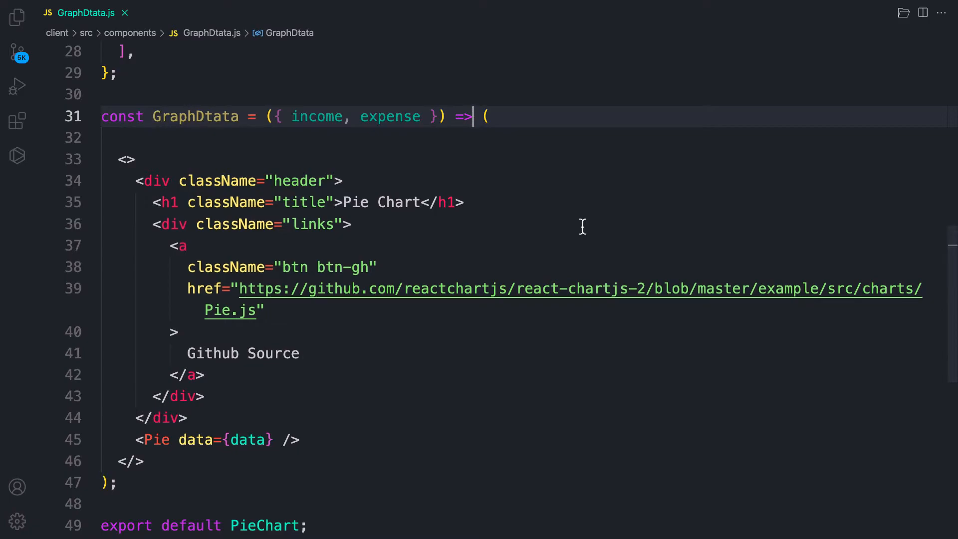
text({)
text(})
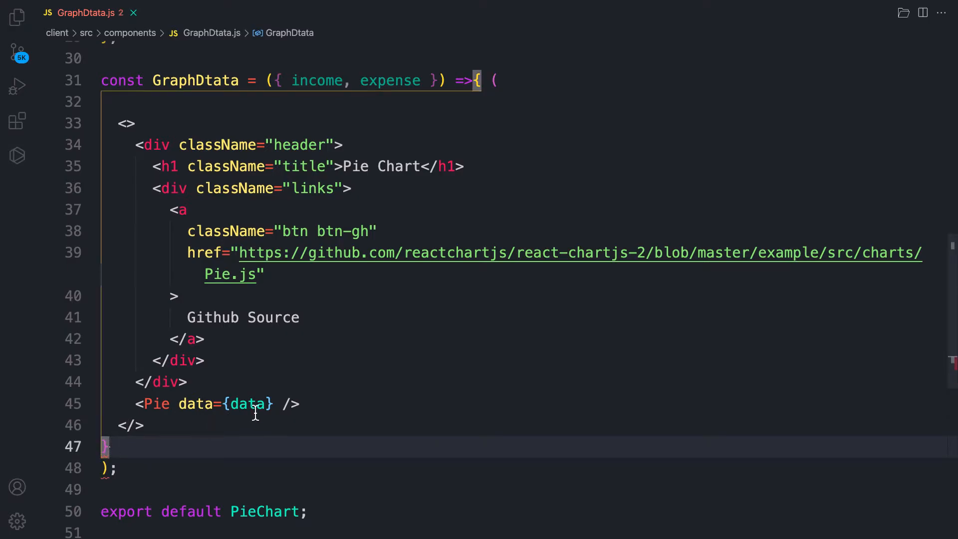
mouse_move(340, 343)
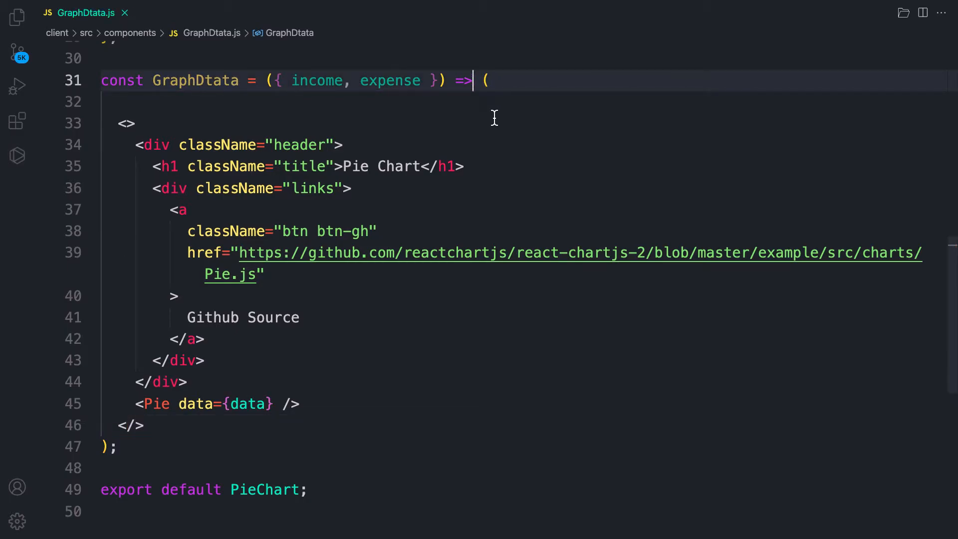
click(486, 80)
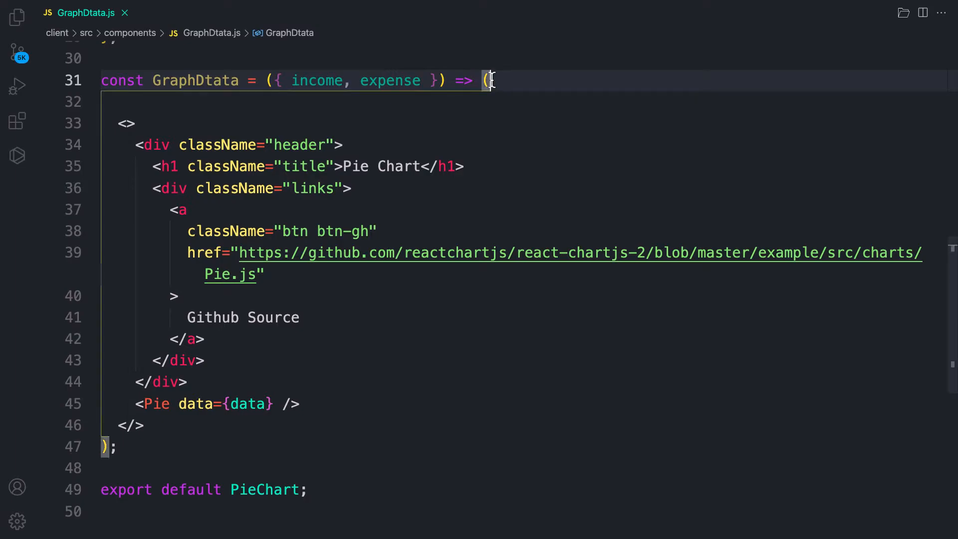
key(Backspace)
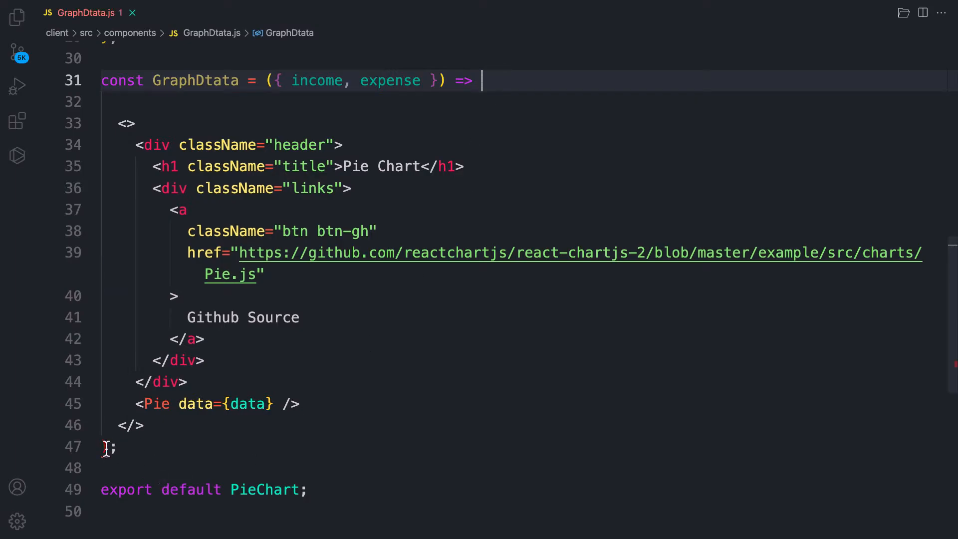
click(482, 79)
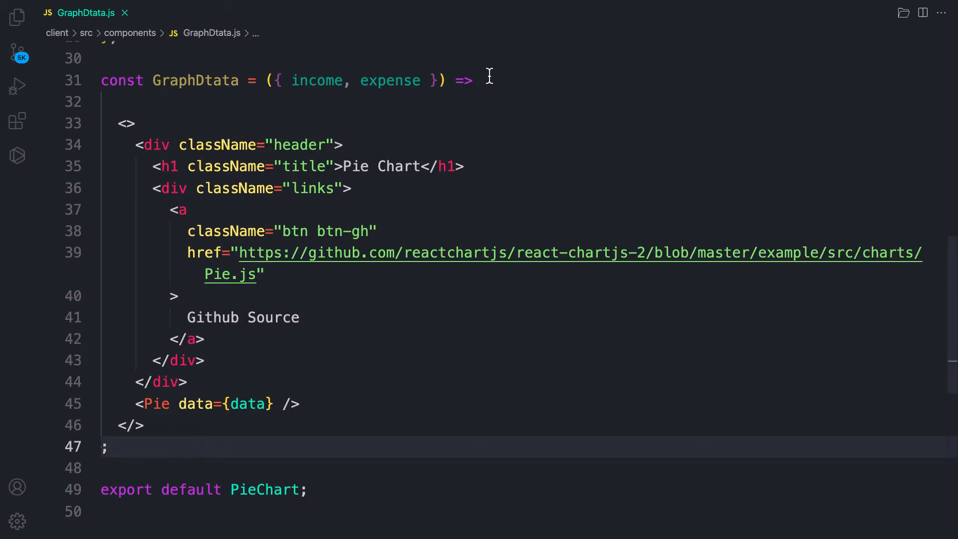
text({)
text(})
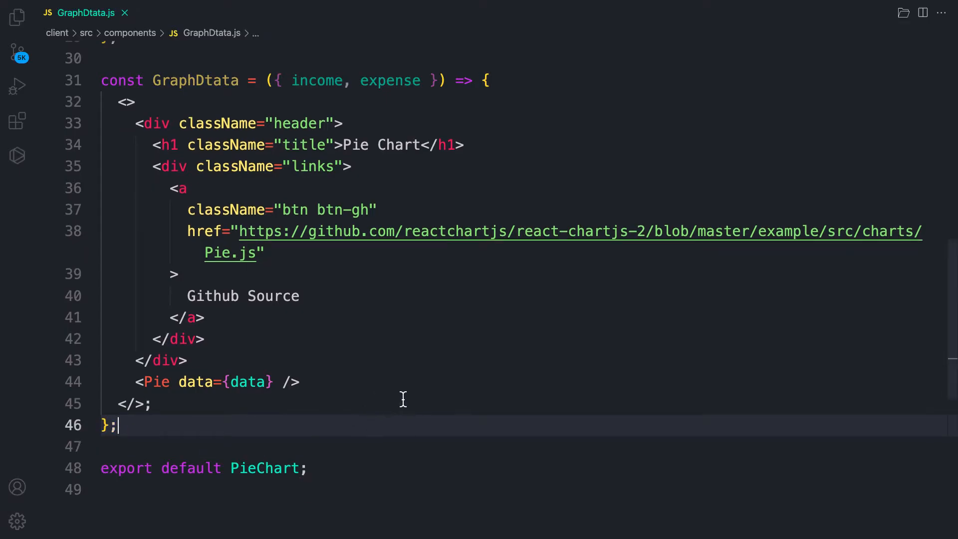
mouse_move(320, 276)
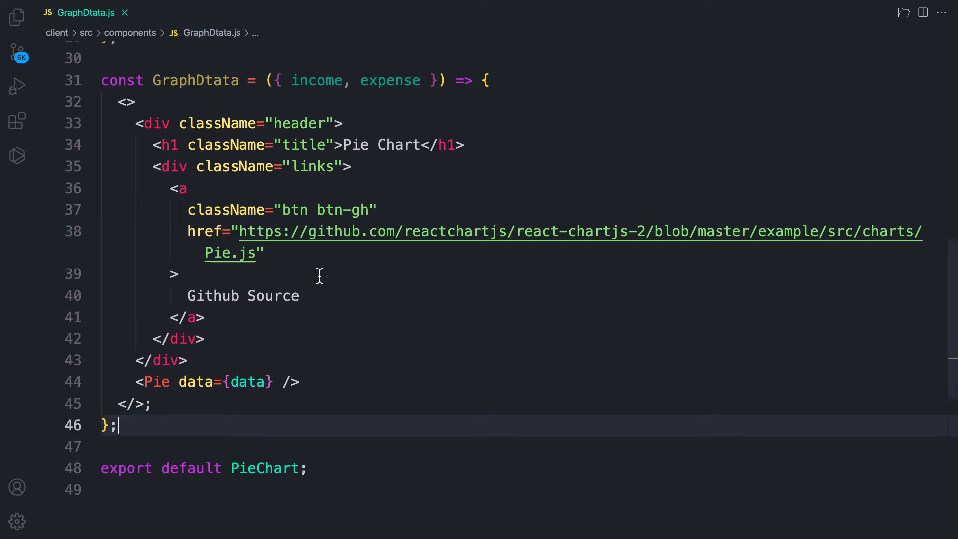
scroll(up, 3)
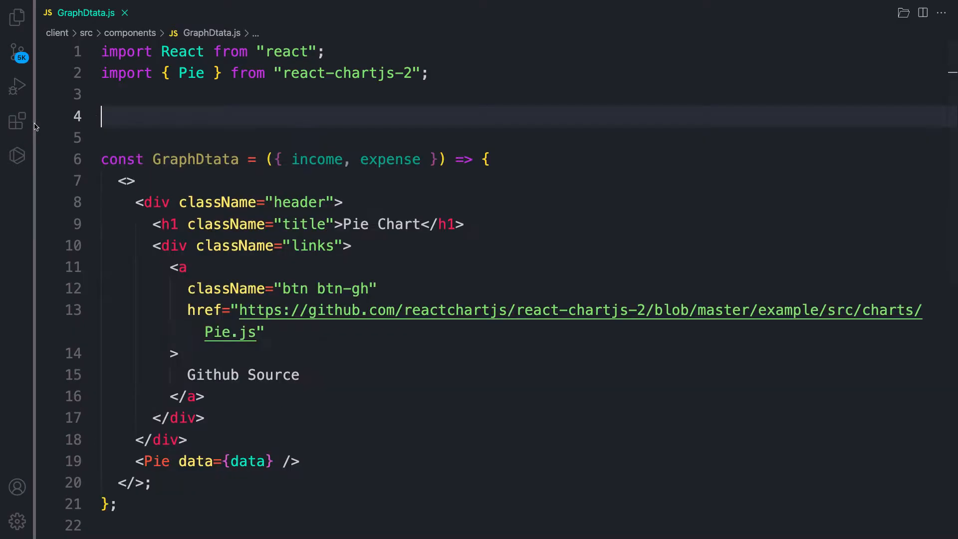
- Set the pie dataset's data array to income and expense inside GraphDtata's body
click(511, 159)
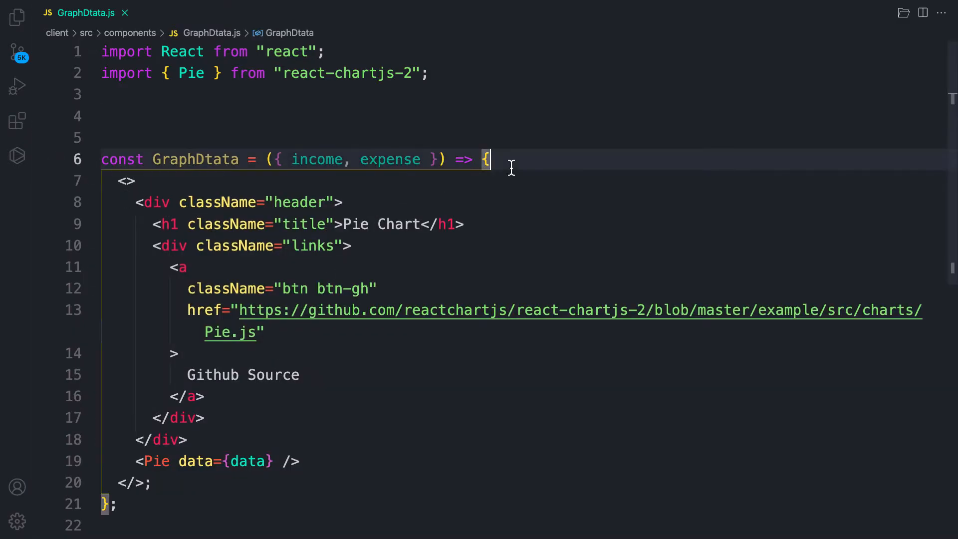
scroll(down, 3)
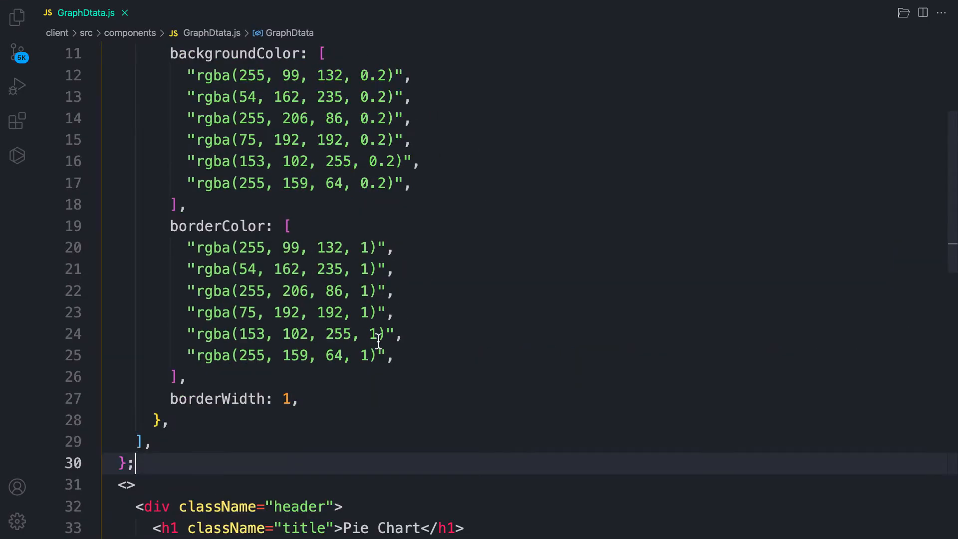
scroll(up, 3)
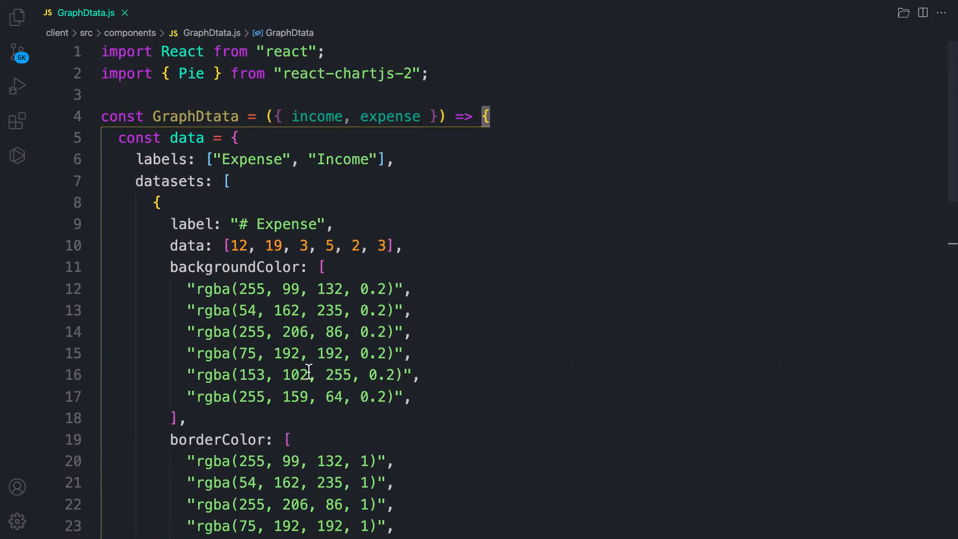
double_click(312, 246)
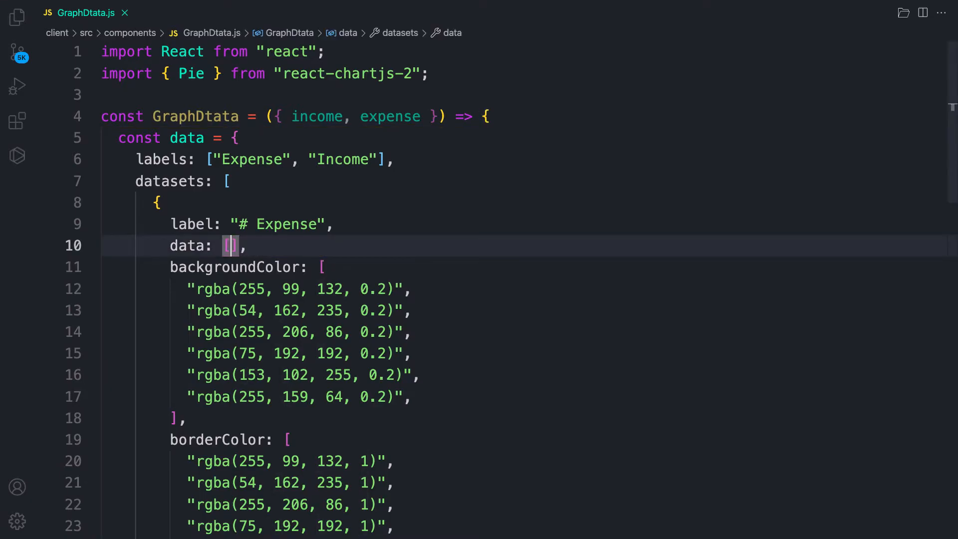
text(income, expense)
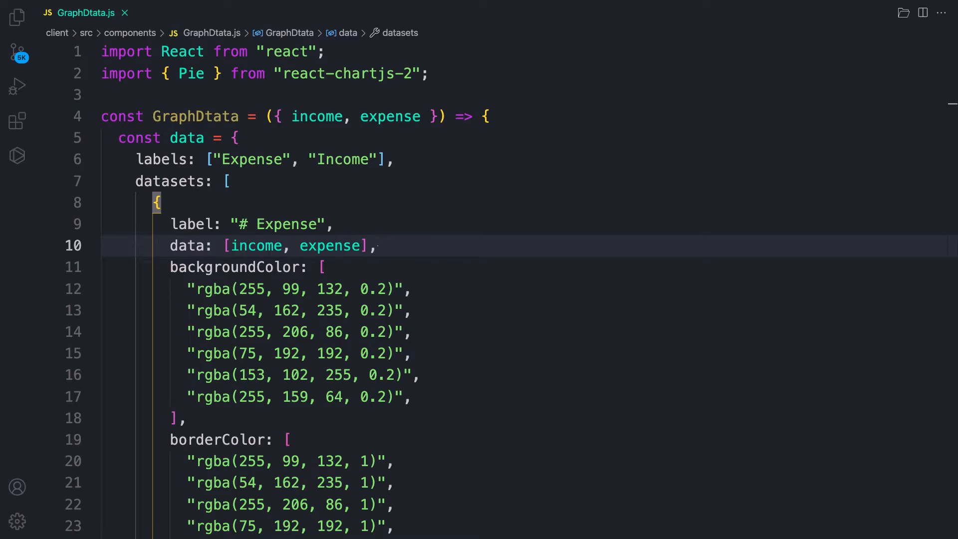
click(567, 419)
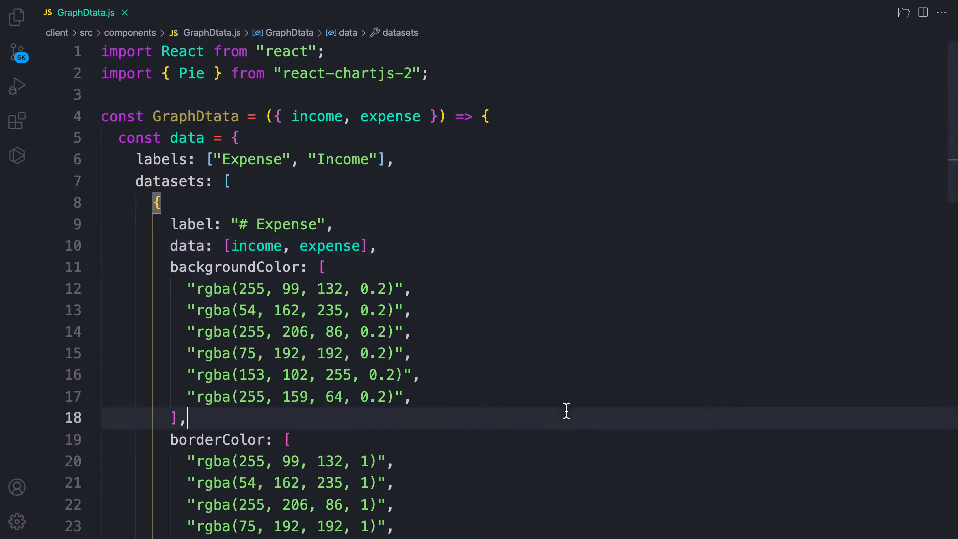
scroll(down, 3)
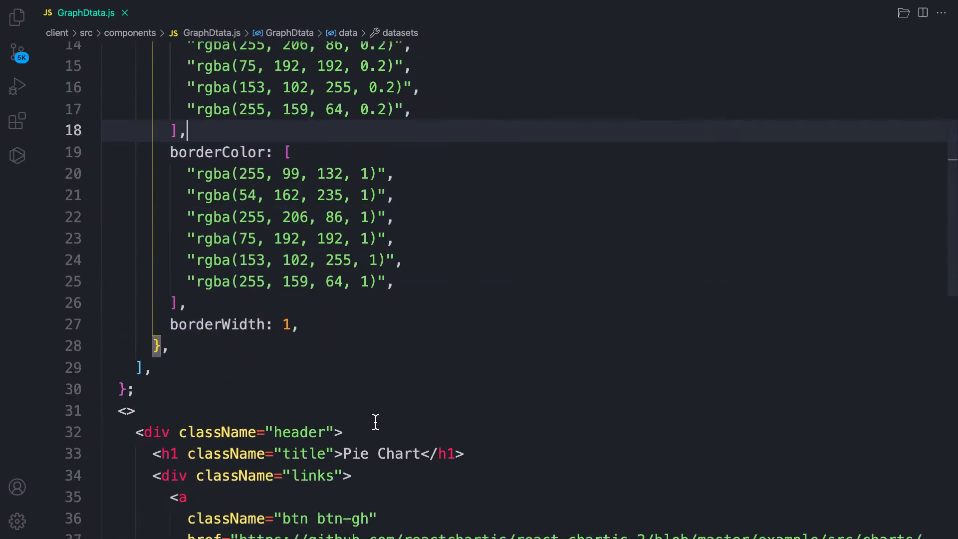
scroll(down, 3)
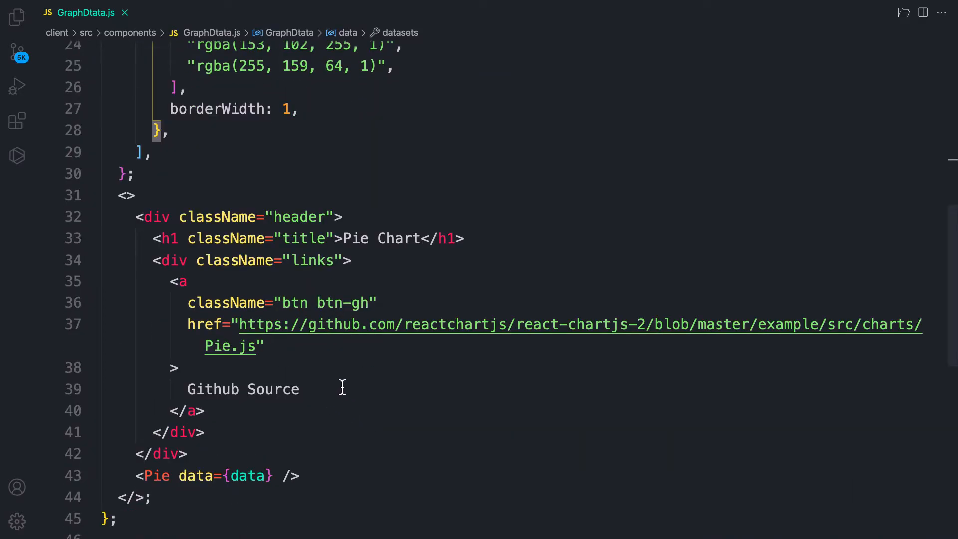
mouse_move(162, 281)
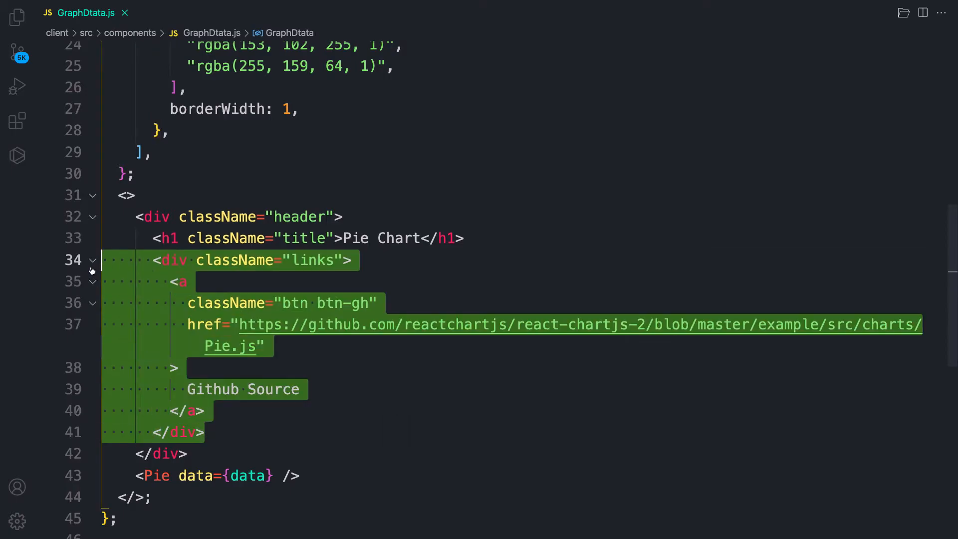
- Delete the GitHub source links and make the heading an h3 reading 'Transactions'
key(Delete)
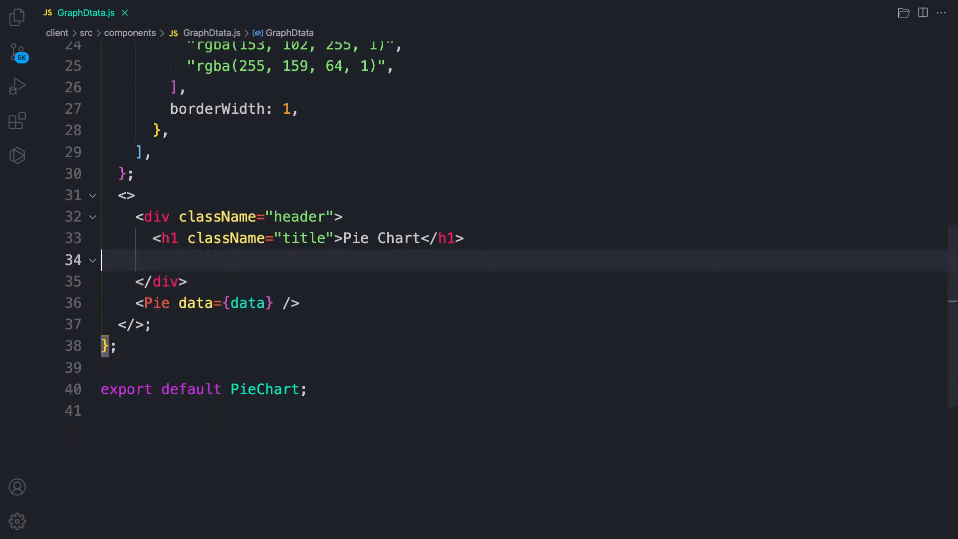
key(Backspace)
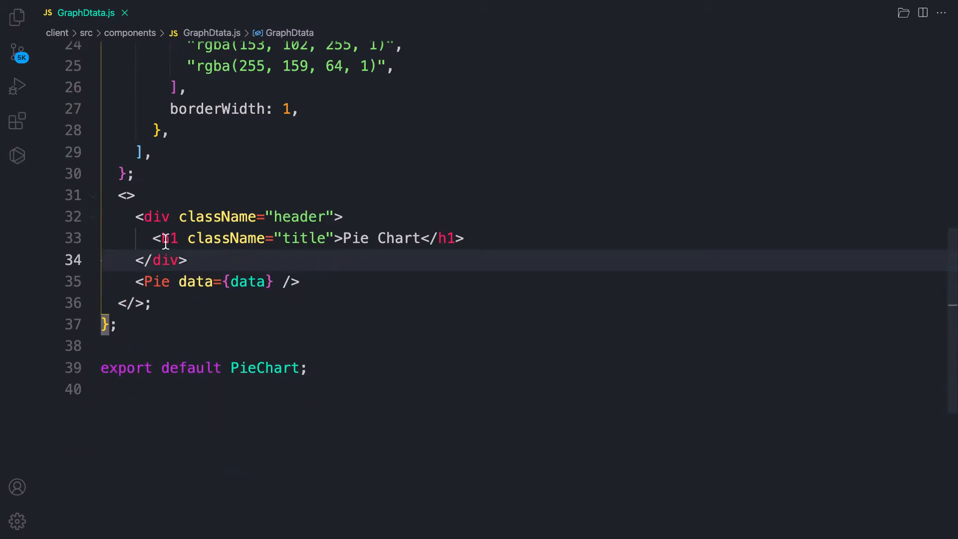
mouse_move(203, 281)
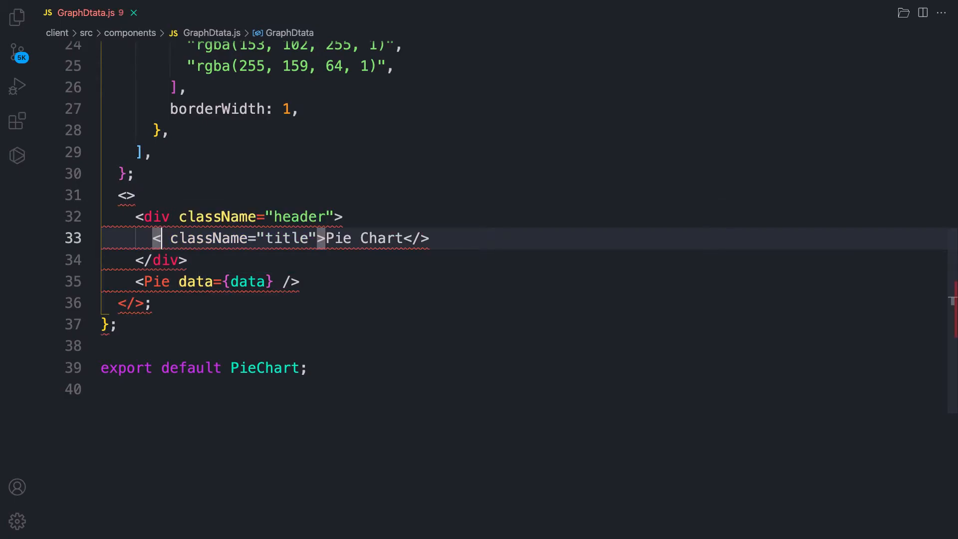
text(h3)
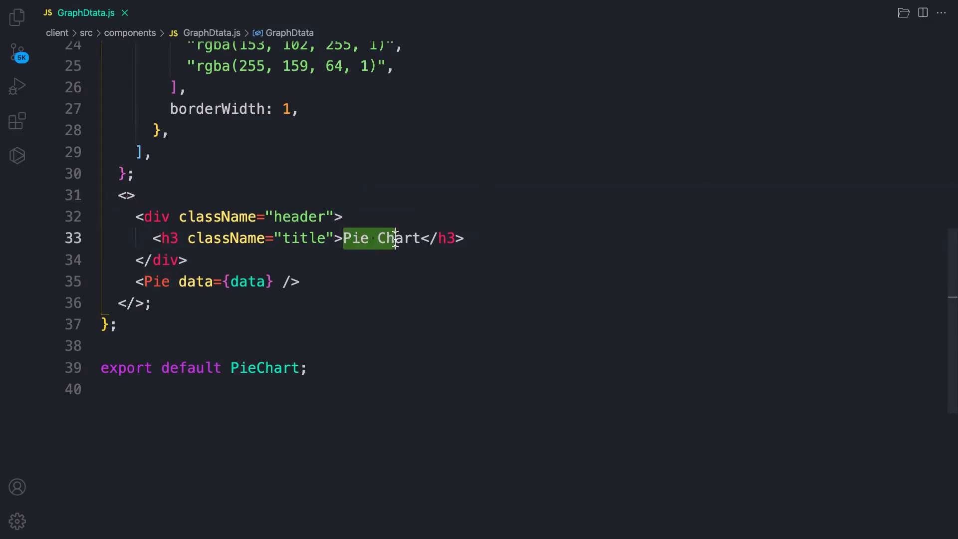
key(Delete)
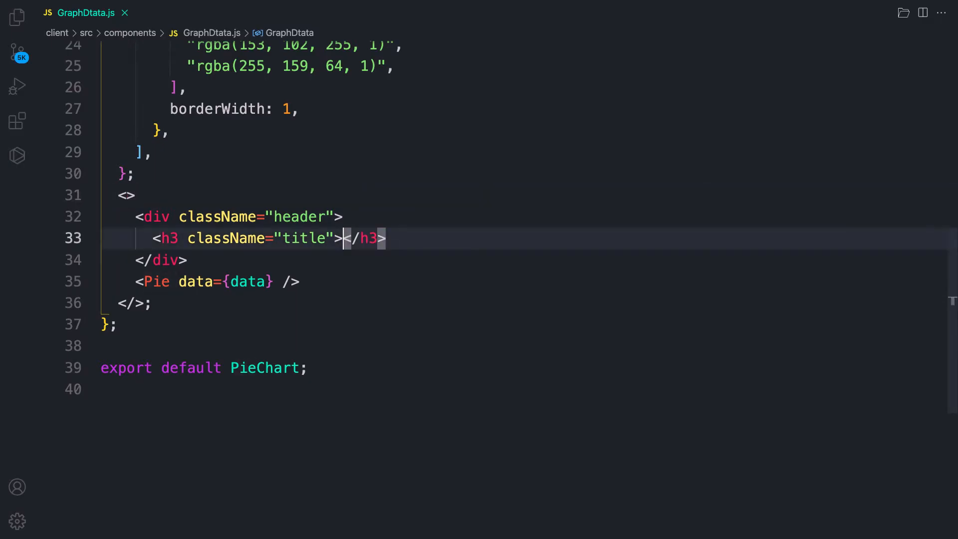
text(Transactions)
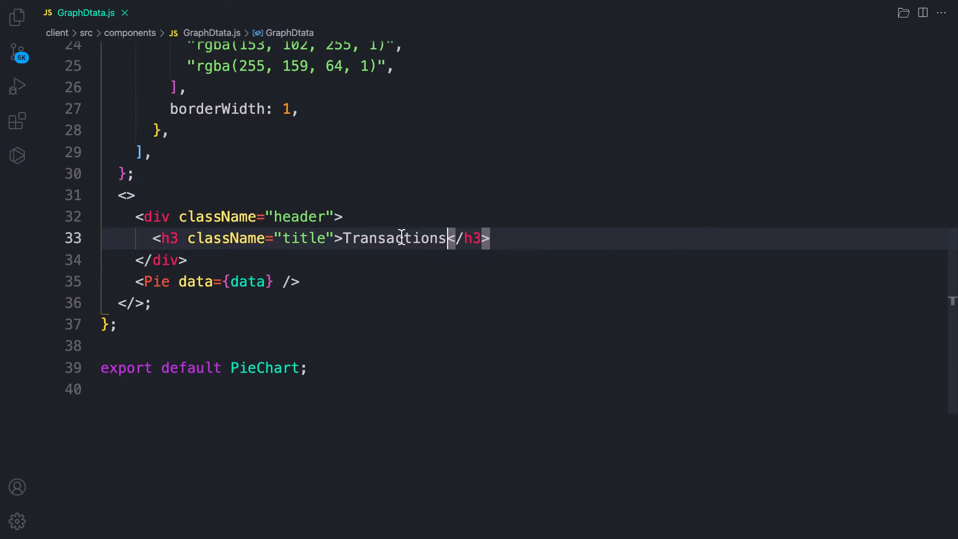
- Select the GraphDtata component name
scroll(up, 3)
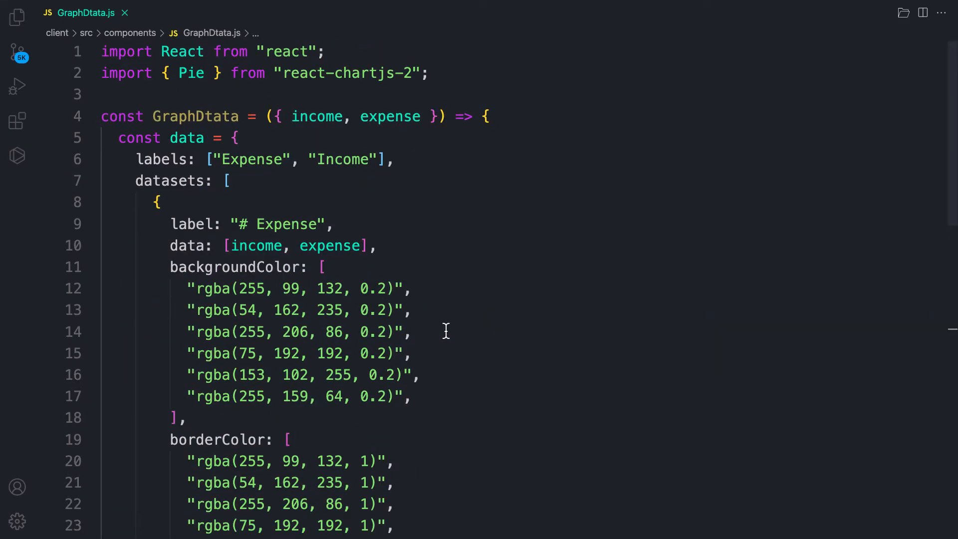
double_click(196, 117)
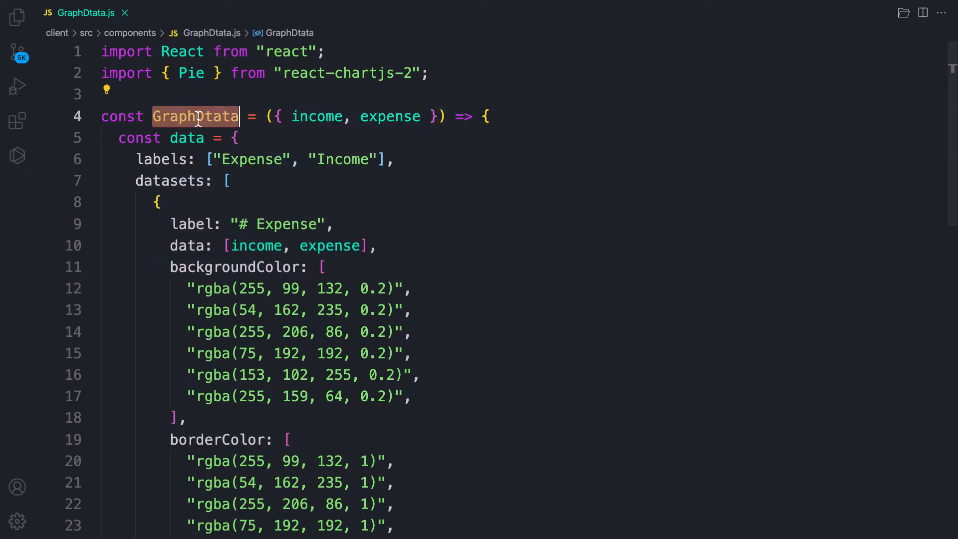
scroll(down, 3)
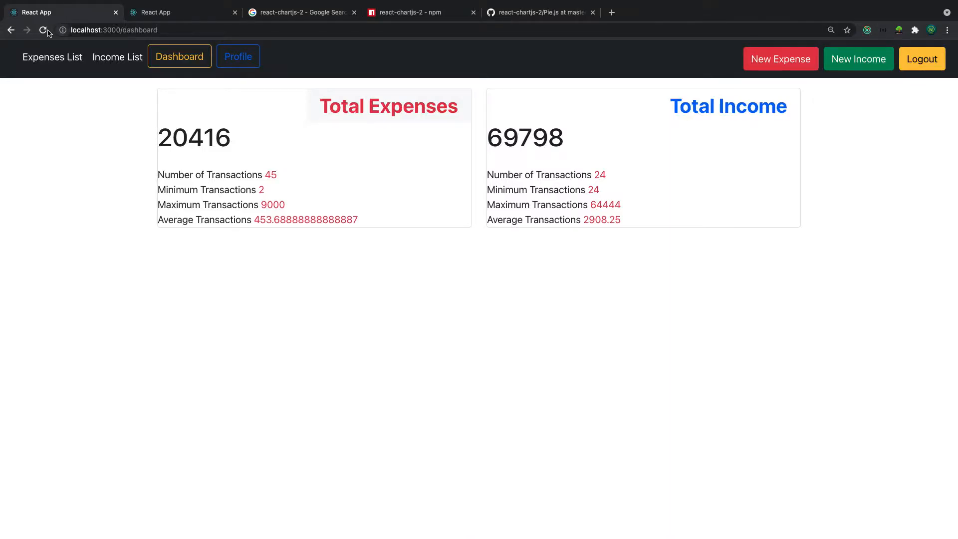
- Reload localhost:3000/dashboard, exposing a TypeError reading 'expenseStats' of undefined in DashboardData
click(46, 29)
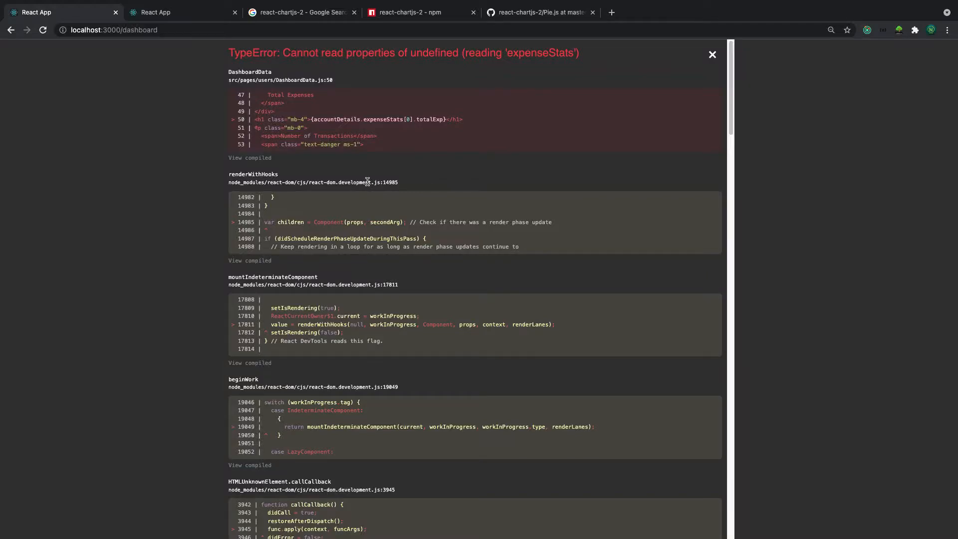
mouse_move(470, 113)
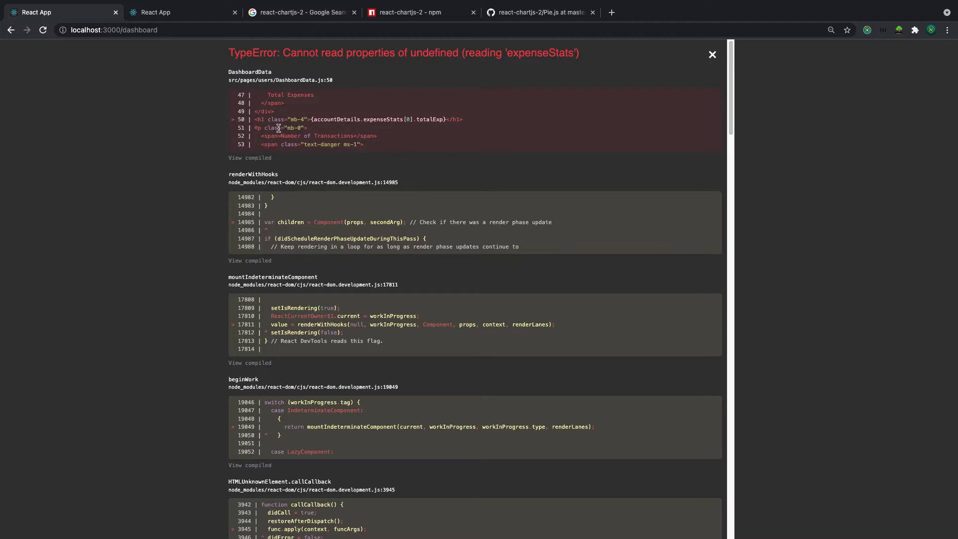
mouse_move(368, 124)
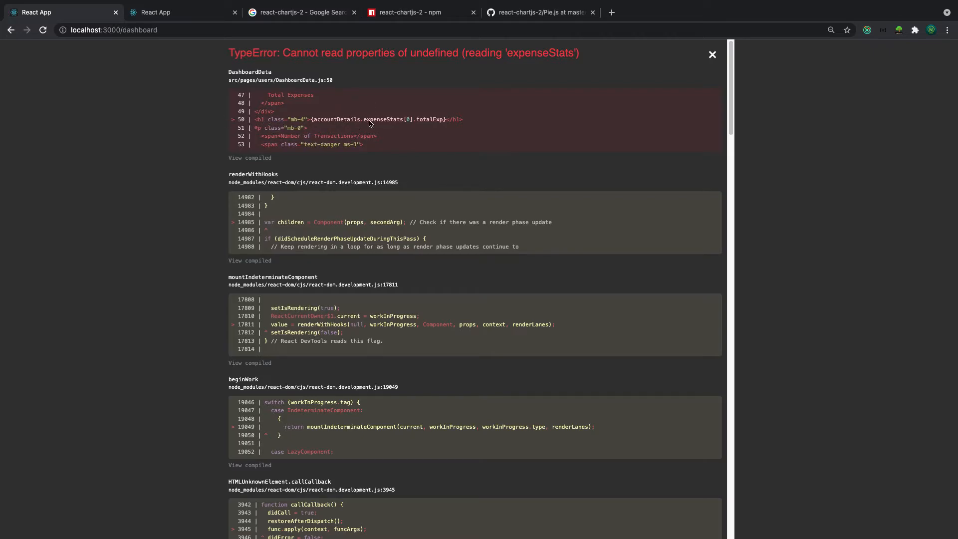
mouse_move(328, 127)
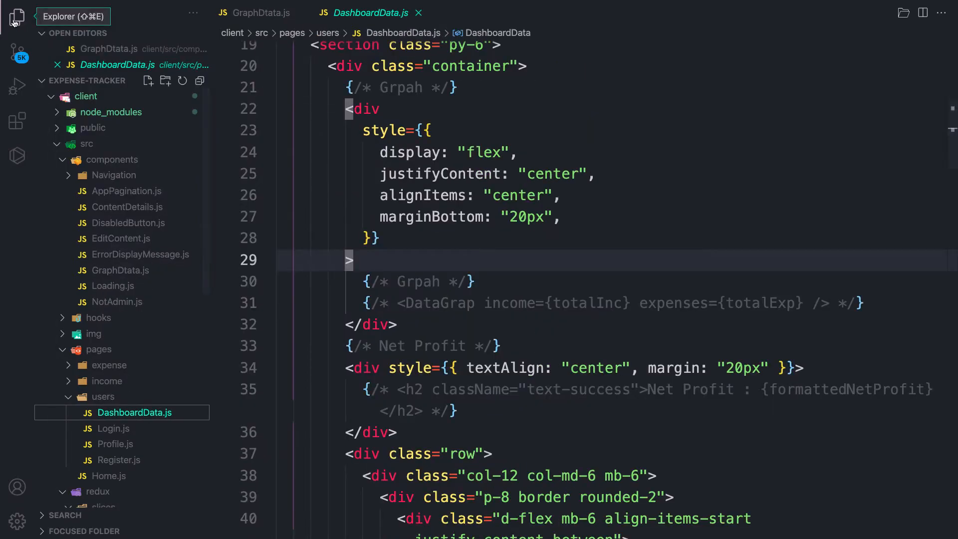
- Add ?. after accountDetails and after expenseStats[0] and incomeStats[0] in DashboardData.js
click(17, 17)
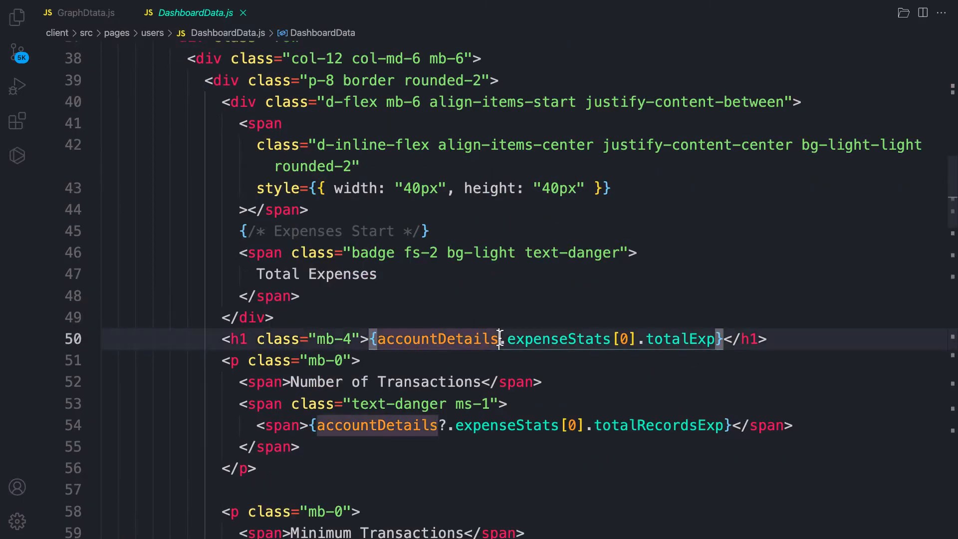
text(?)
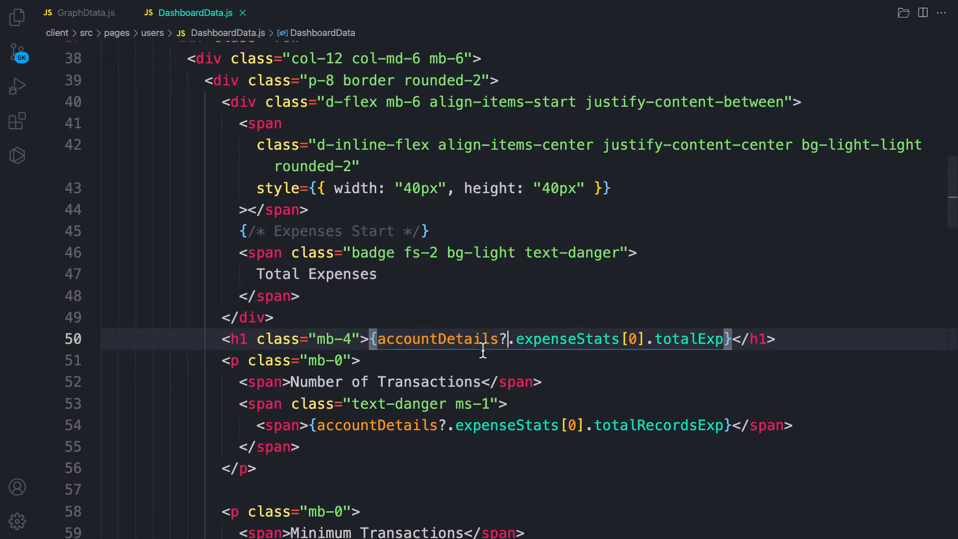
mouse_move(512, 353)
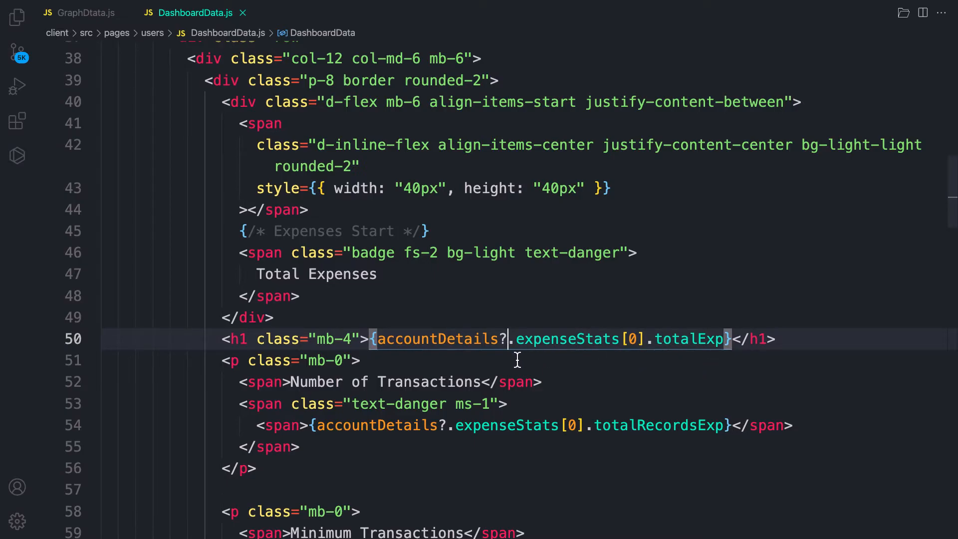
mouse_move(438, 339)
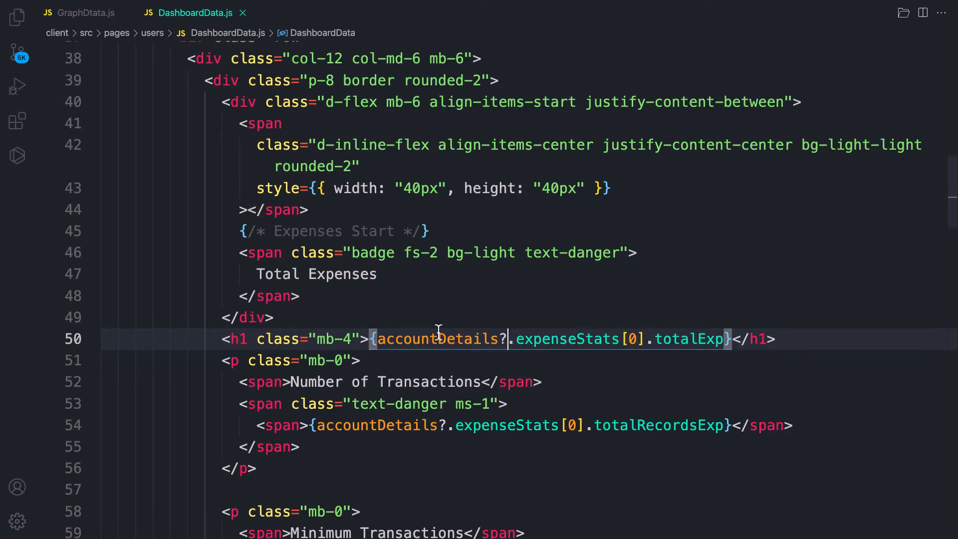
mouse_move(623, 397)
text(?)
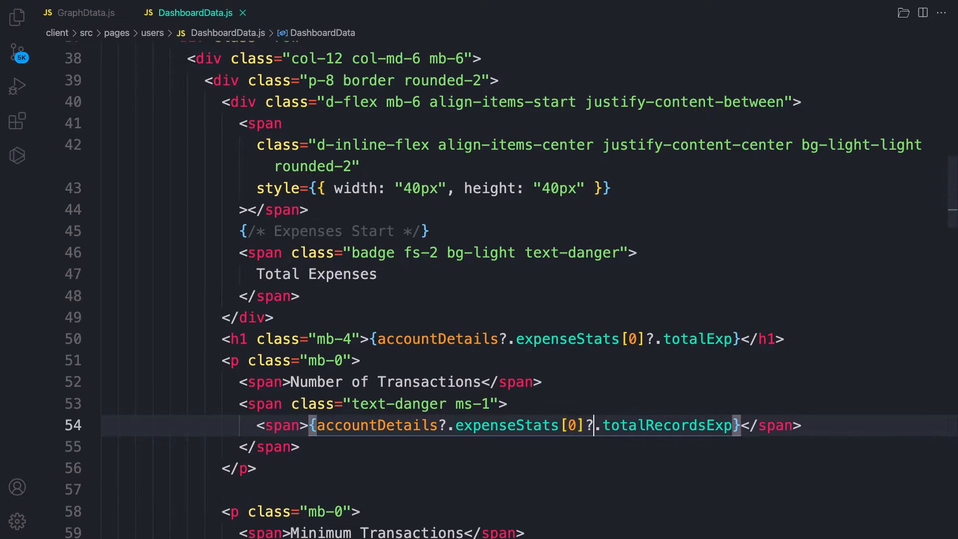
scroll(down, 3)
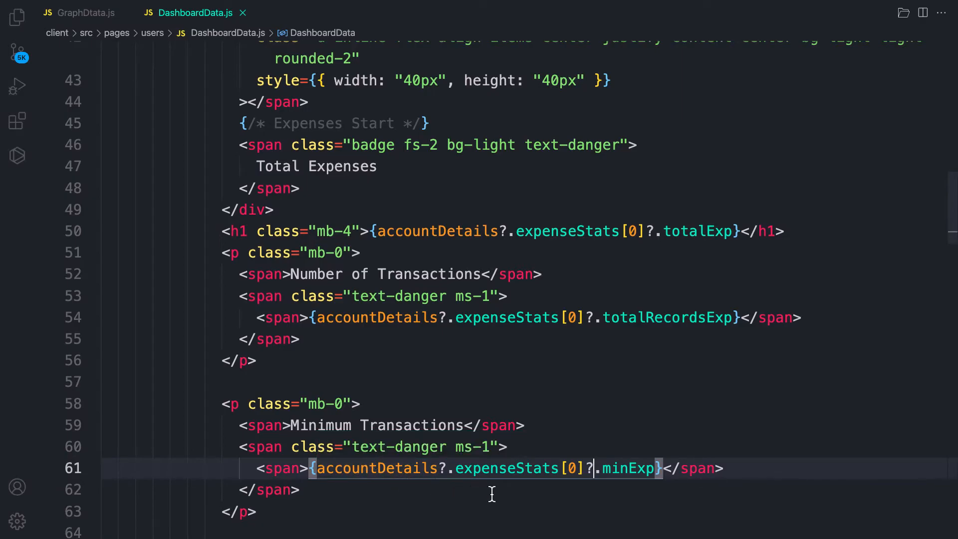
mouse_move(565, 444)
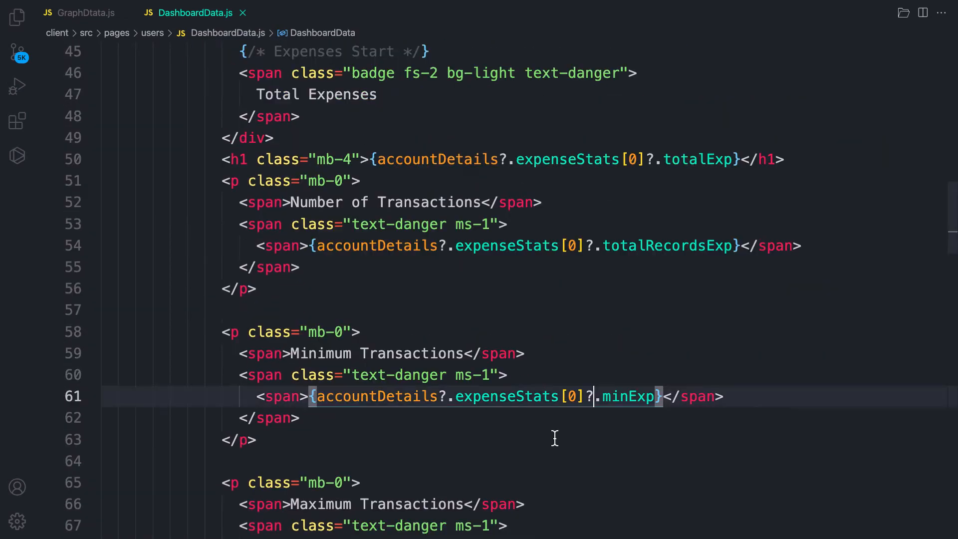
scroll(down, 3)
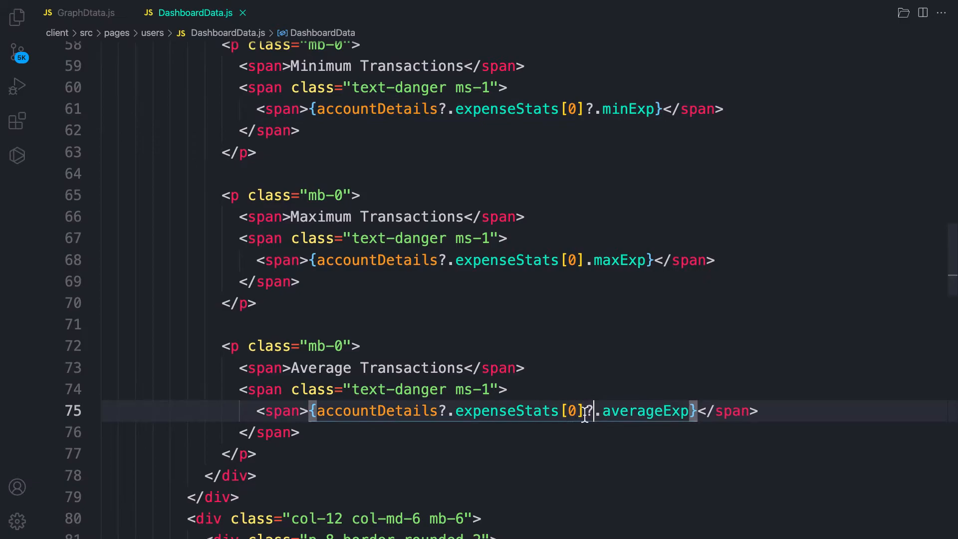
scroll(down, 3)
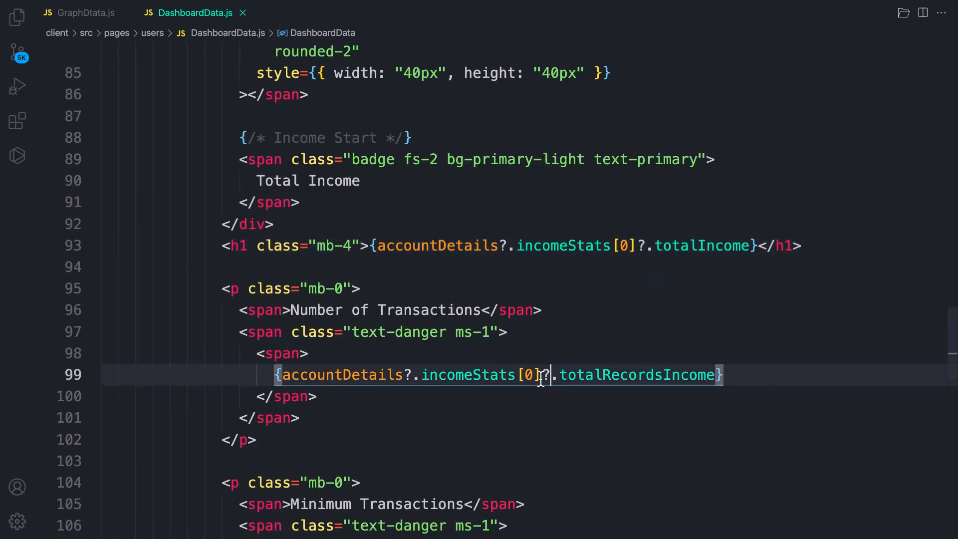
scroll(down, 3)
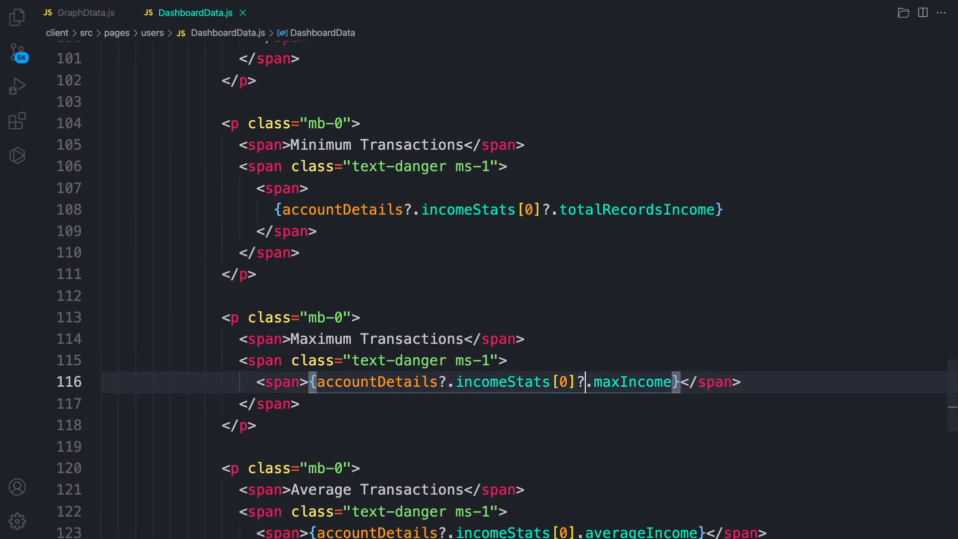
scroll(down, 3)
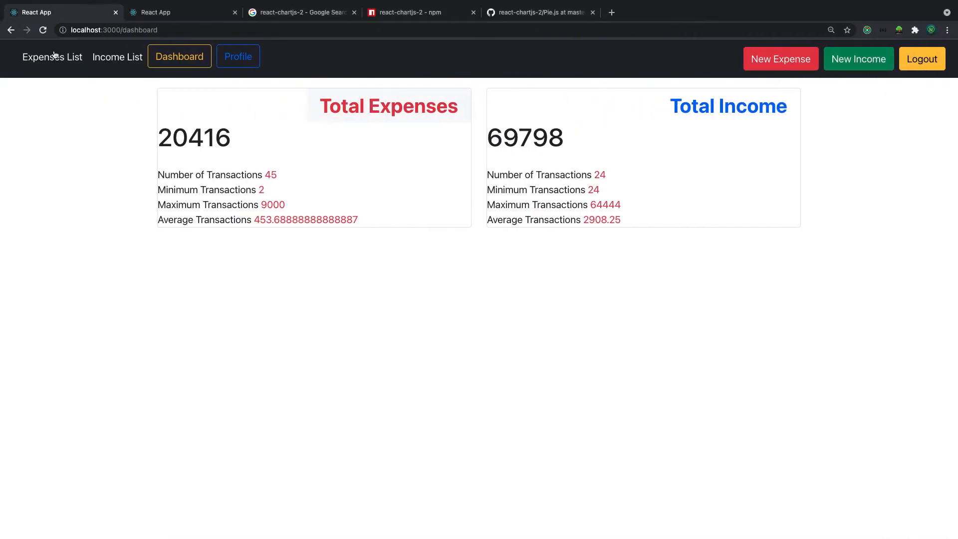
mouse_move(243, 176)
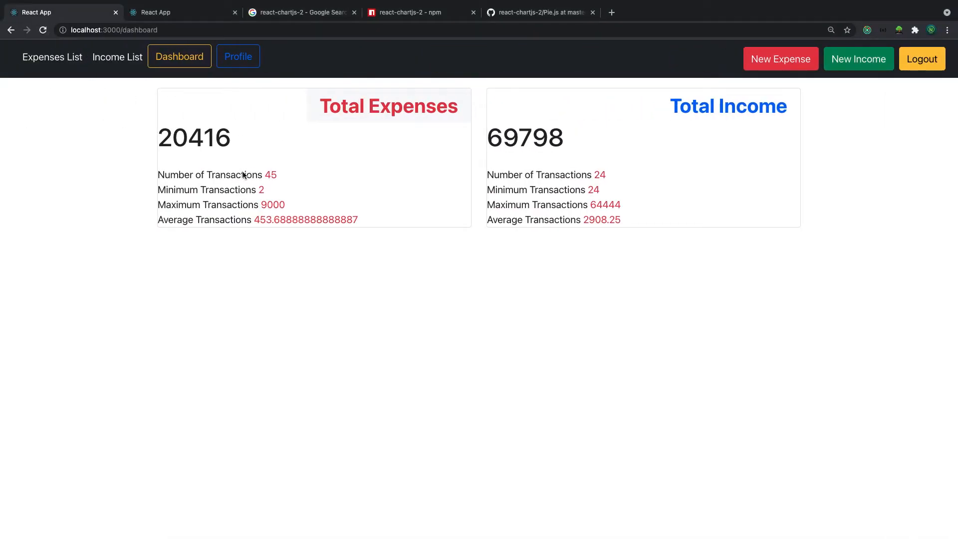
- View the Total Expenses and Total Income cards on the localhost:3000/dashboard page
double_click(388, 106)
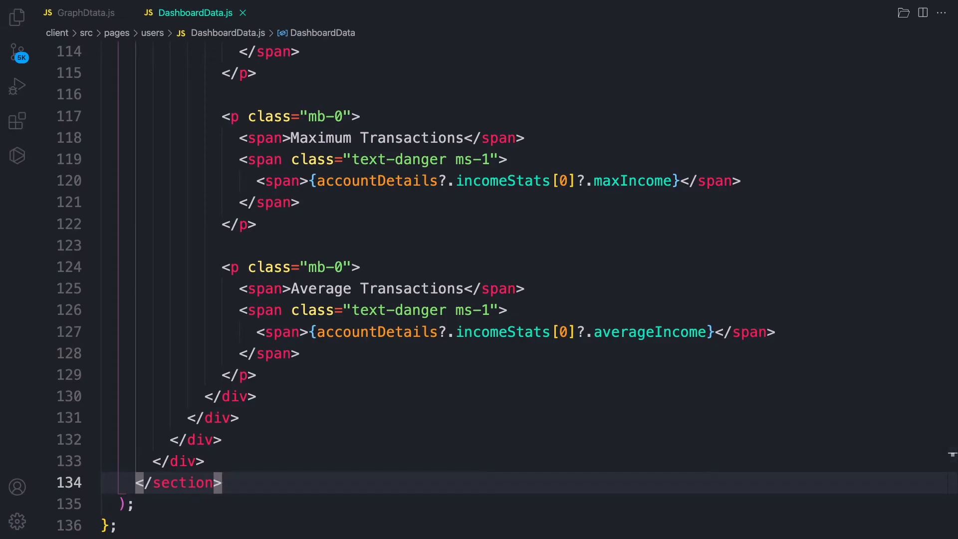
mouse_move(185, 26)
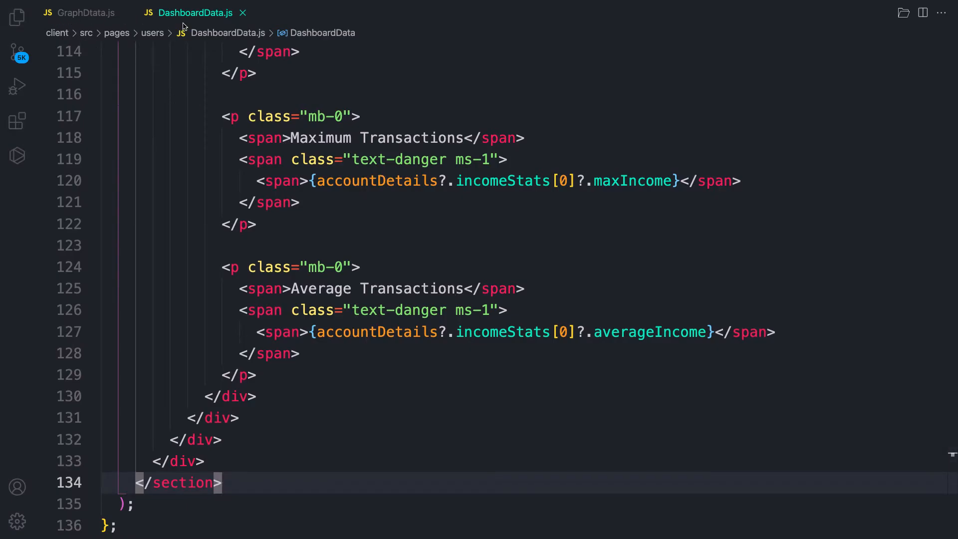
- Import GraphDtata from '../../components/GraphDtata' at the top of DashboardData.js
scroll(up, 3)
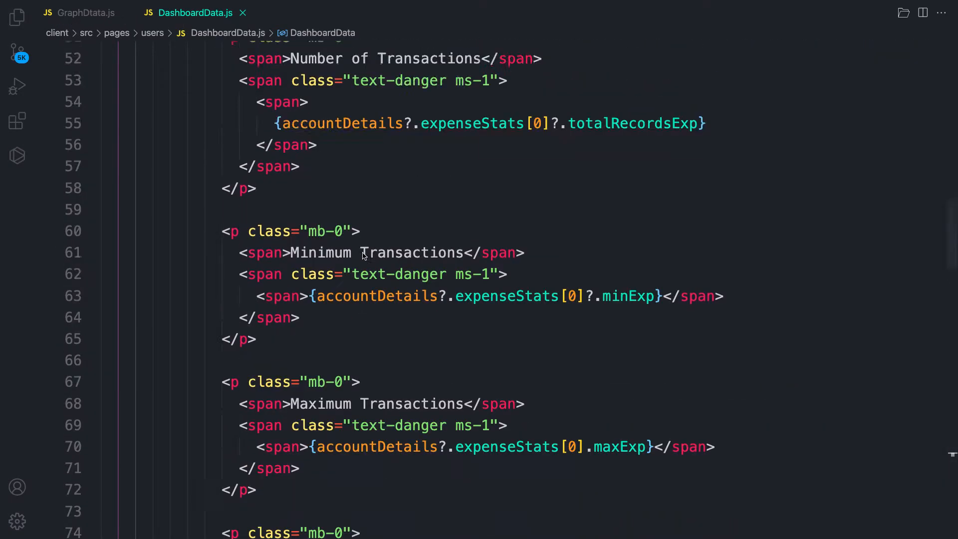
scroll(up, 3)
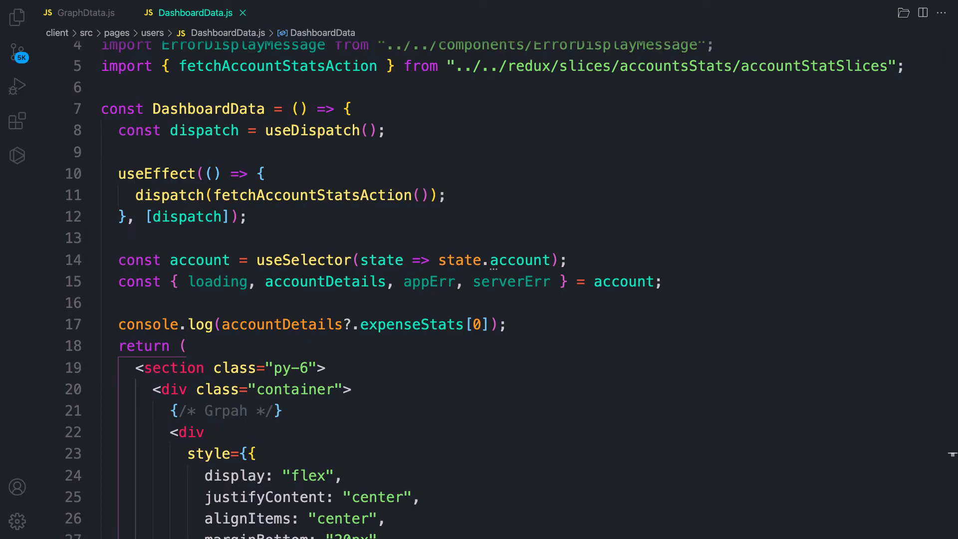
mouse_move(340, 365)
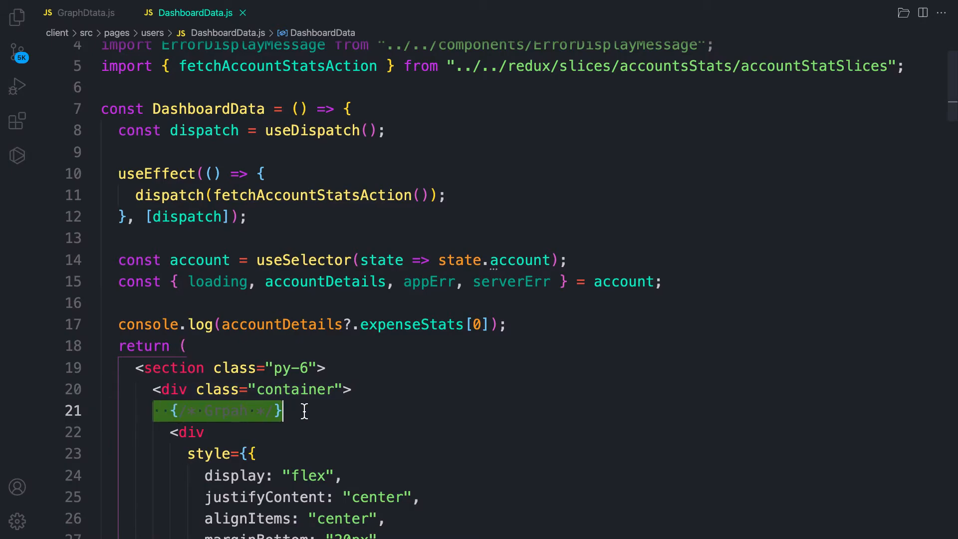
scroll(up, 3)
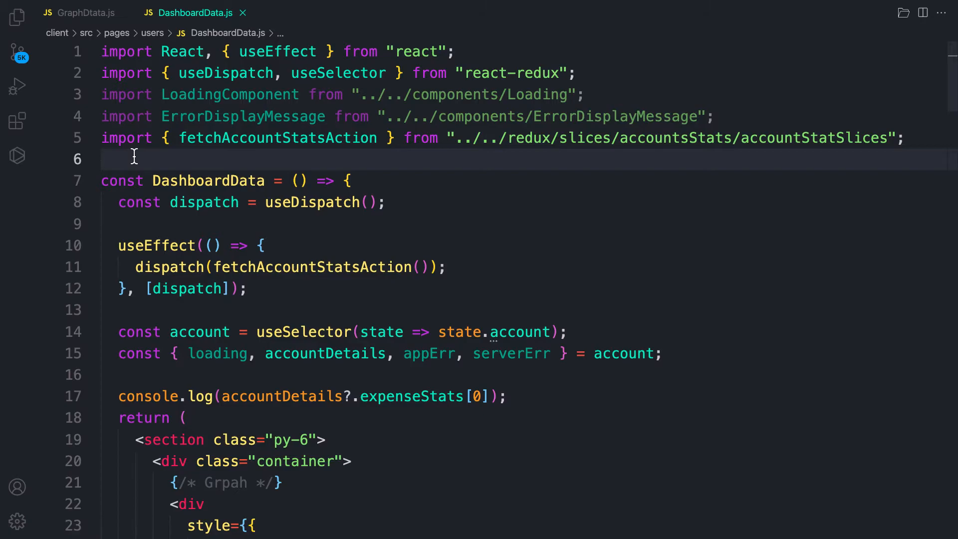
text(GraphDtata)
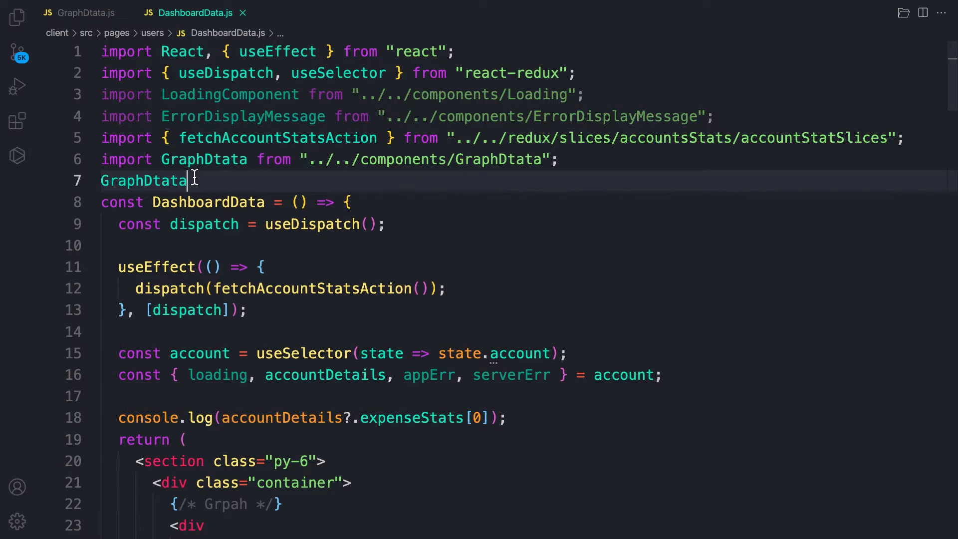
key(Ctrl+Shift+K)
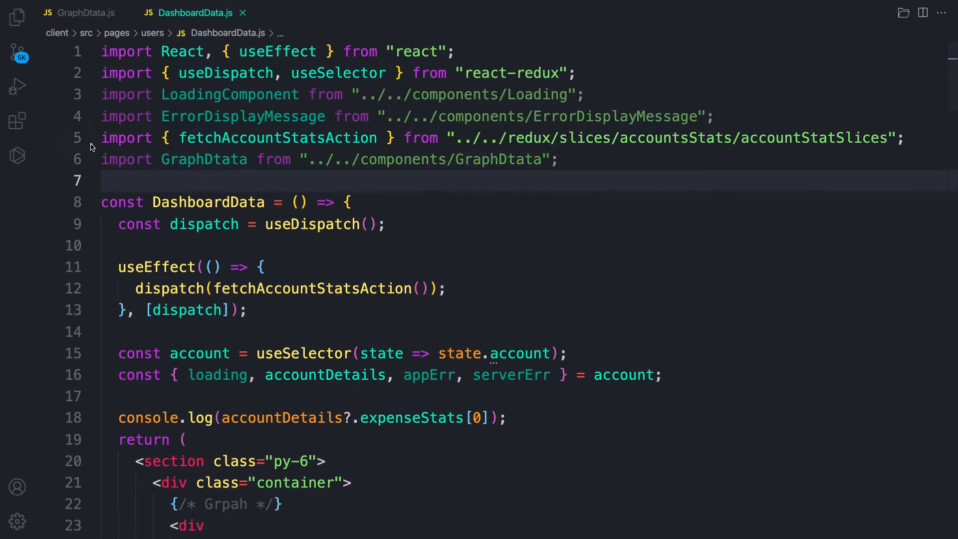
mouse_move(574, 221)
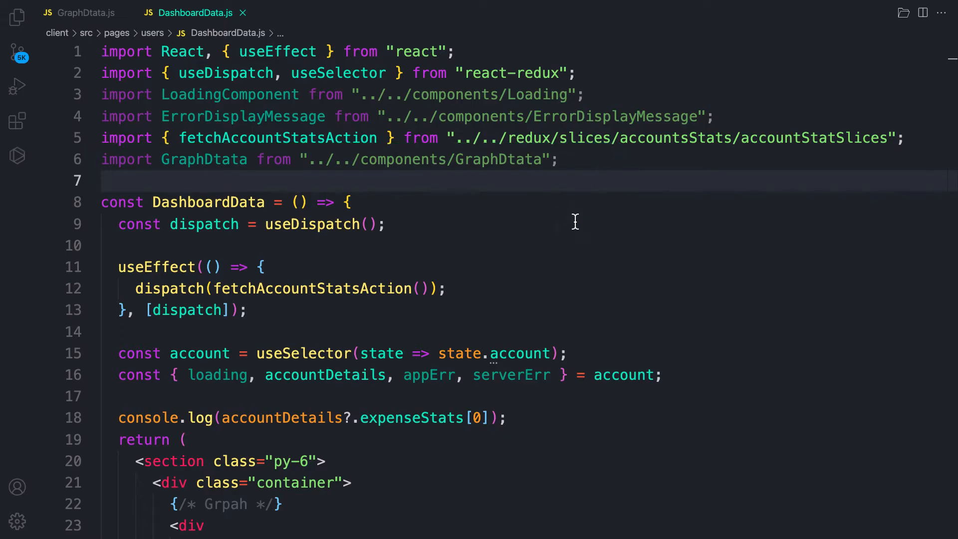
- Insert <GraphDtata /> beneath the {/* Grpah */} comment in the layout
scroll(down, 3)
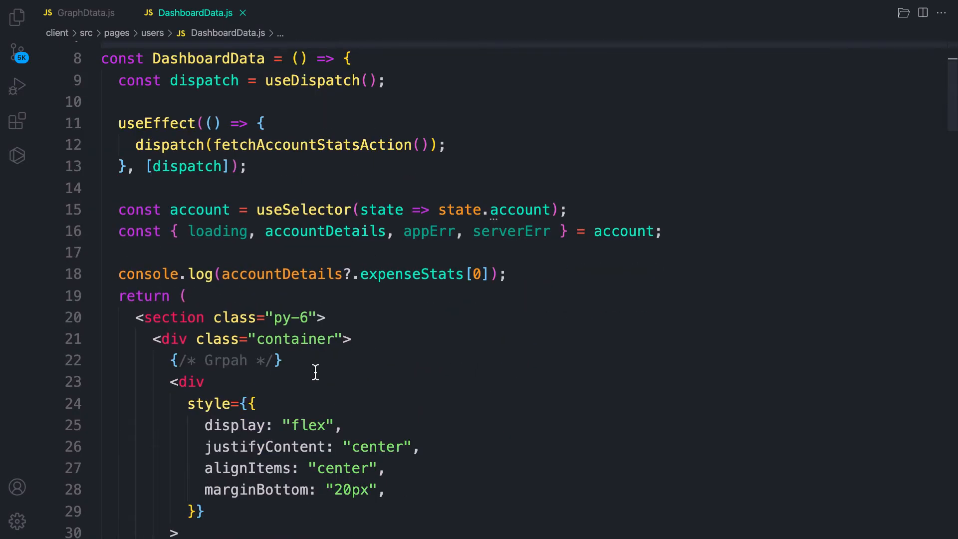
text(<GraphDtata/)
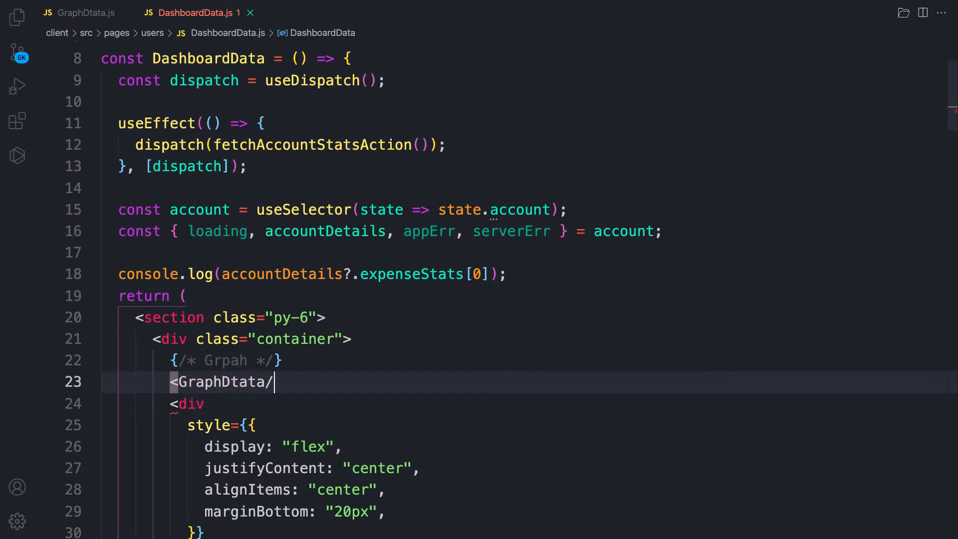
text(>)
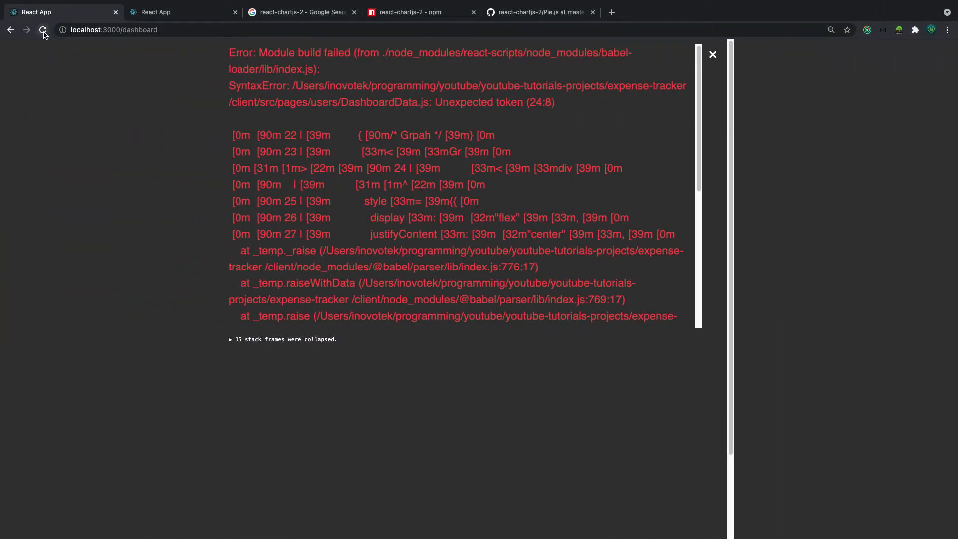
- Reload the dashboard, now showing the error that GraphDtata returned nothing from render
click(43, 30)
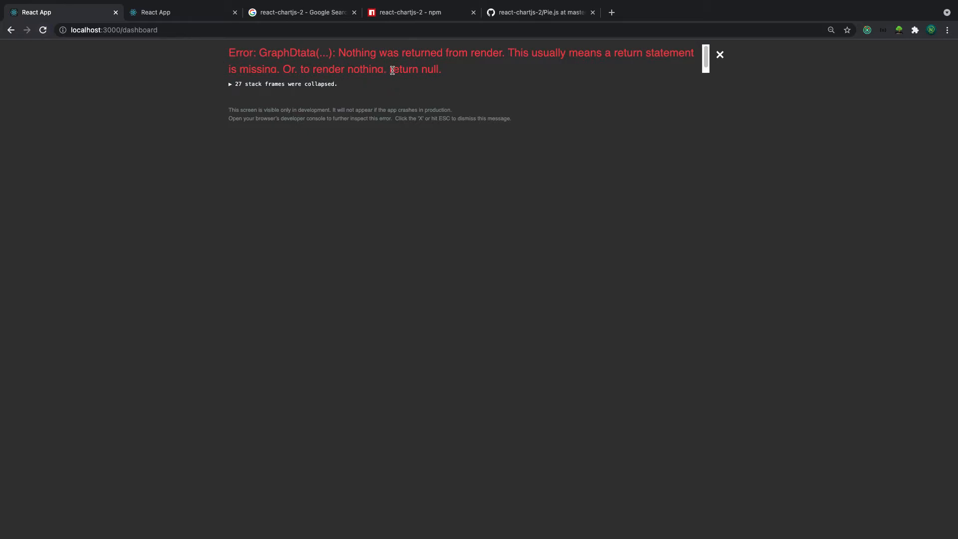
mouse_move(566, 84)
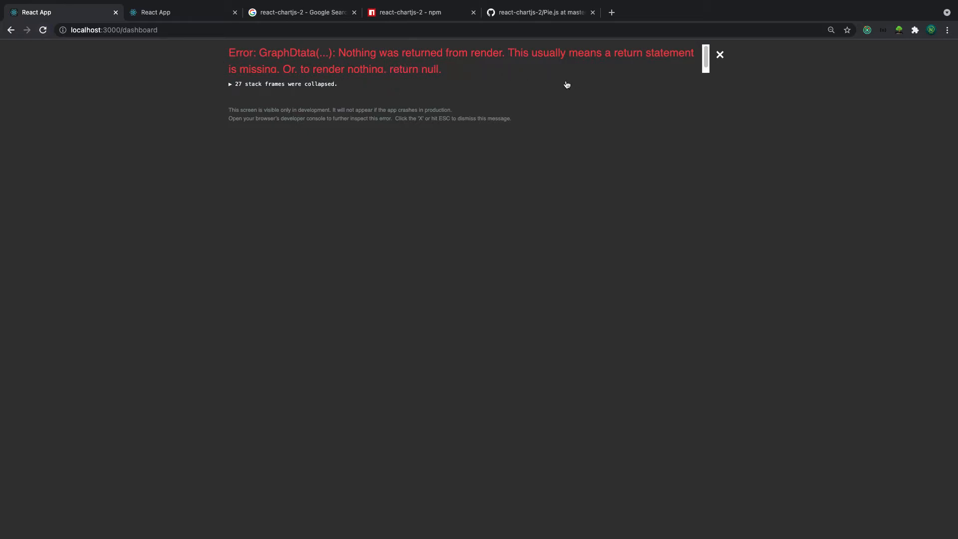
mouse_move(309, 133)
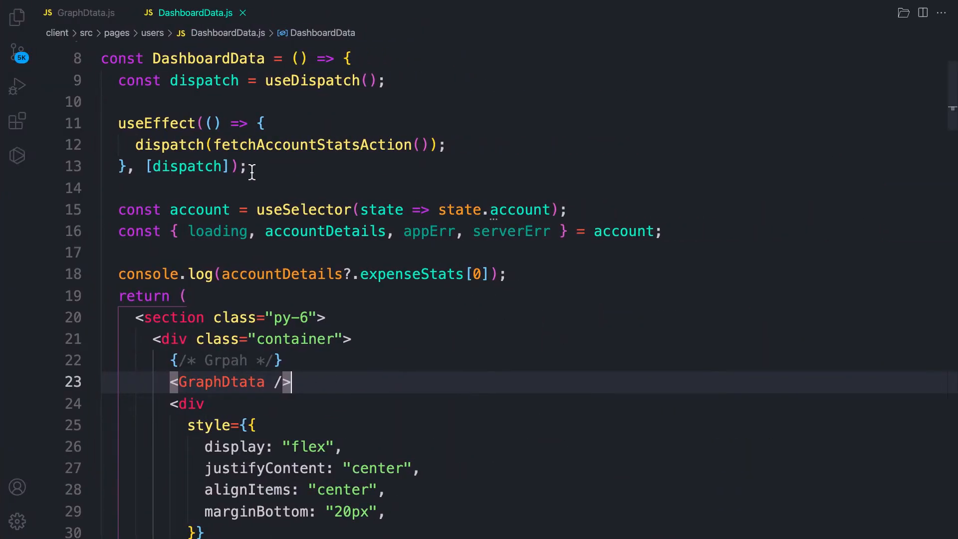
- Wrap the Transactions header and pie chart JSX in return ( ... ) in GraphDtata.js
click(86, 12)
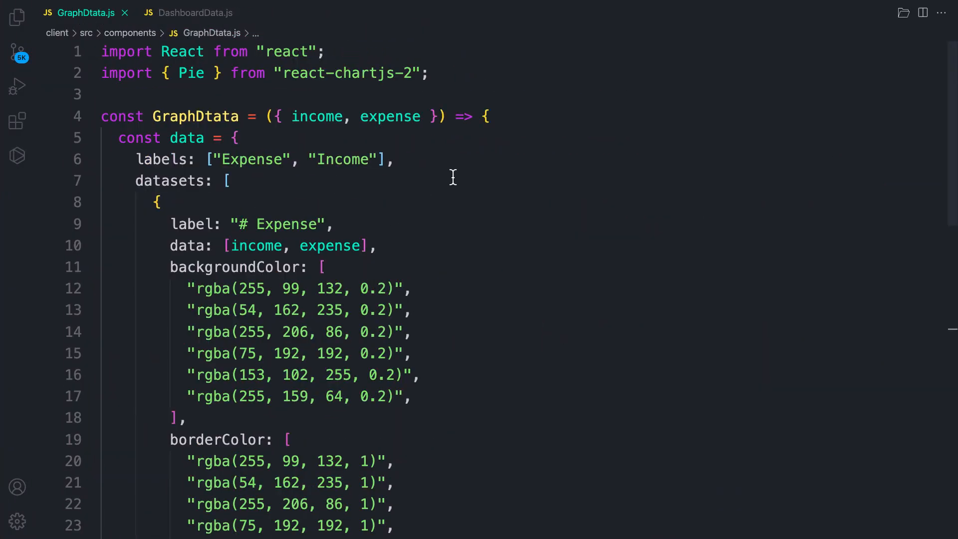
scroll(down, 3)
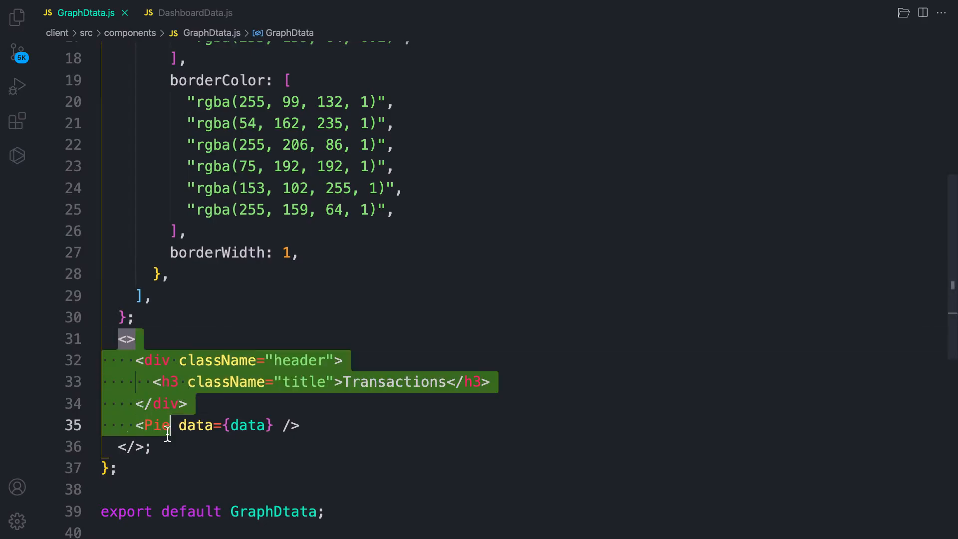
key(Delete)
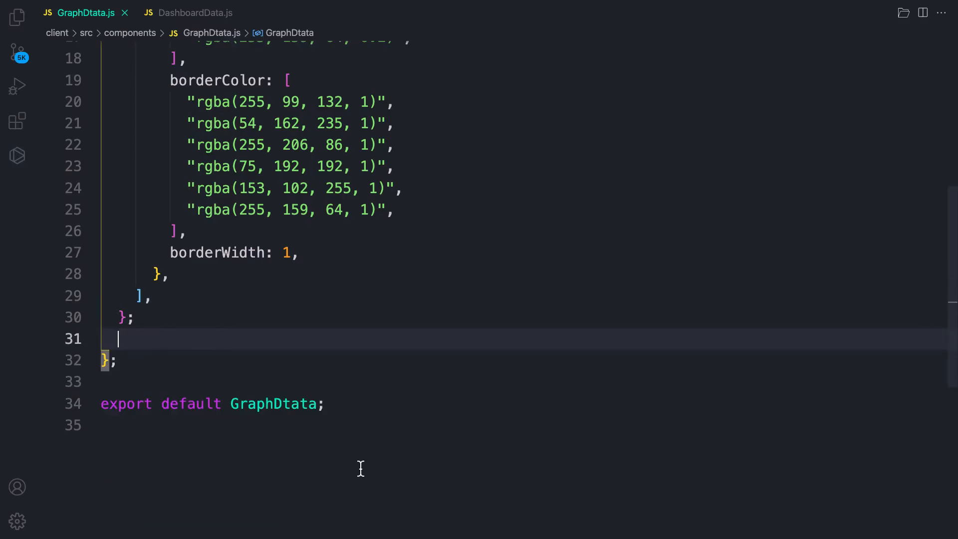
text(return ()
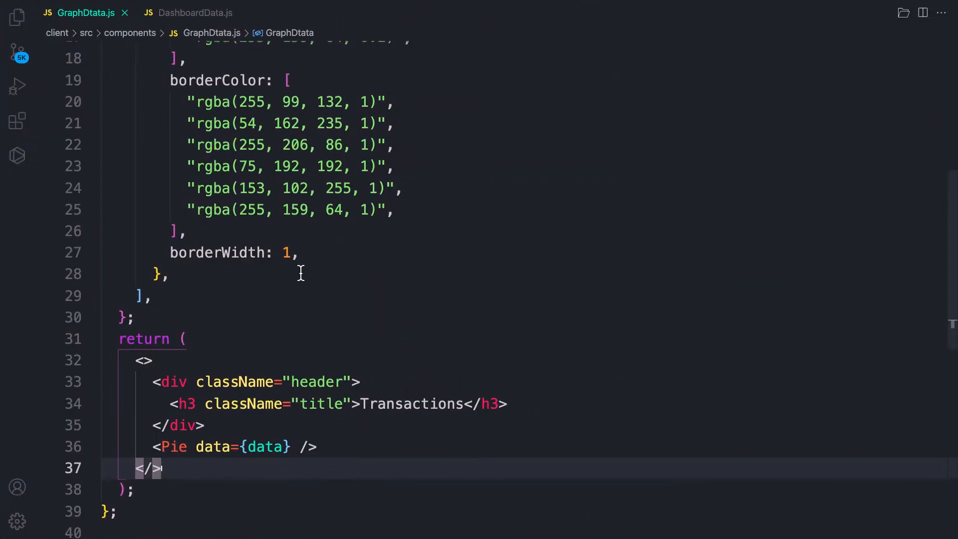
scroll(up, 3)
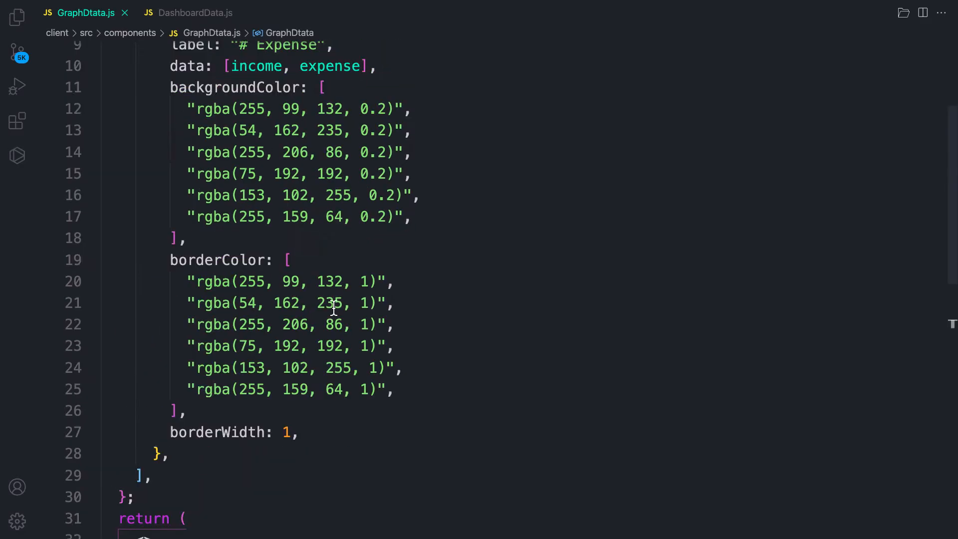
scroll(up, 3)
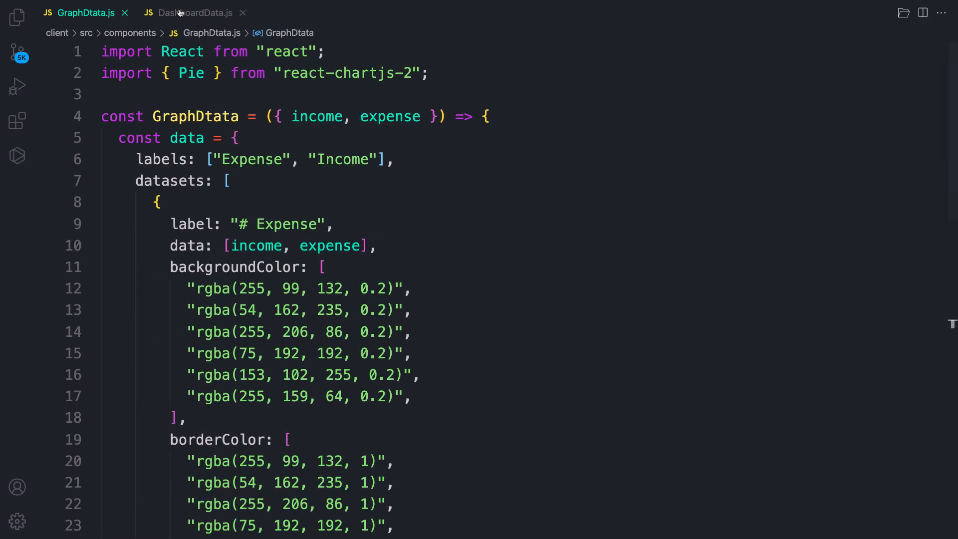
- Pass income={30} and expense={20} props to <GraphDtata /> in DashboardData.js
click(196, 12)
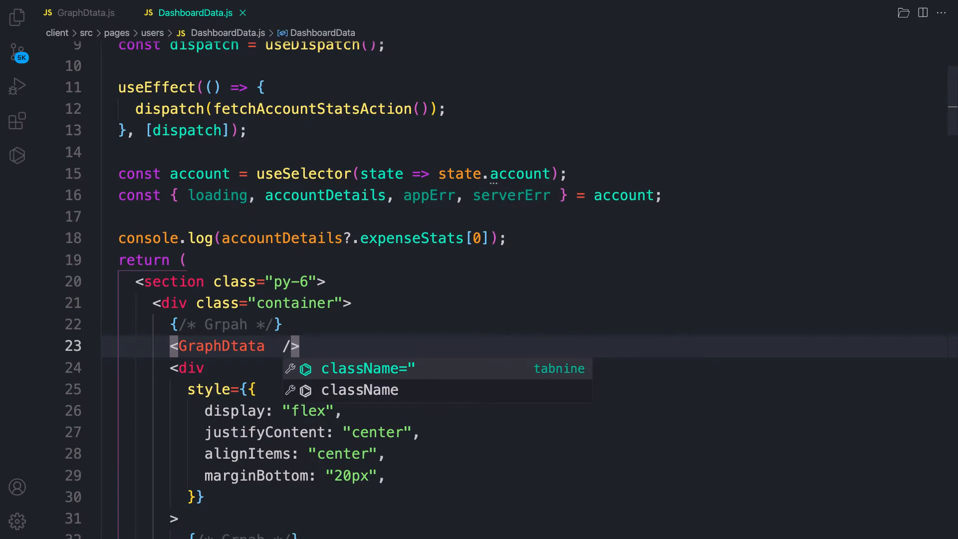
text(income="")
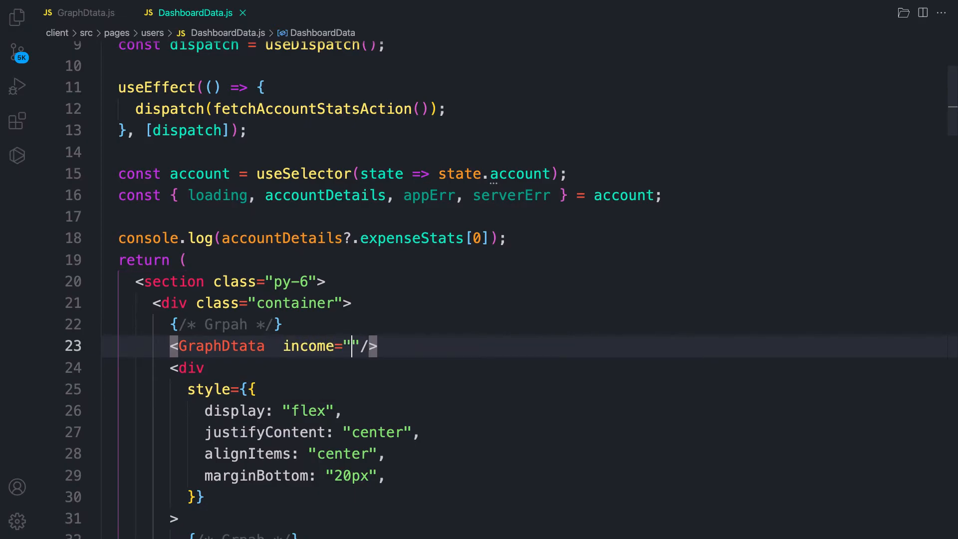
key(Backspace)
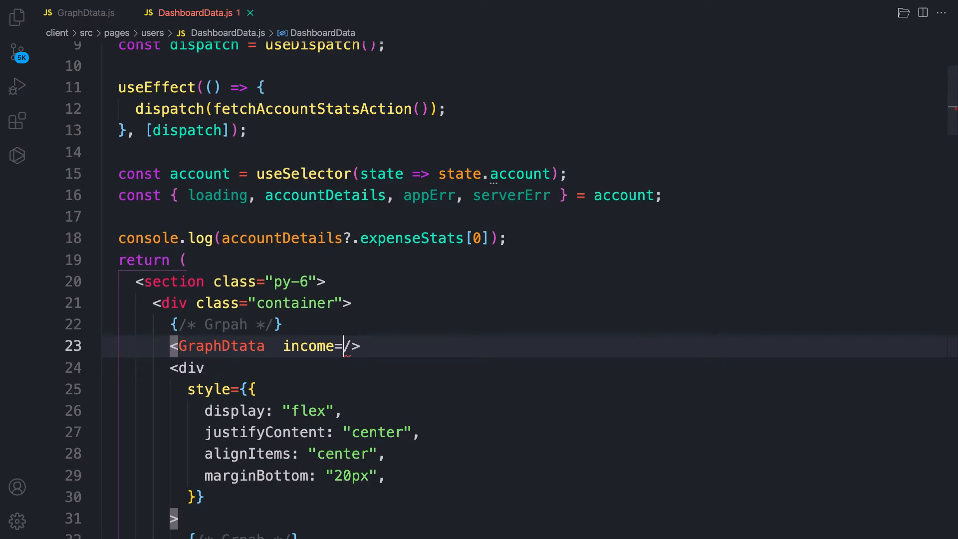
text({30)
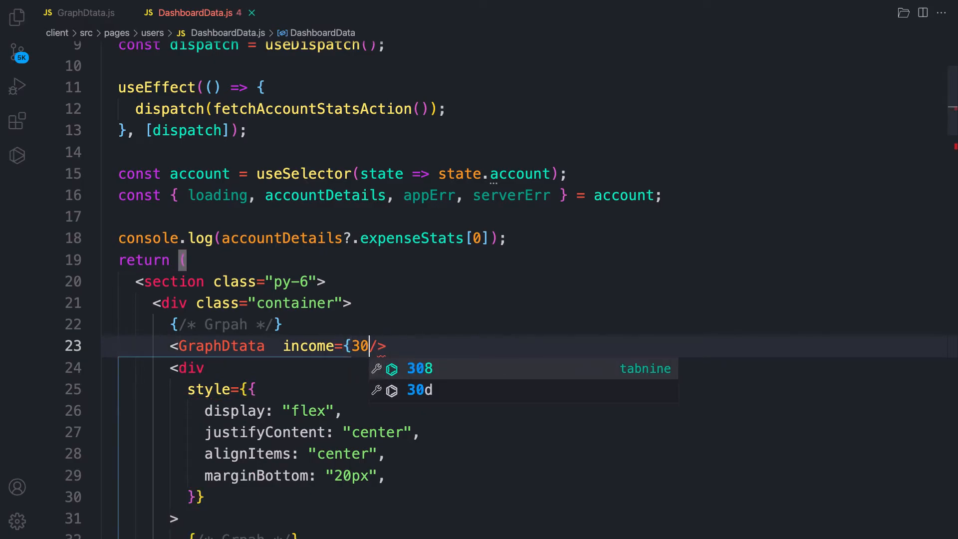
text(e)
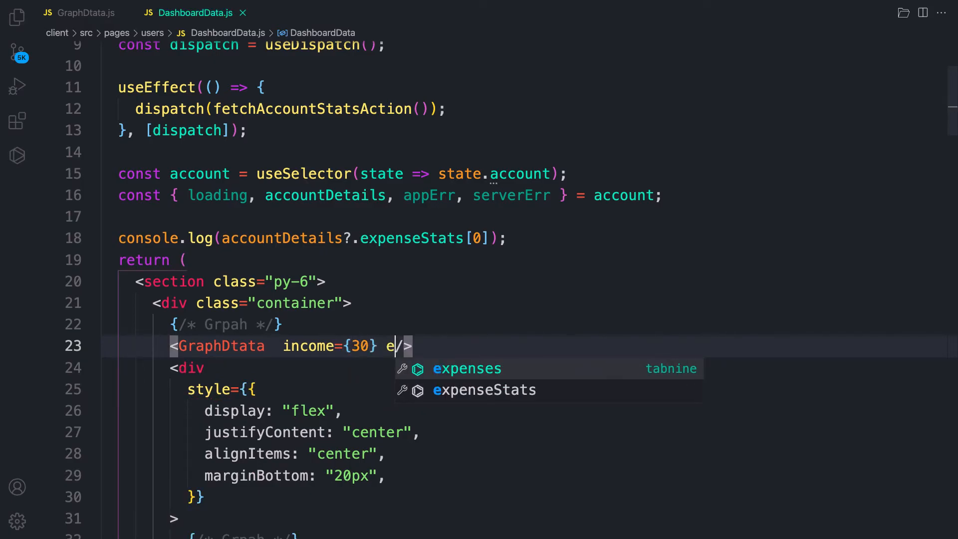
text(xp)
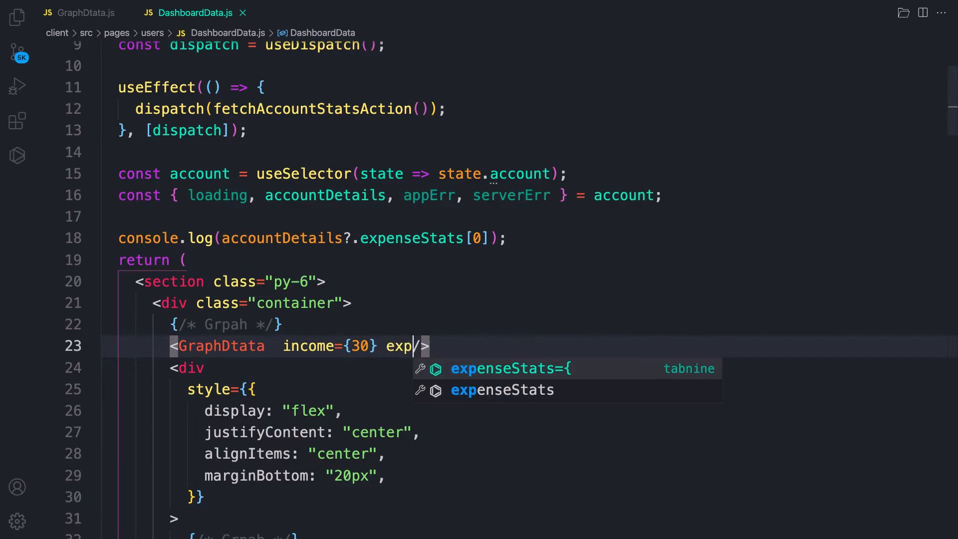
text(ense={)
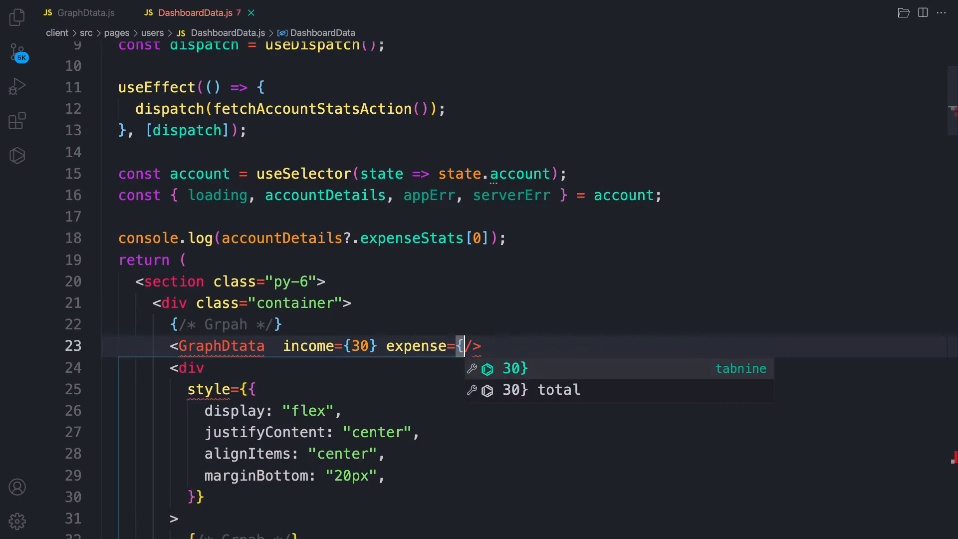
text(20})
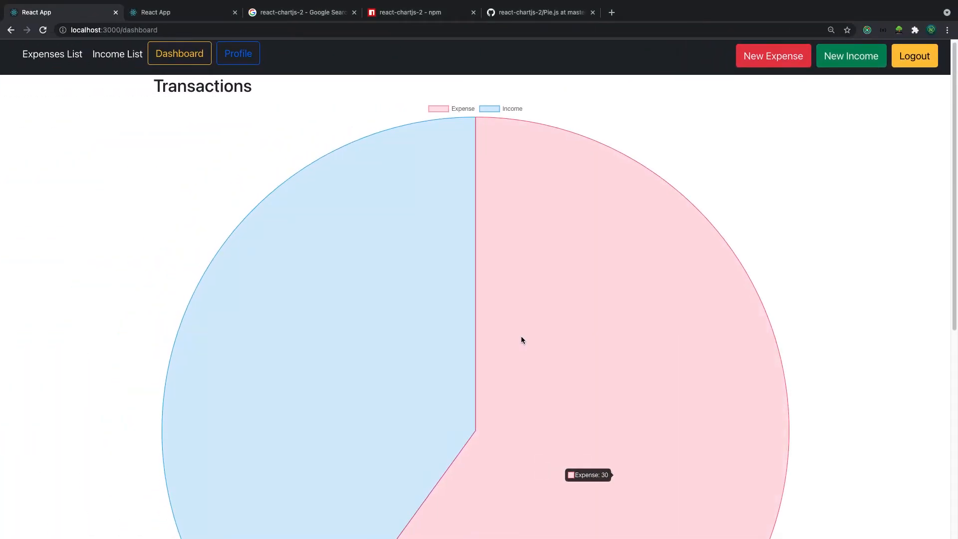
scroll(down, 3)
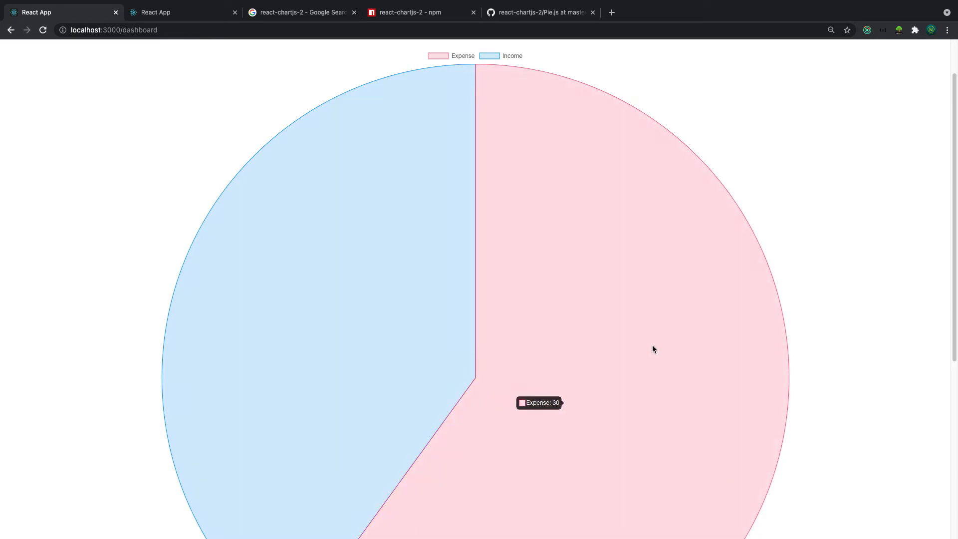
scroll(up, 3)
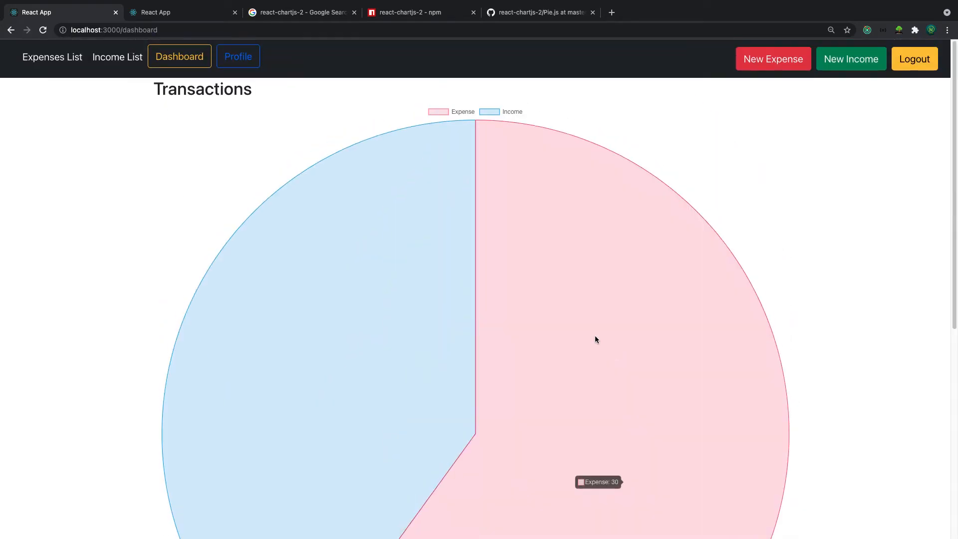
scroll(down, 3)
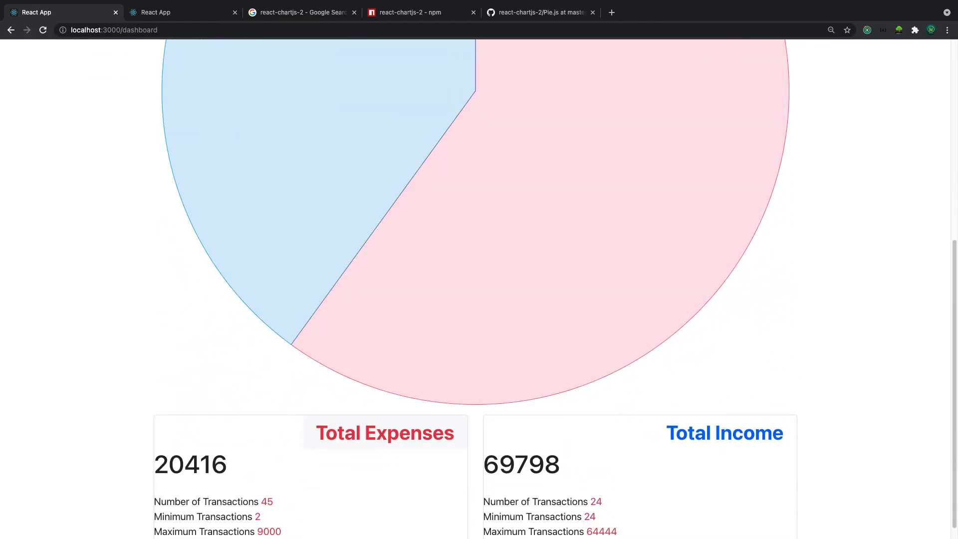
mouse_move(647, 347)
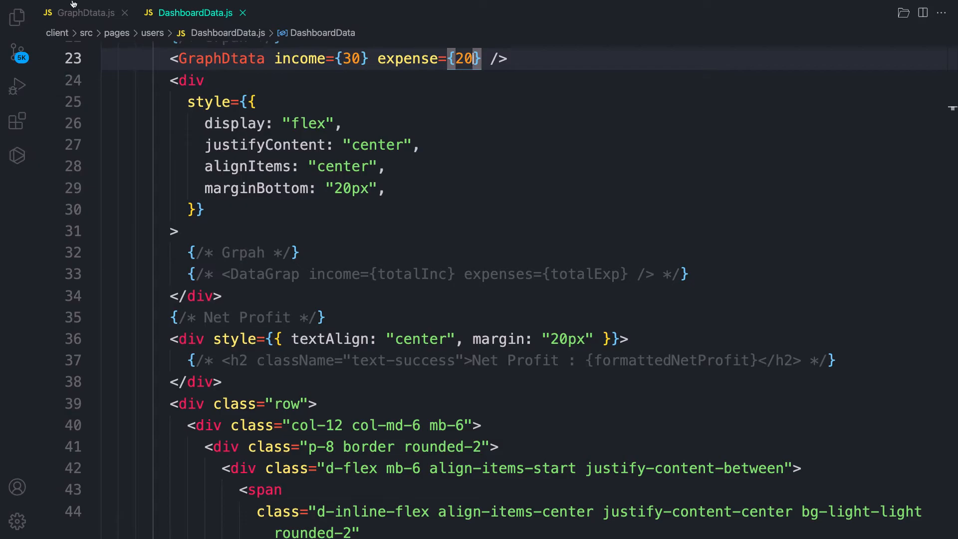
- Remove className 'header' and 'title' in GraphDtata.js, then reload to see the Expense 30 chart
click(79, 12)
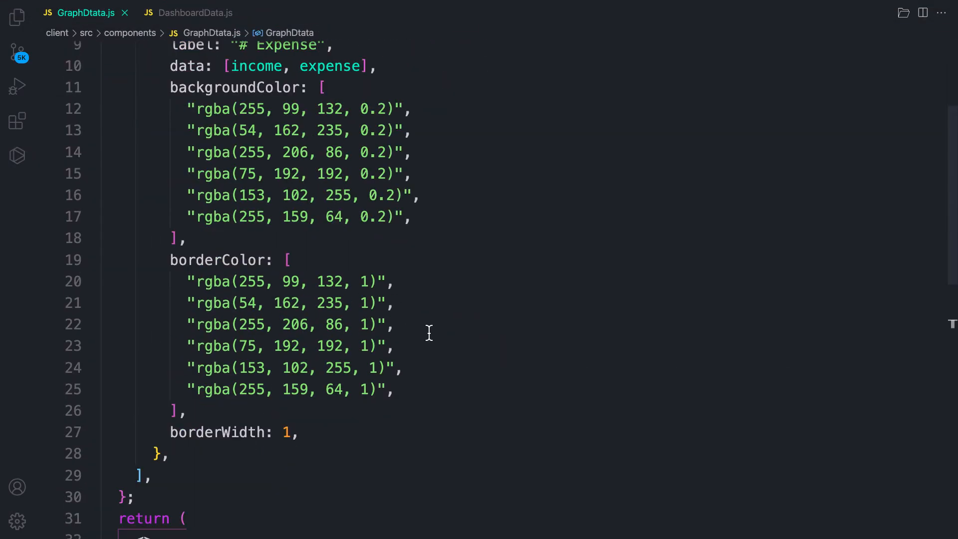
scroll(down, 3)
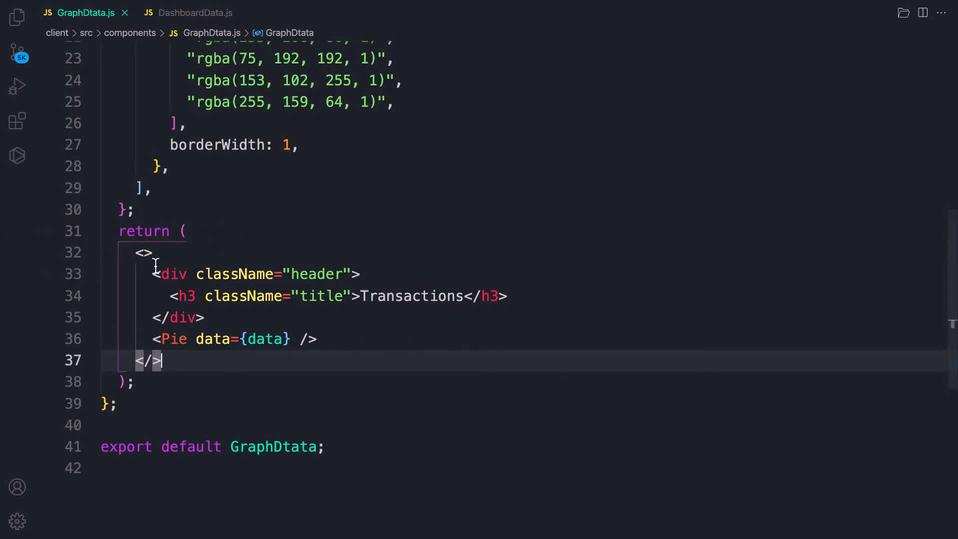
mouse_move(173, 274)
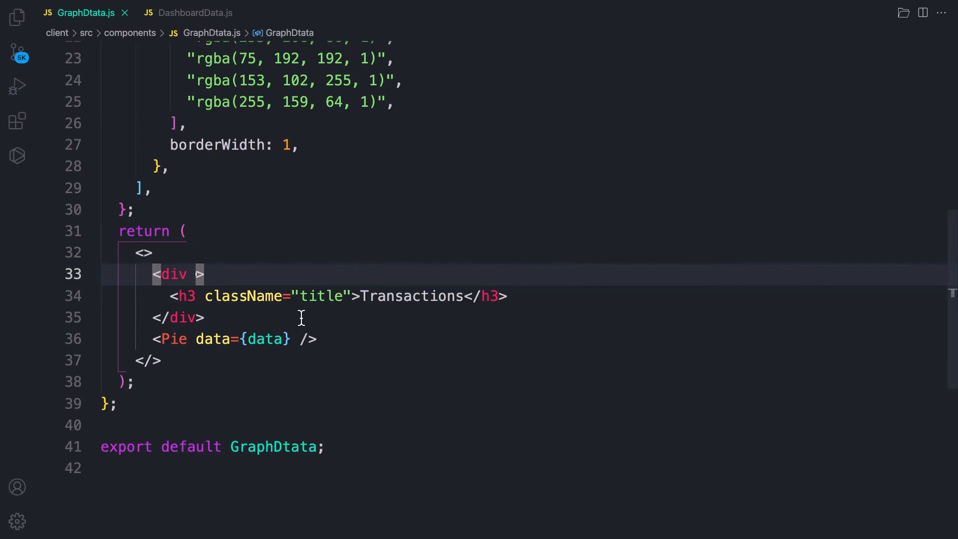
double_click(245, 296)
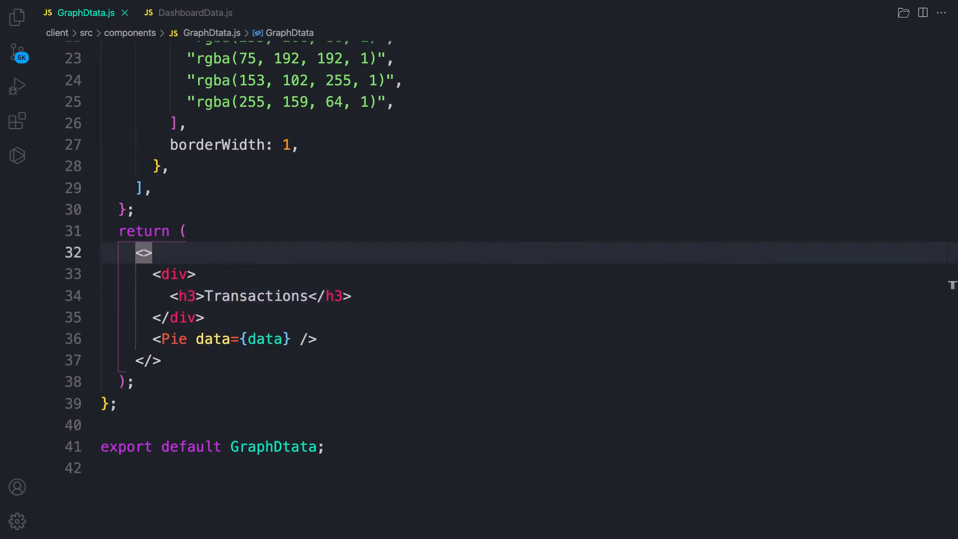
mouse_move(192, 173)
text( className)
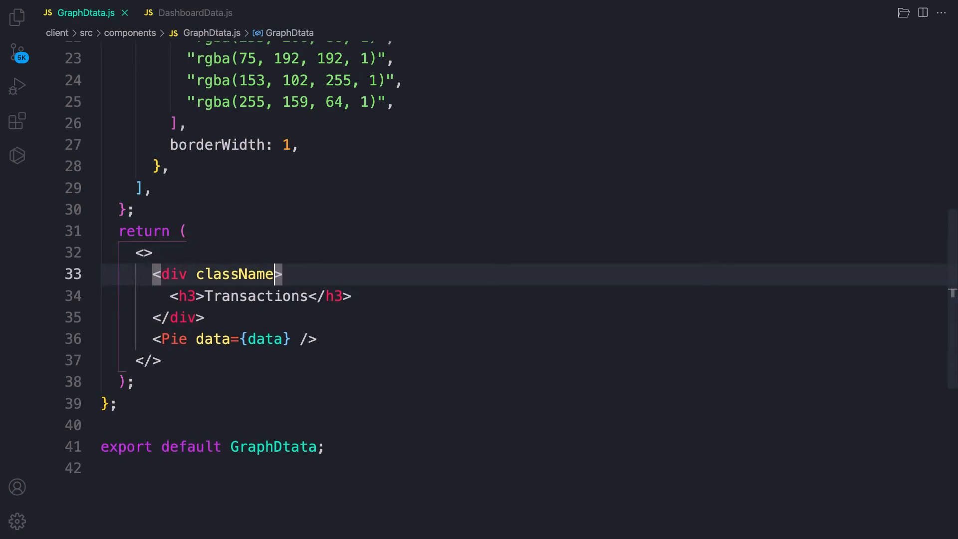
key(Backspace)
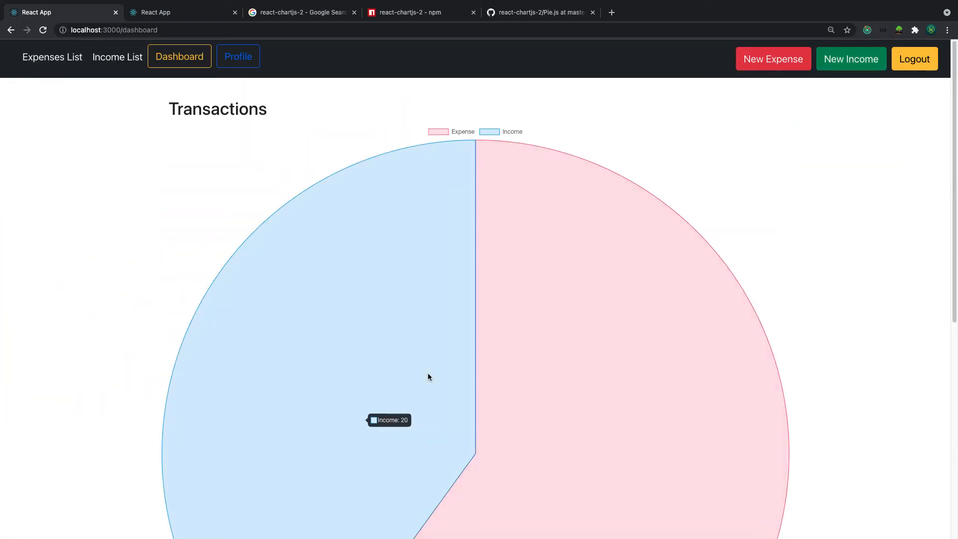
click(42, 29)
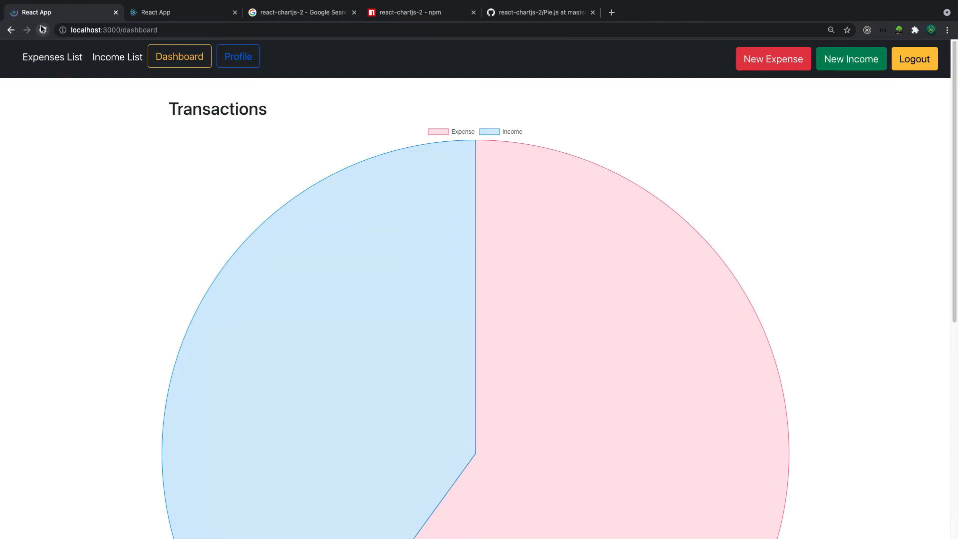
scroll(down, 3)
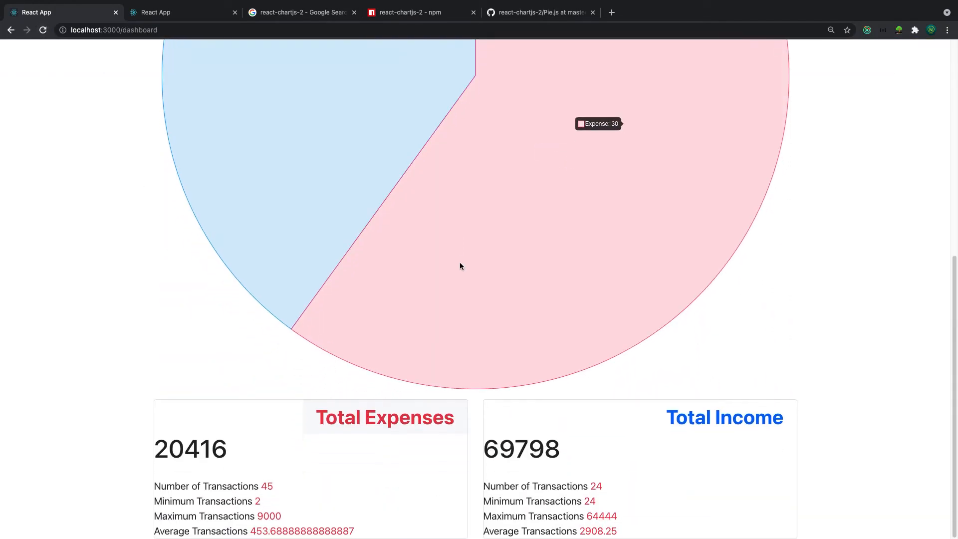
mouse_move(459, 281)
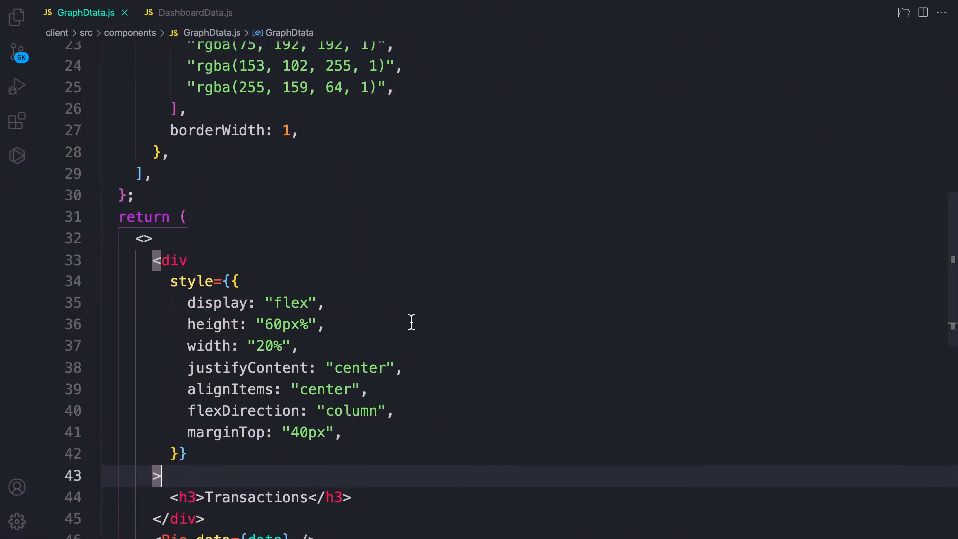
- Move <Pie data={data} /> onto a new line directly under the Transactions h3 inside the styled div
scroll(down, 3)
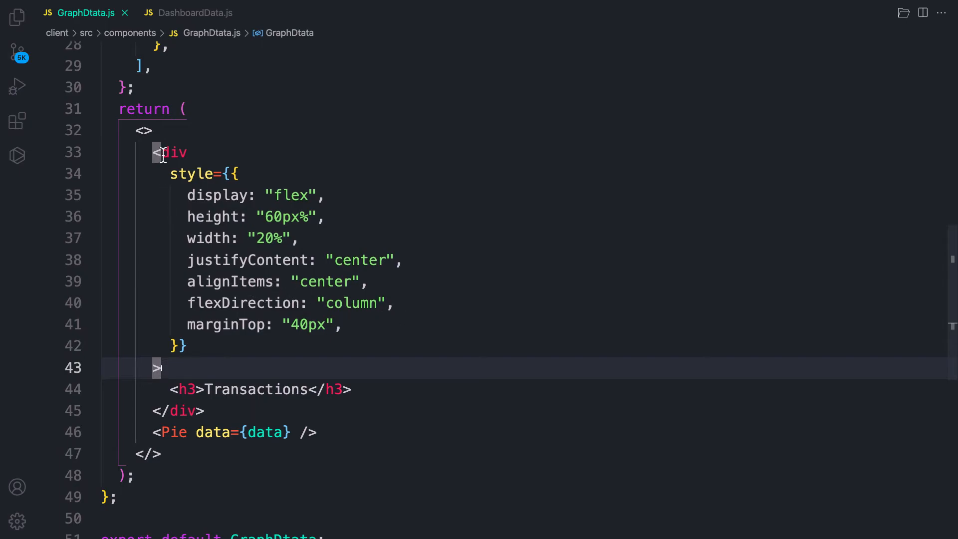
mouse_move(174, 152)
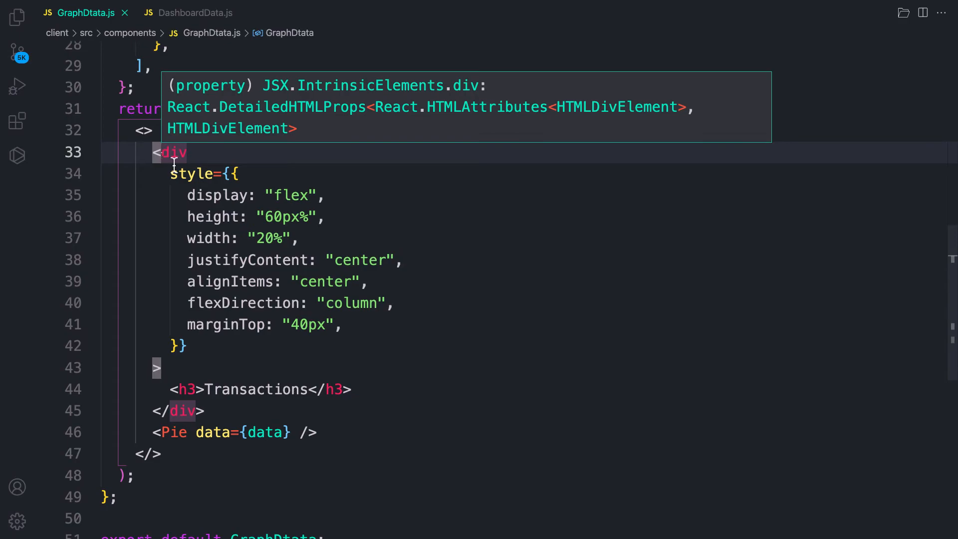
double_click(235, 433)
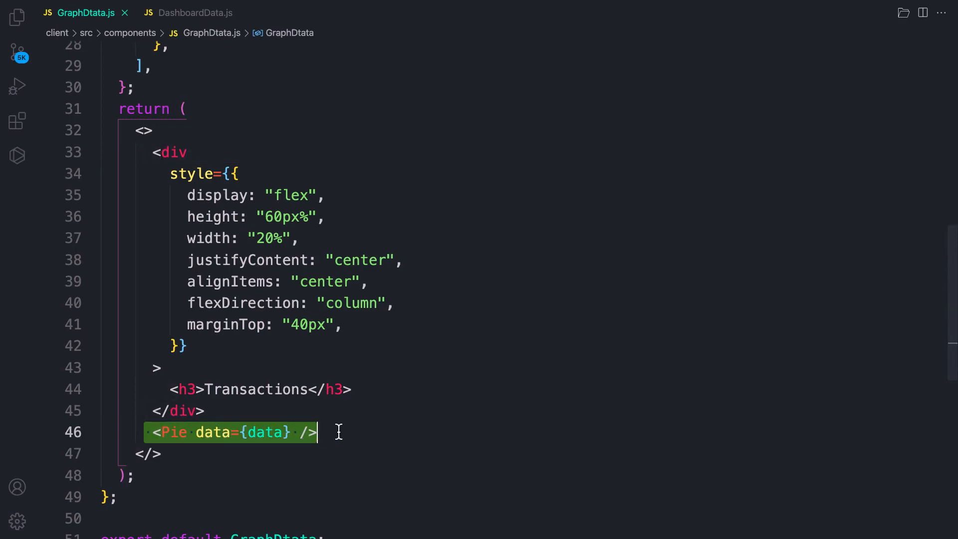
key(Delete)
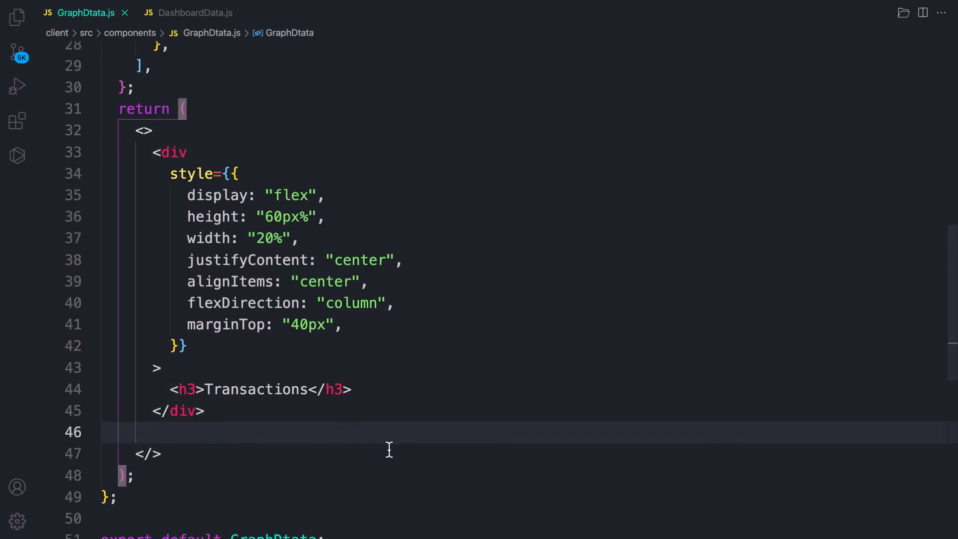
key(enter)
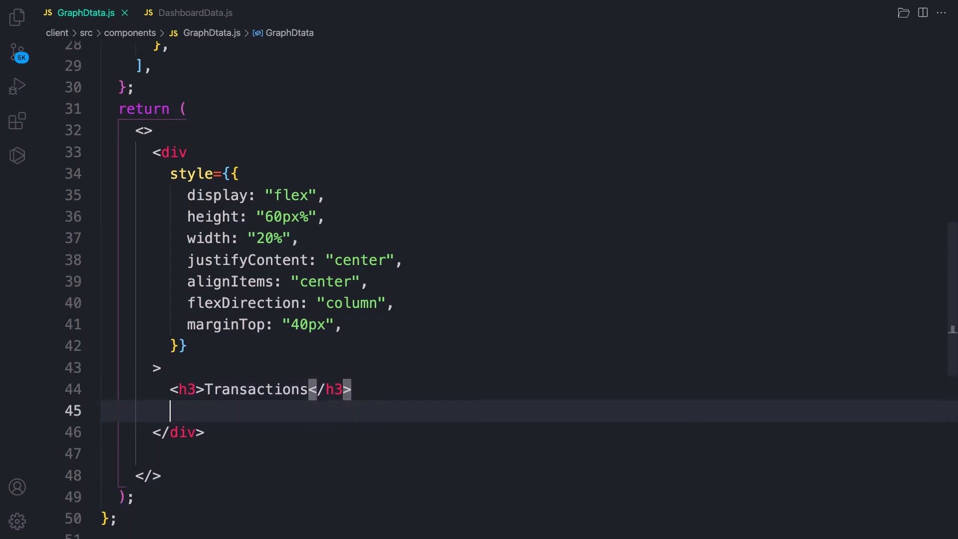
text(<Pie data={data} />)
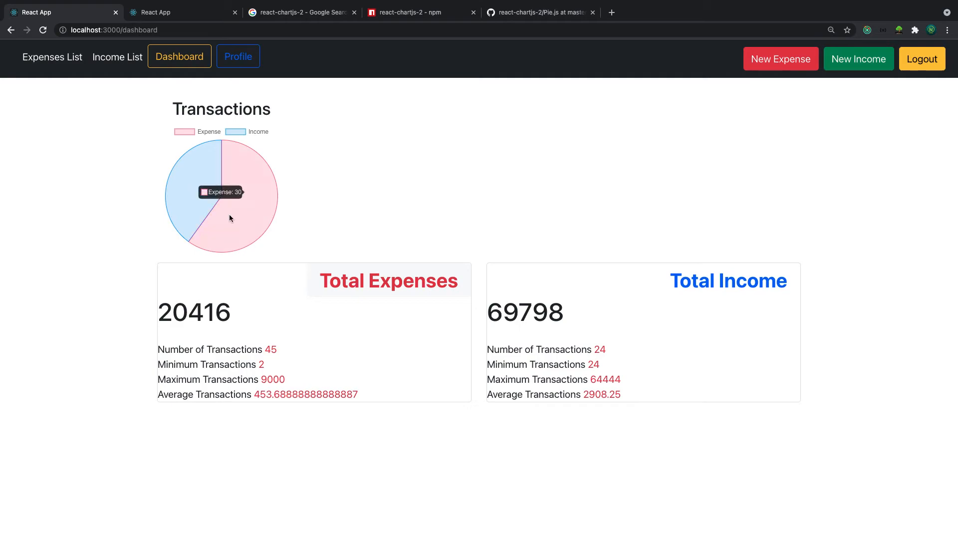
mouse_move(297, 202)
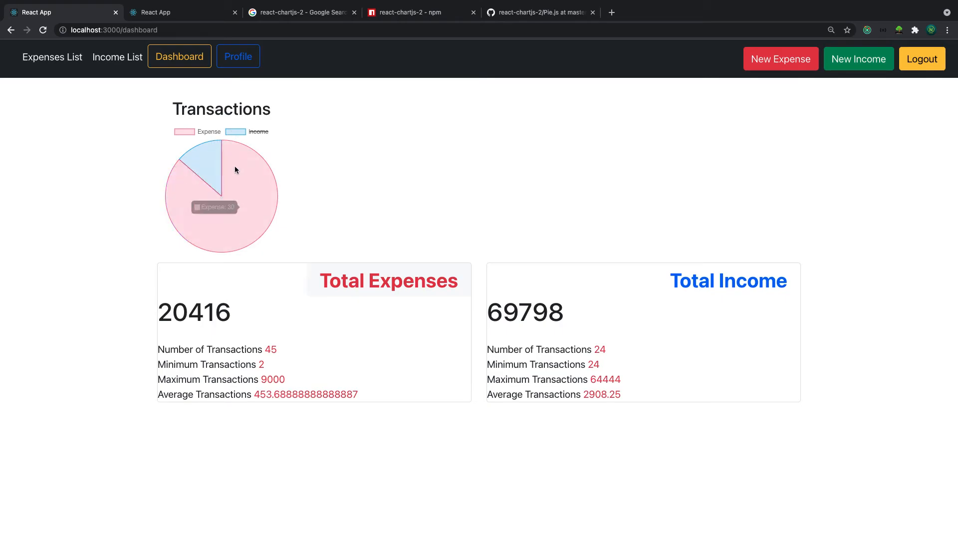
- Toggle off the Income slice in the now-compact dashboard pie chart's legend
click(185, 132)
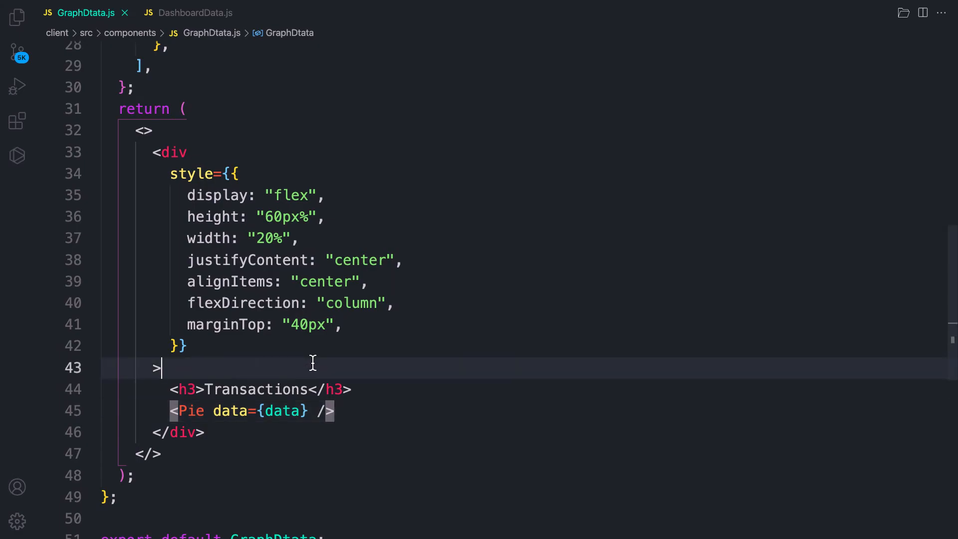
mouse_move(314, 450)
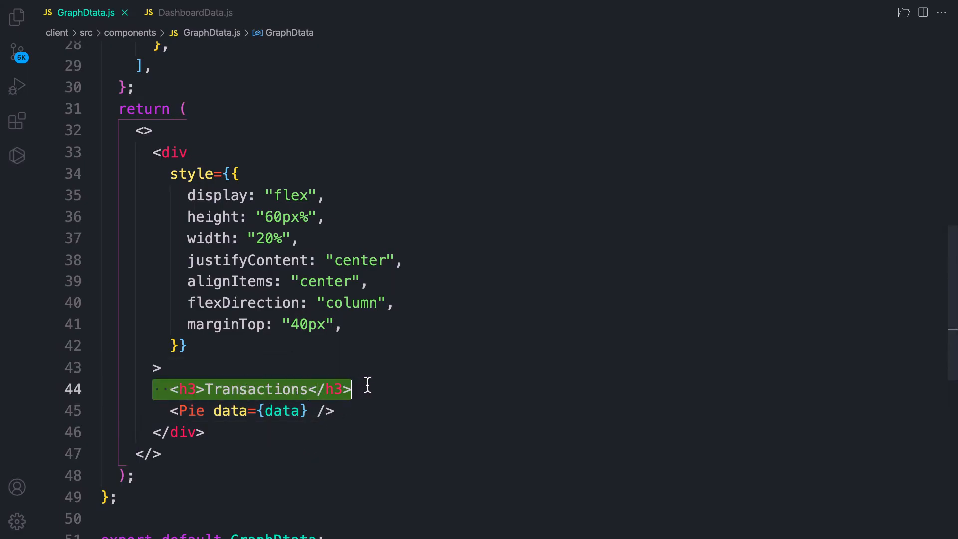
- Put <h3>Transactions</h3> inside a new inner <div> above the Pie chart in GraphDtata.js
key(Delete)
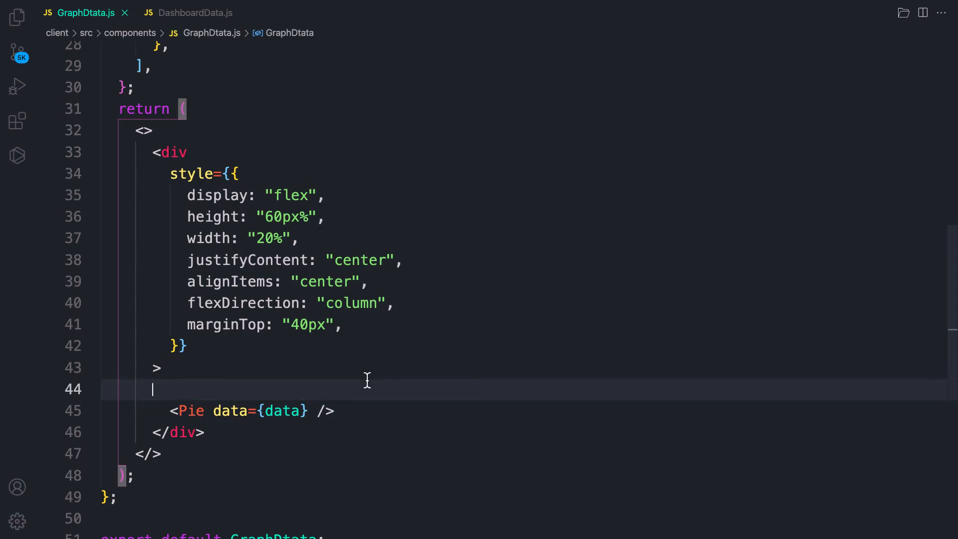
text(<div>)
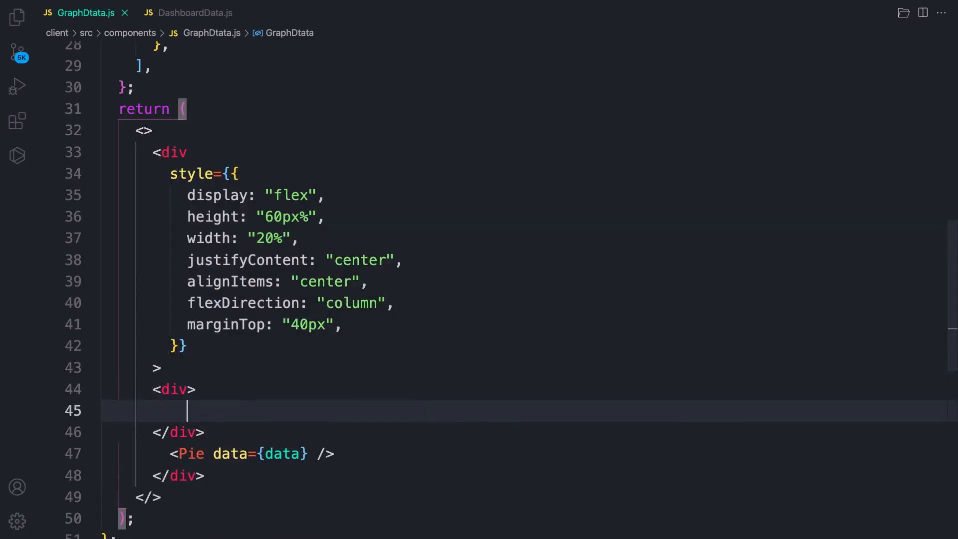
text(<h3>Transactions</h3>)
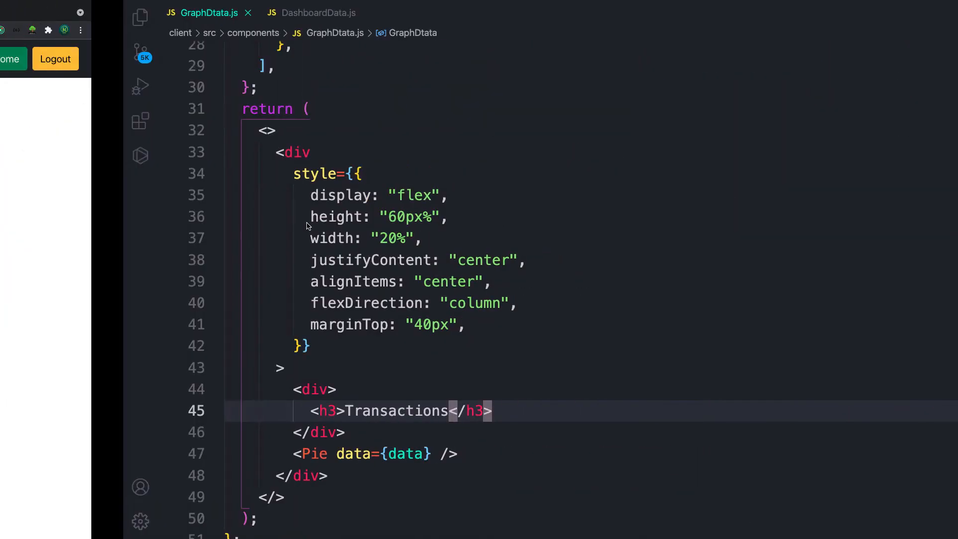
- Check the dashboard pie chart with the Expense slice hidden and select the 20416 total
click(36, 12)
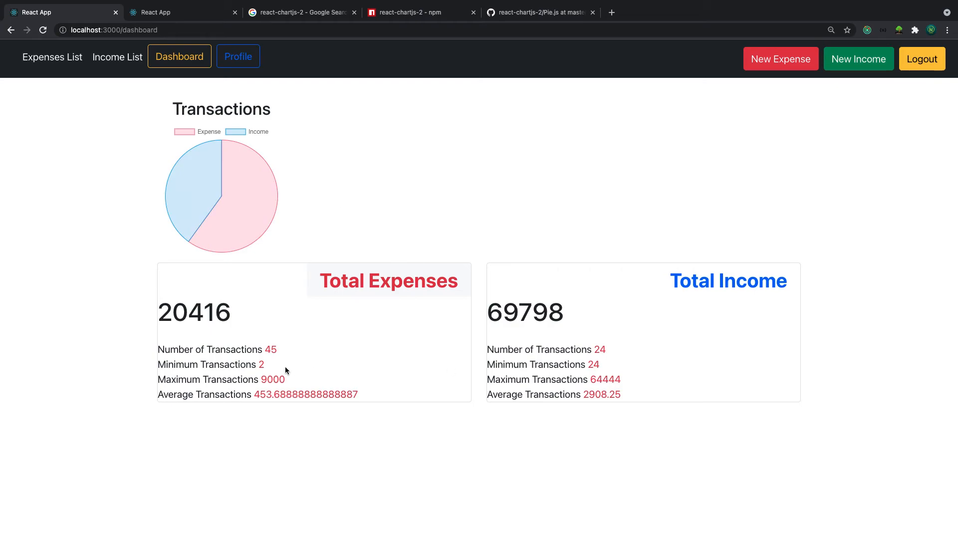
mouse_move(230, 147)
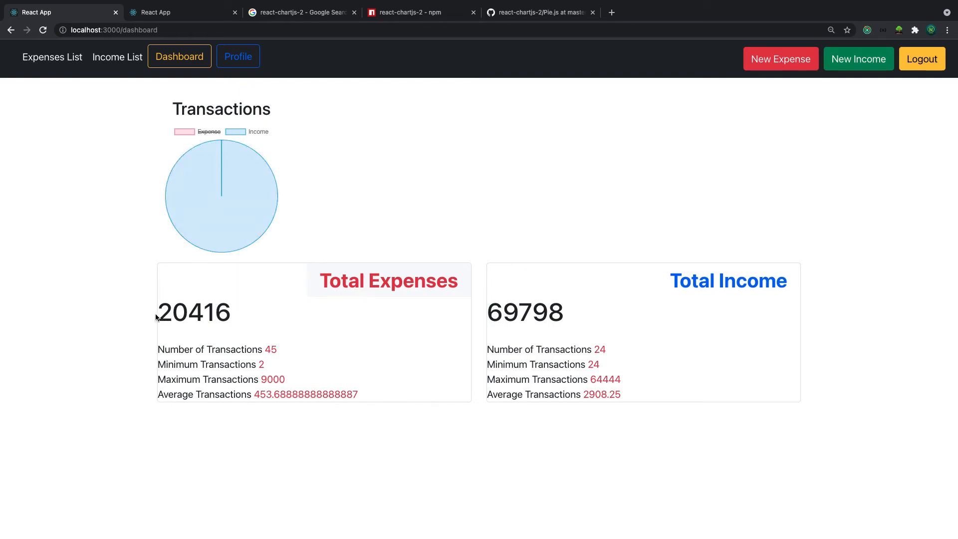
double_click(194, 313)
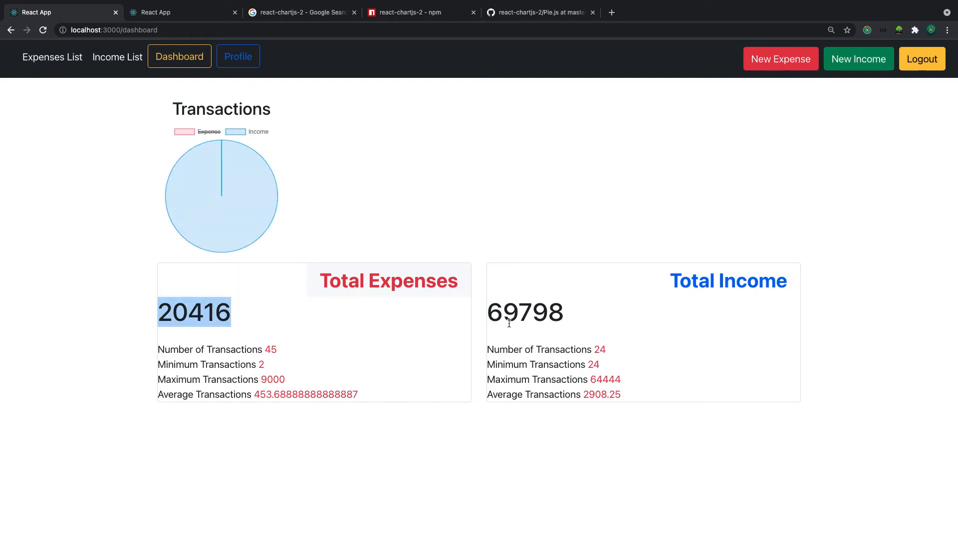
mouse_move(489, 311)
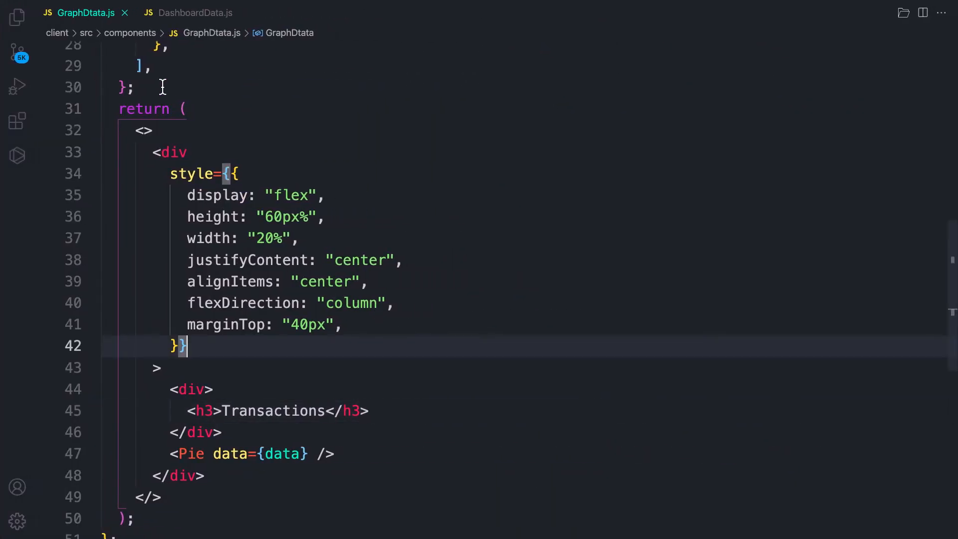
- In DashboardData.js, start replacing expense={20} with accountDetails?.expenseStats[0] copied from the log line
click(195, 13)
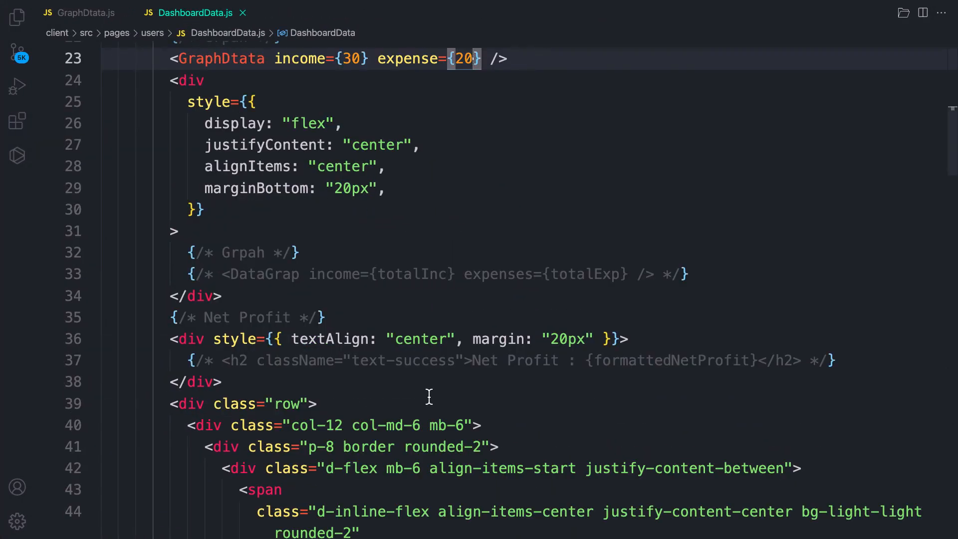
scroll(up, 3)
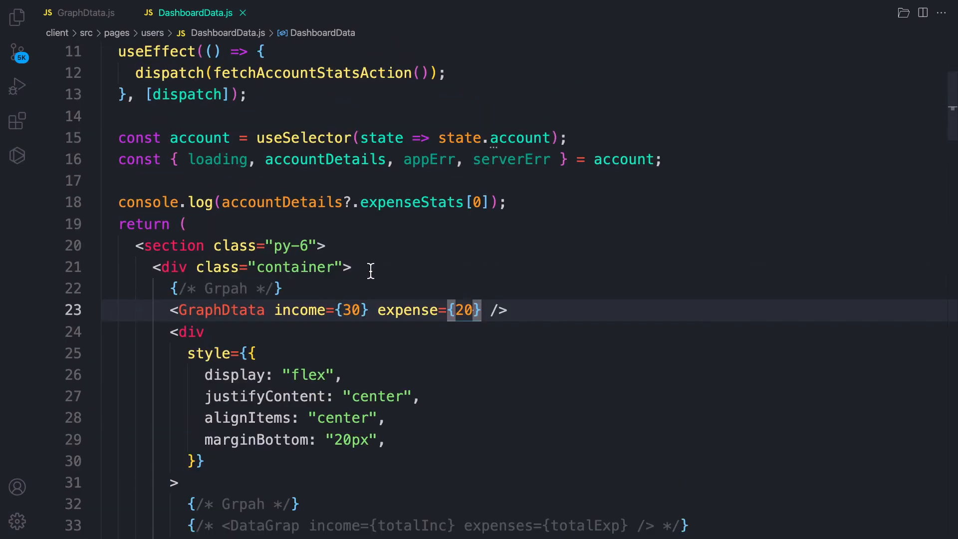
mouse_move(533, 403)
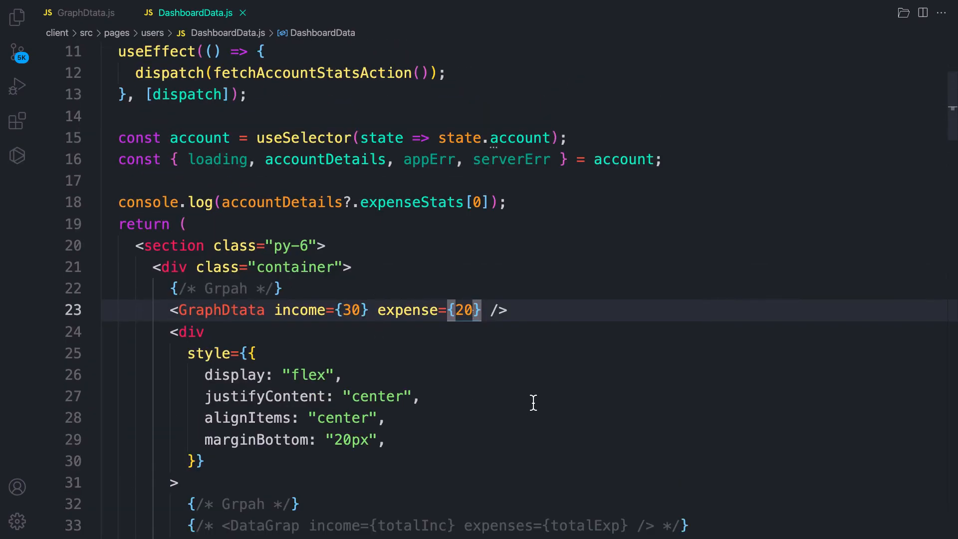
click(186, 223)
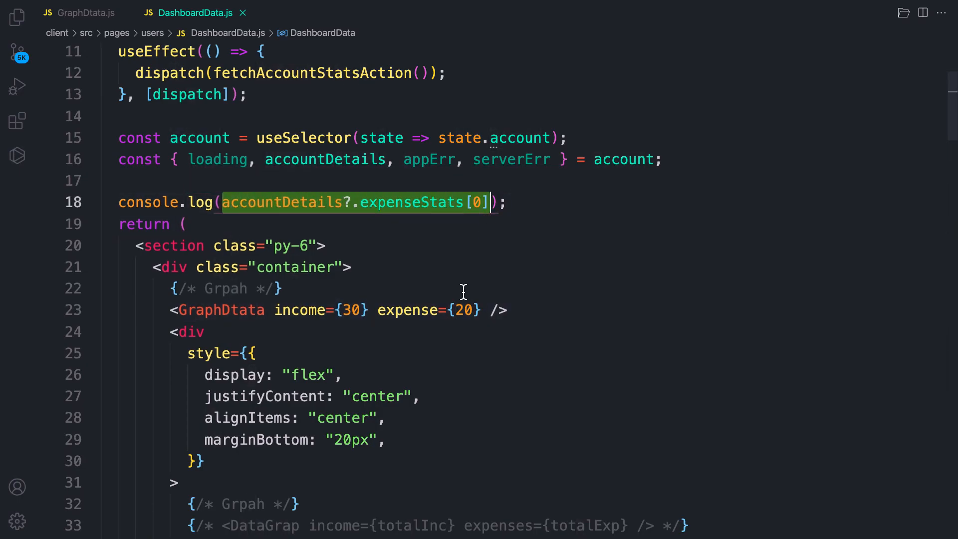
mouse_move(257, 292)
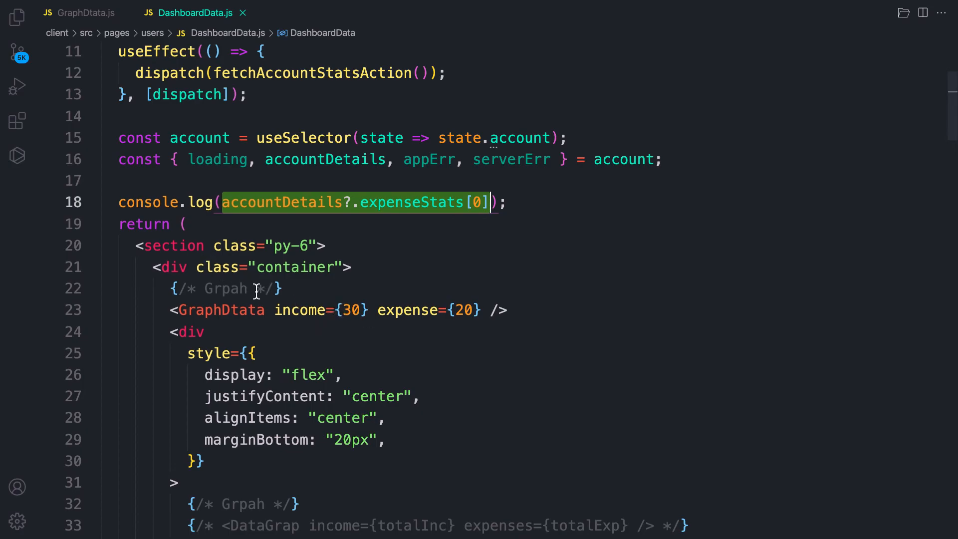
mouse_move(452, 310)
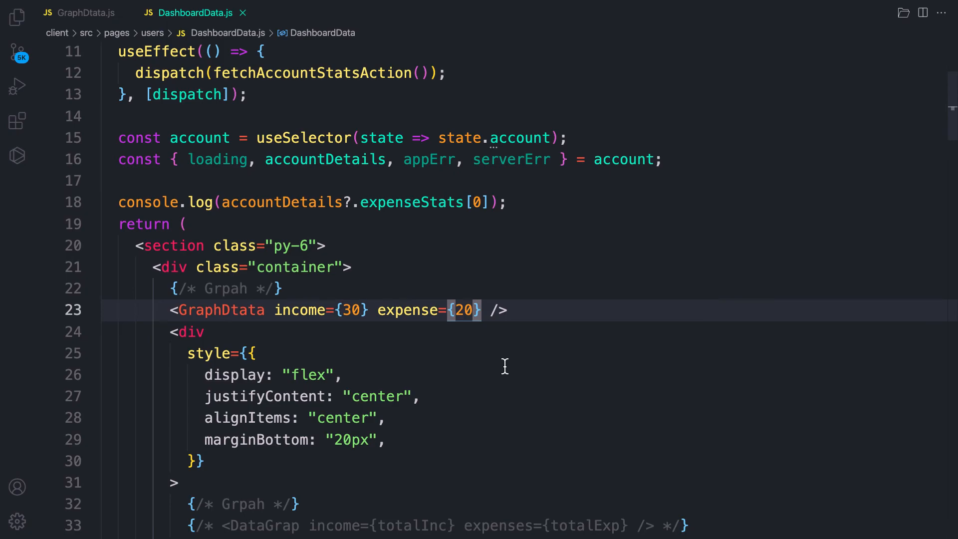
text(accountDetails?.expenseStats[0])
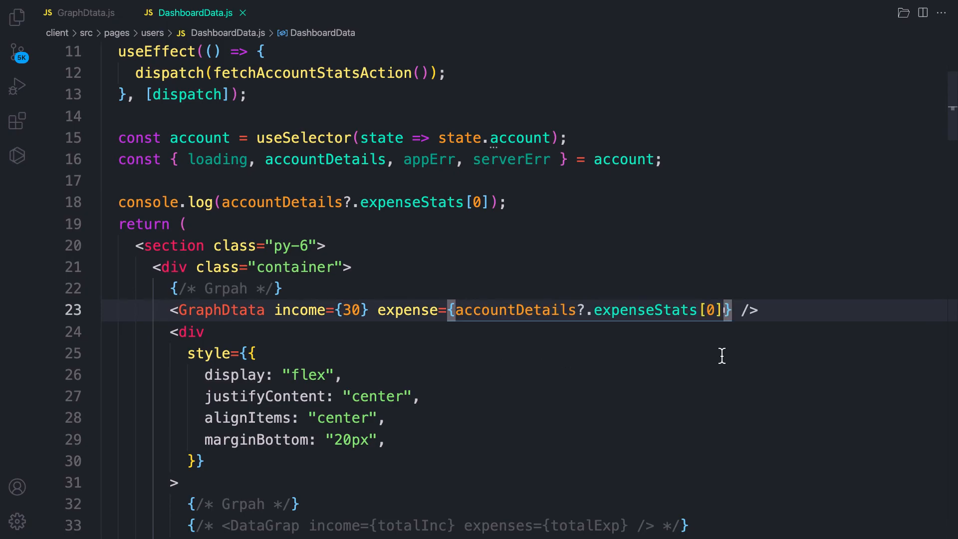
text(.)
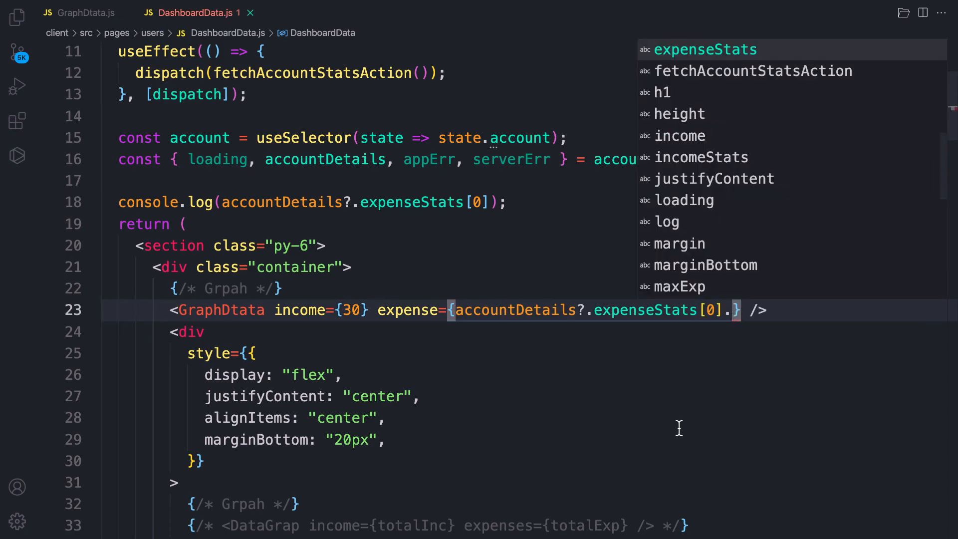
- Complete the expense prop as accountDetails?.expenseStats[0]?.totalExp
scroll(down, 3)
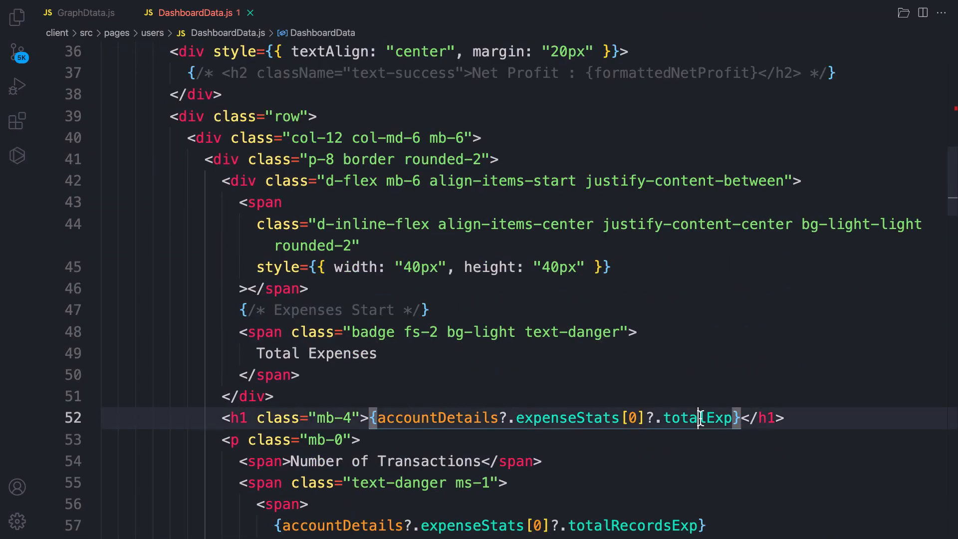
scroll(up, 3)
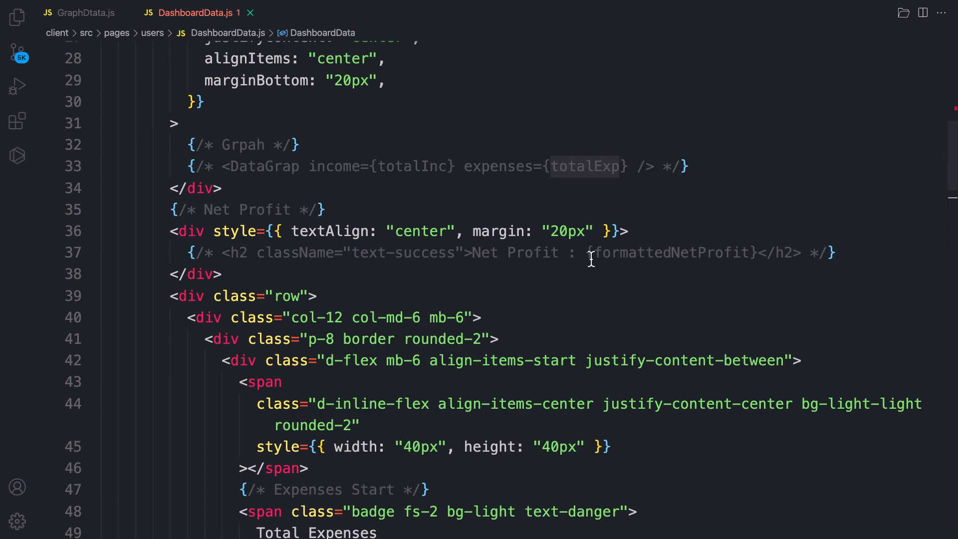
scroll(up, 3)
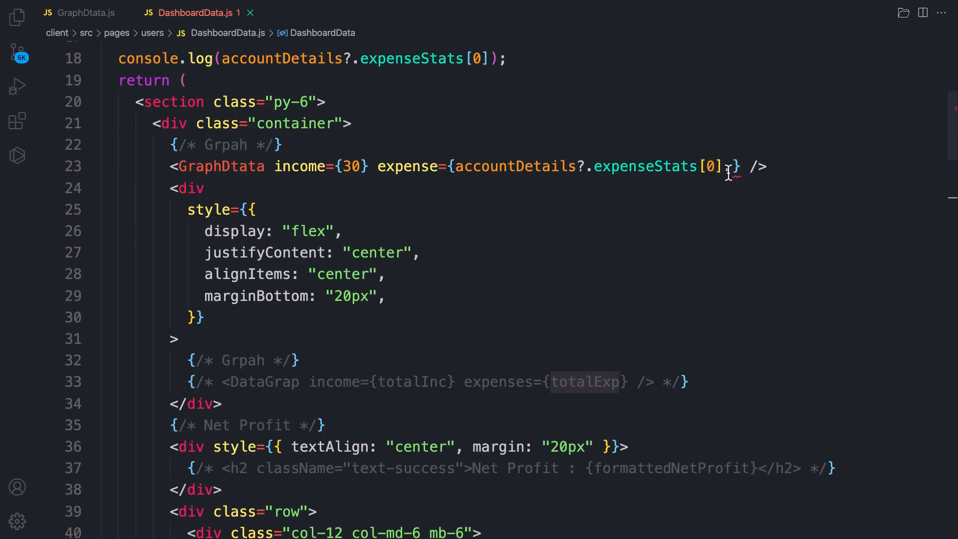
text({totalExp})
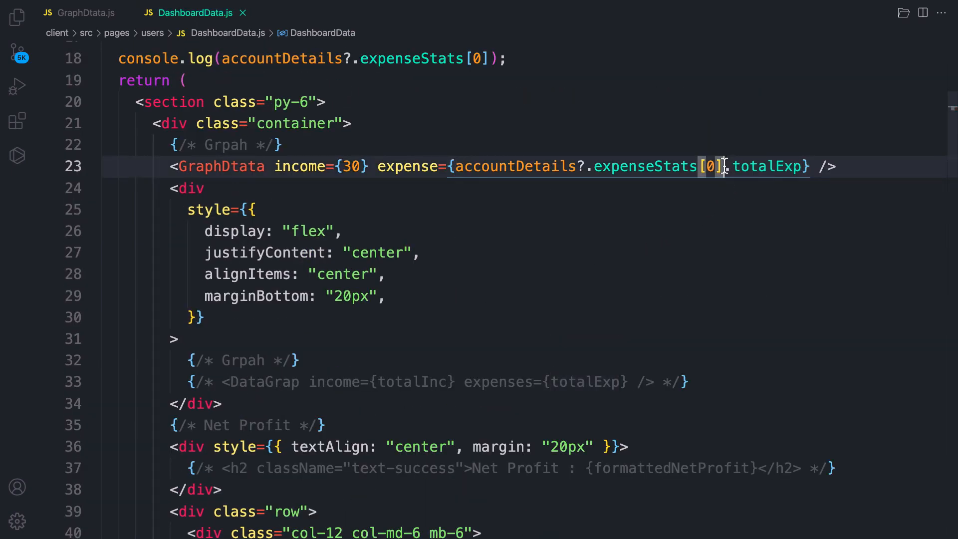
text(?.)
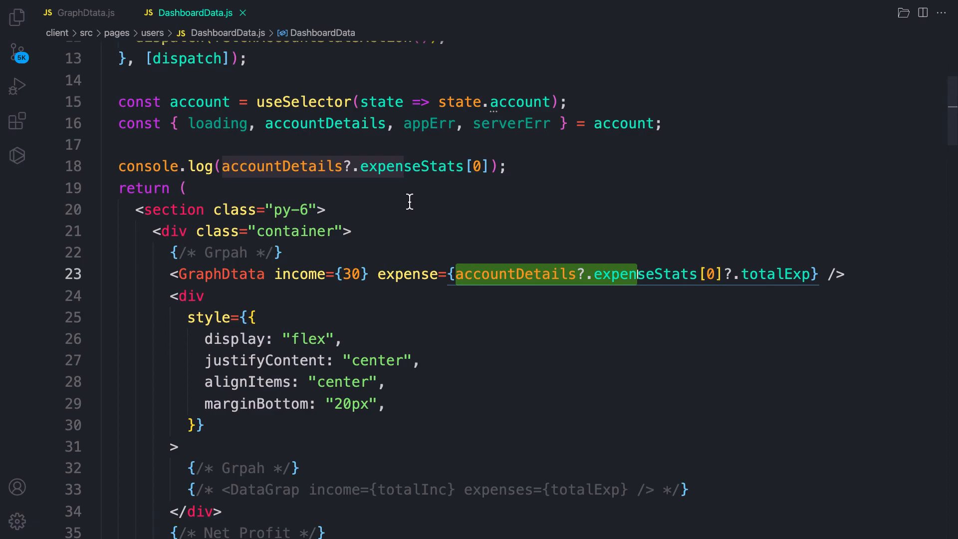
- Find the Total Income card expression and place the caret on the hardcoded income={30}
scroll(down, 3)
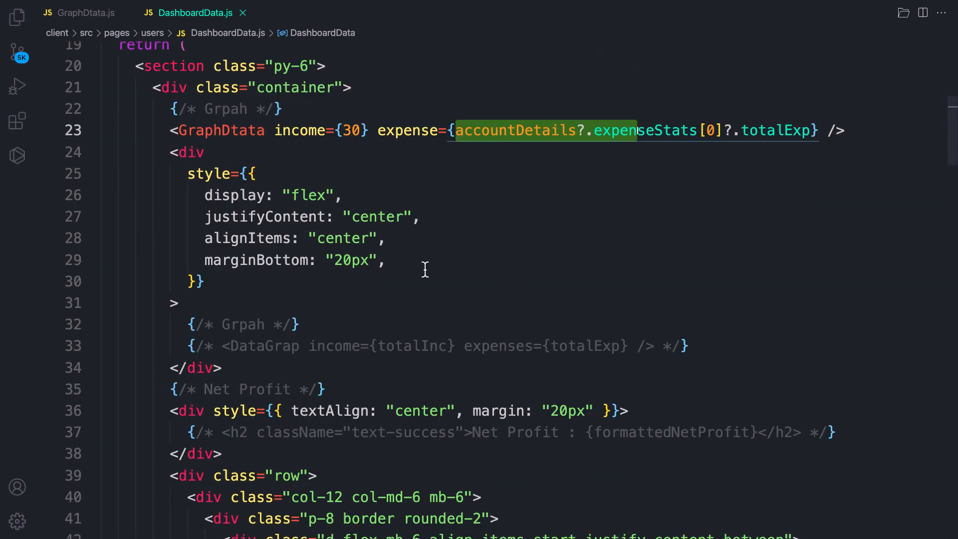
scroll(down, 3)
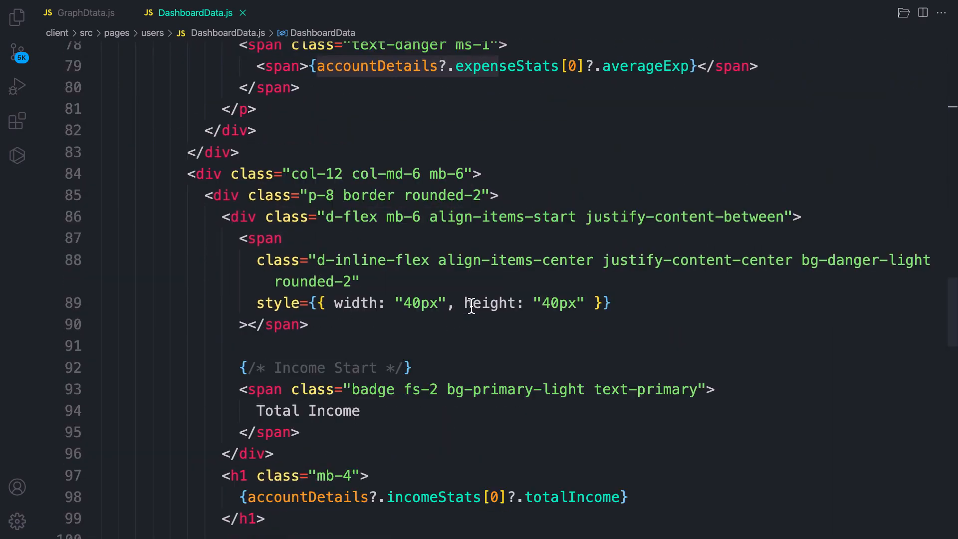
scroll(down, 3)
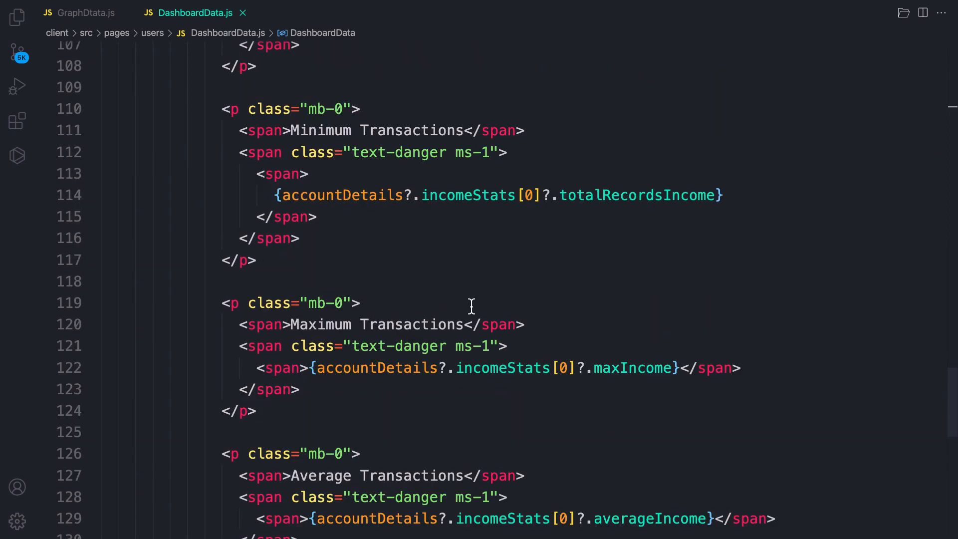
scroll(up, 3)
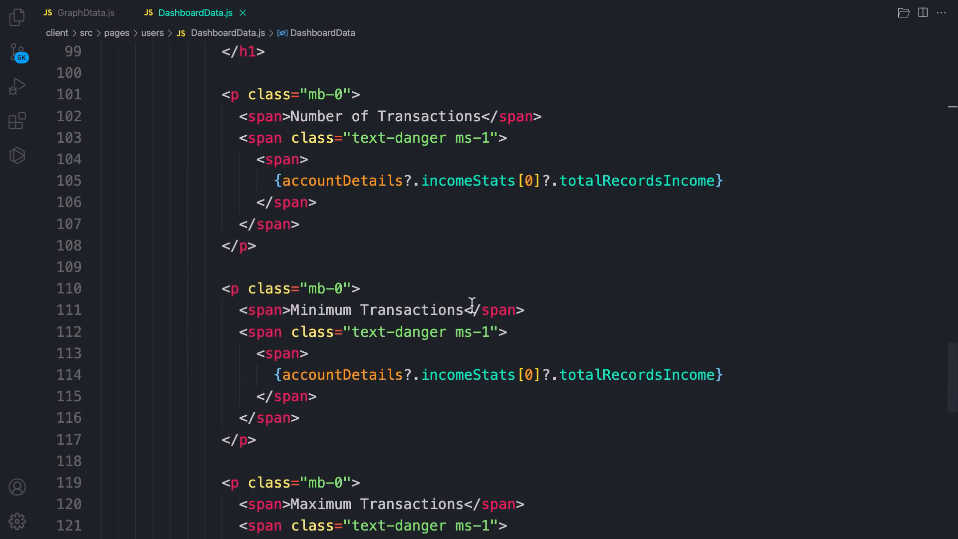
scroll(up, 3)
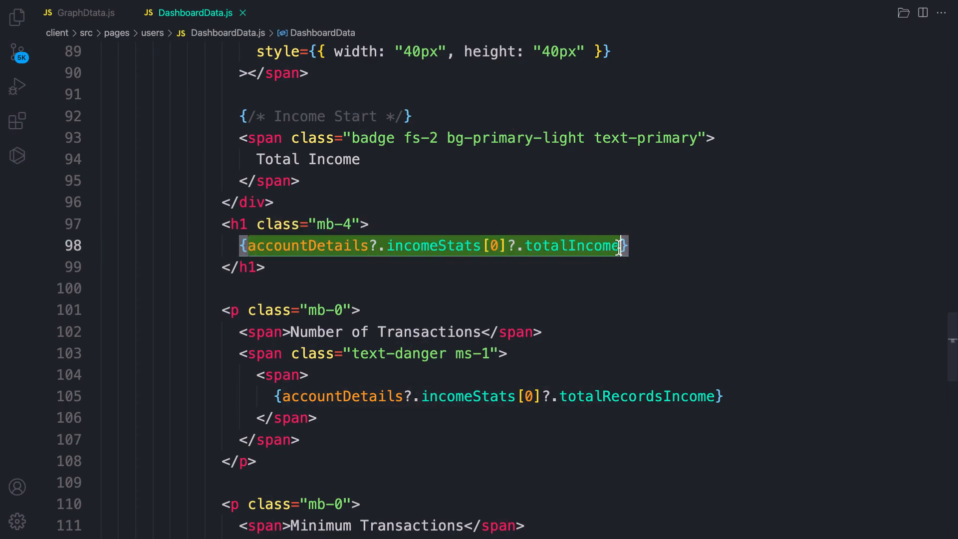
scroll(up, 3)
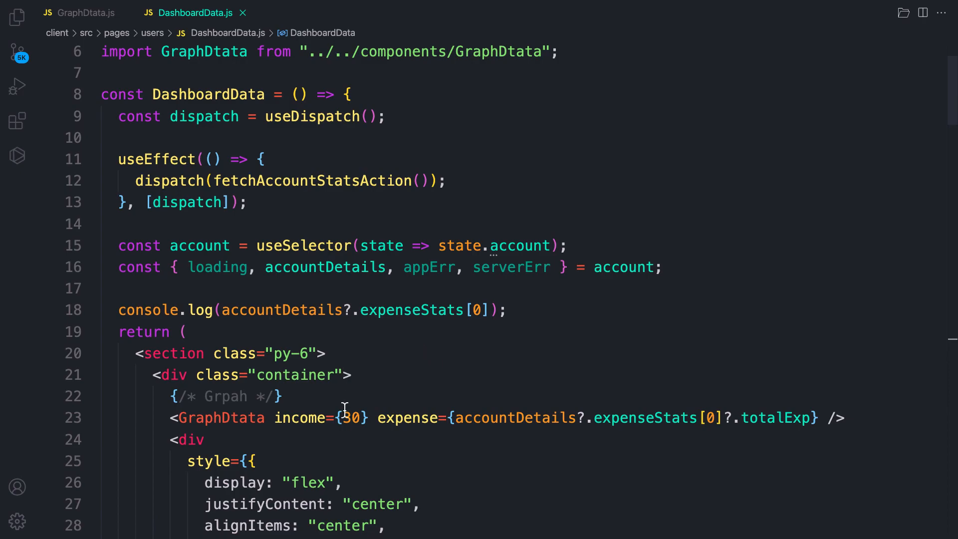
click(344, 482)
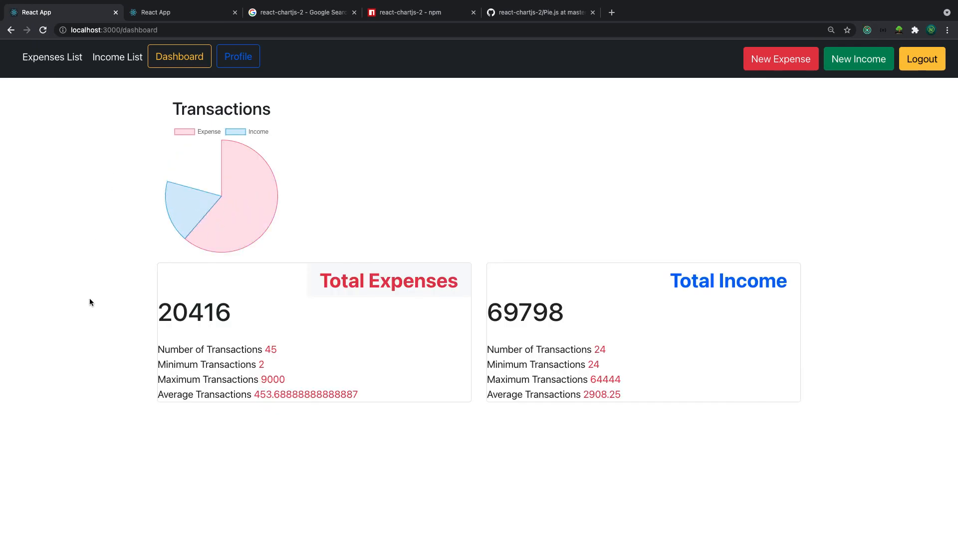
mouse_move(203, 163)
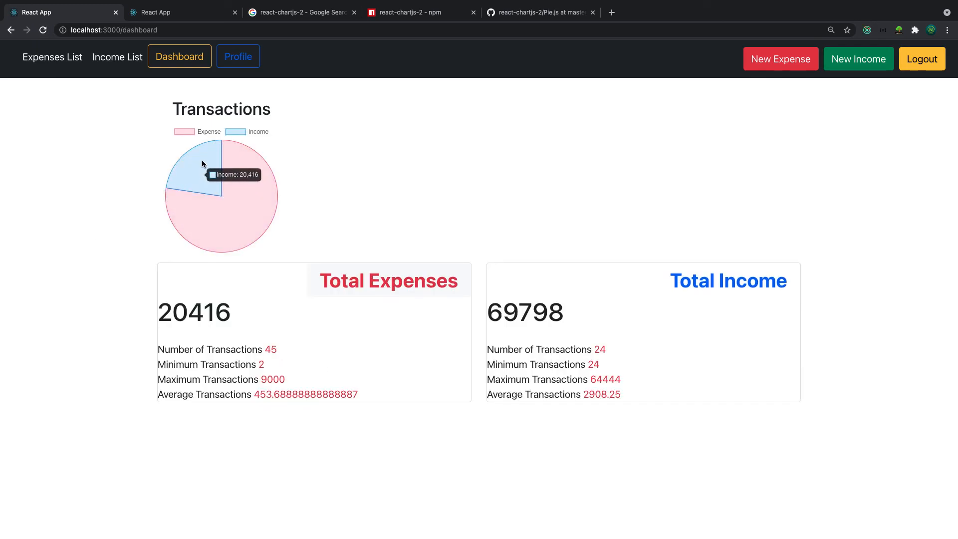
mouse_move(249, 217)
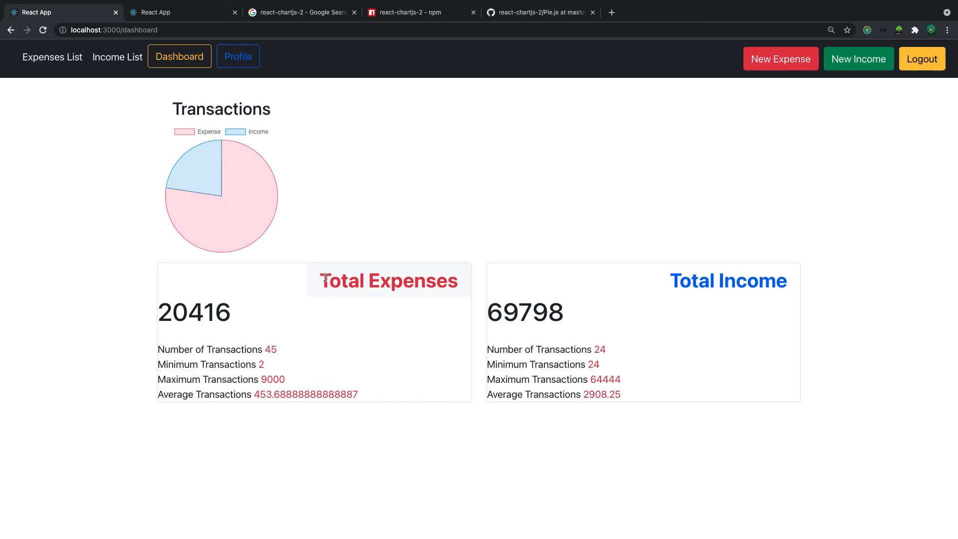
click(181, 12)
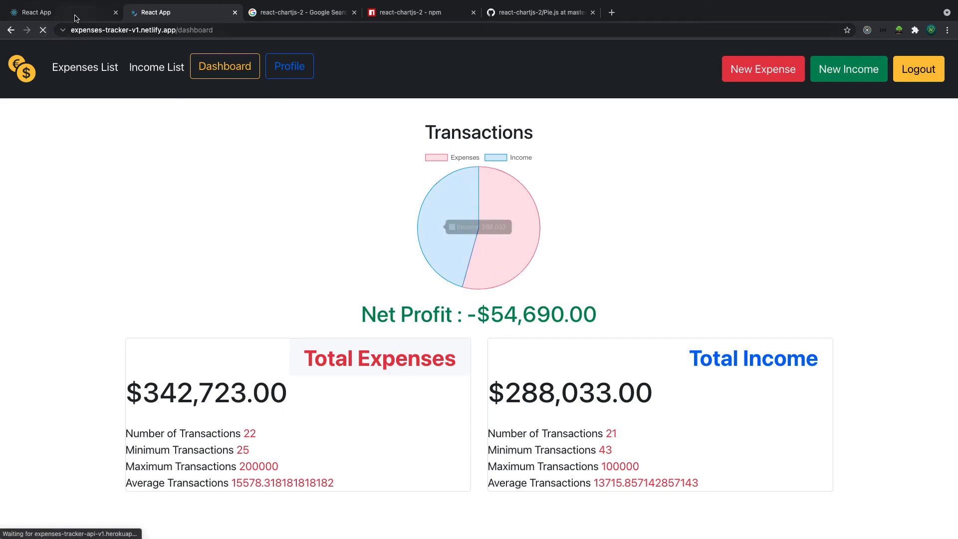
click(61, 11)
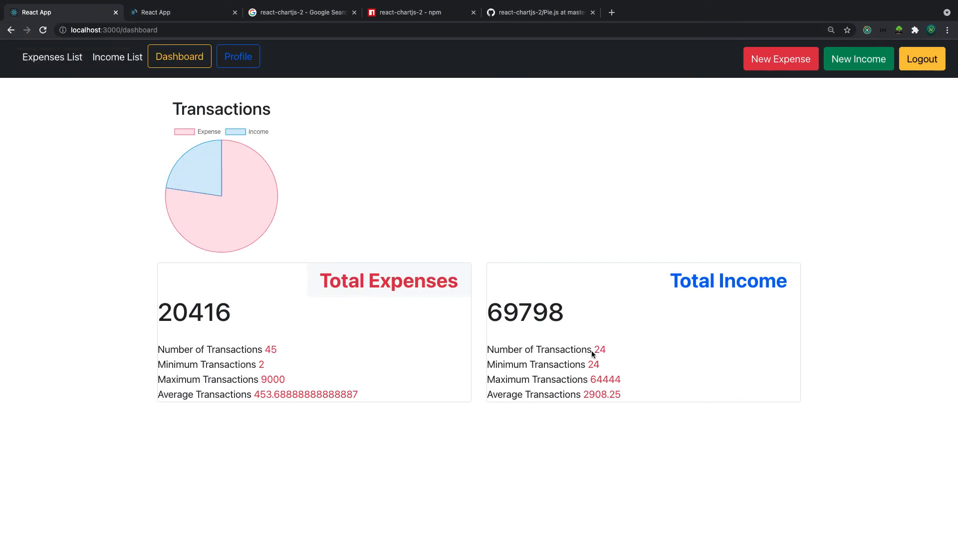
mouse_move(202, 174)
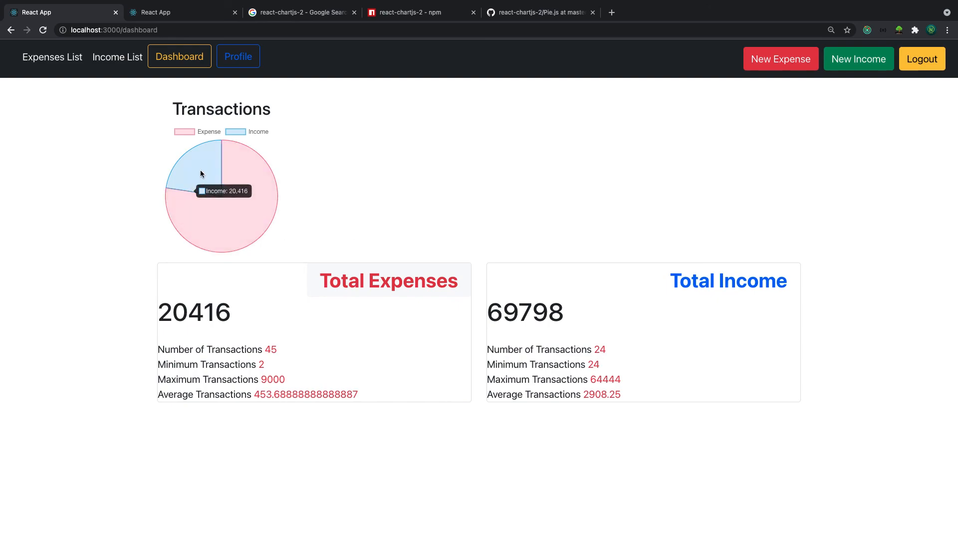
- Toggle the Expense and Income pie slices, select the 20416 total, then open Profile
click(185, 131)
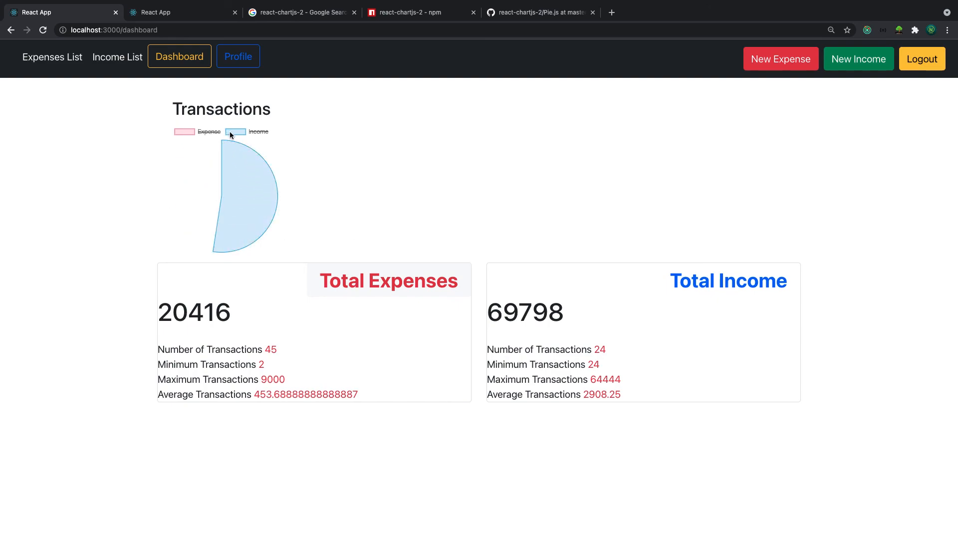
click(248, 131)
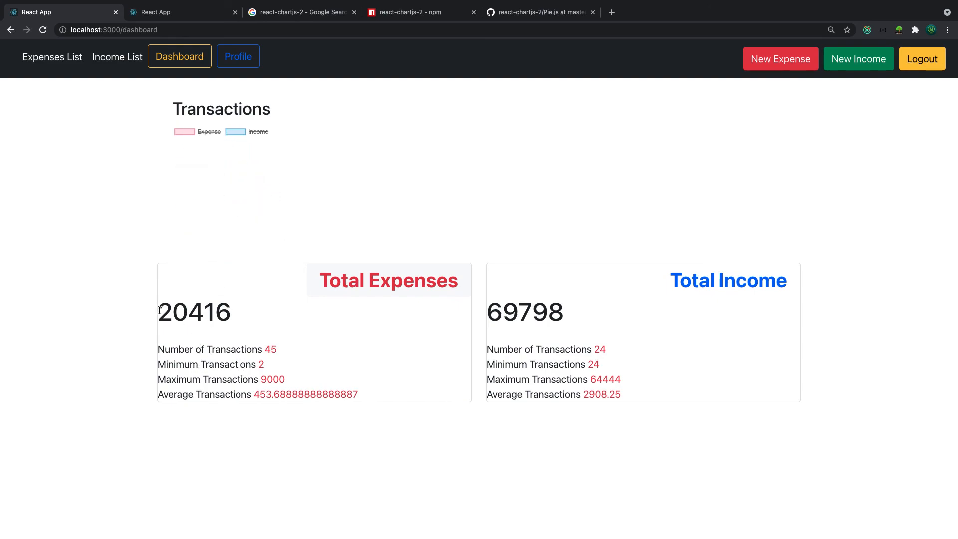
double_click(194, 313)
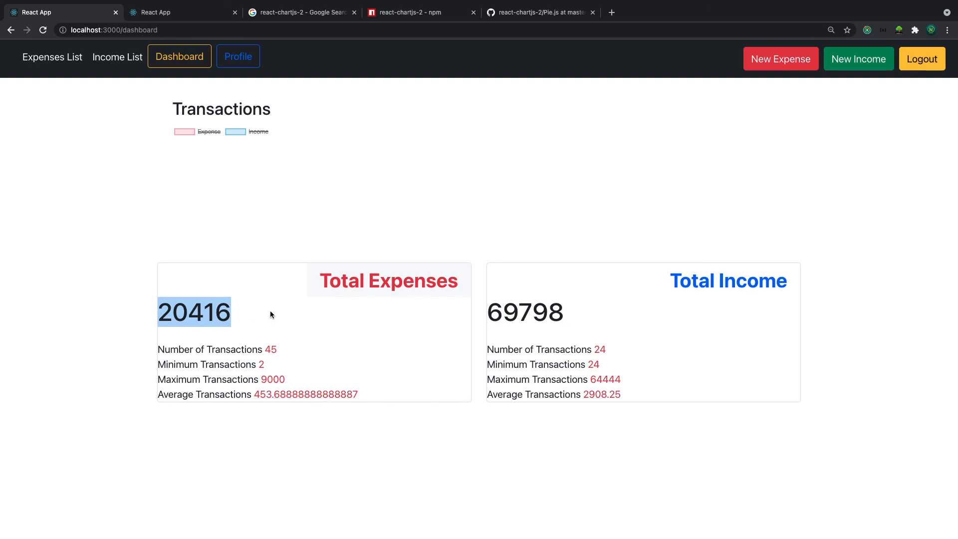
mouse_move(492, 313)
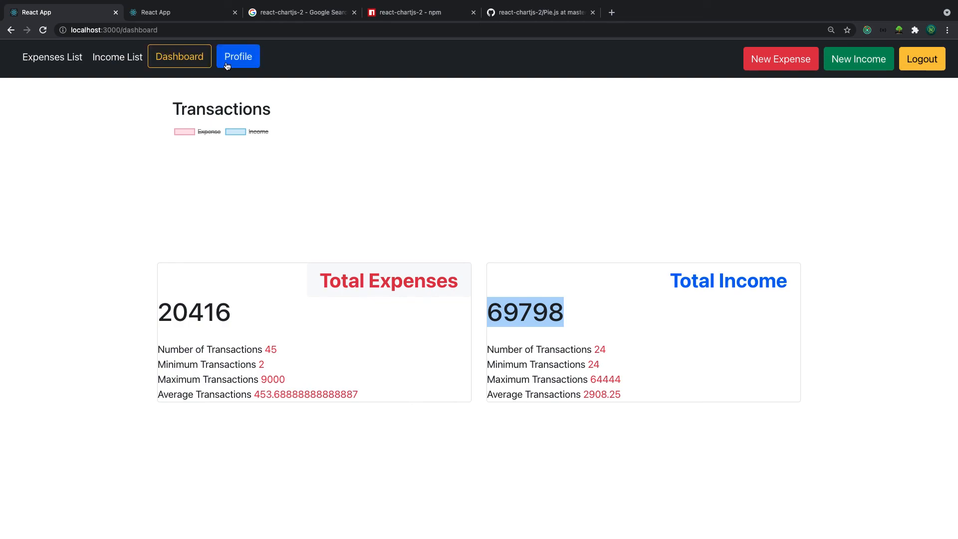
click(238, 57)
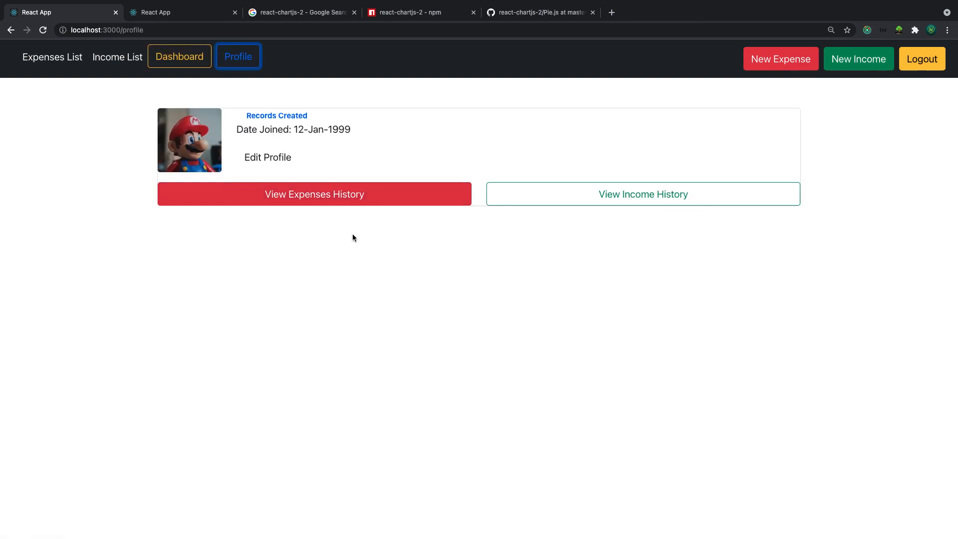
mouse_move(238, 56)
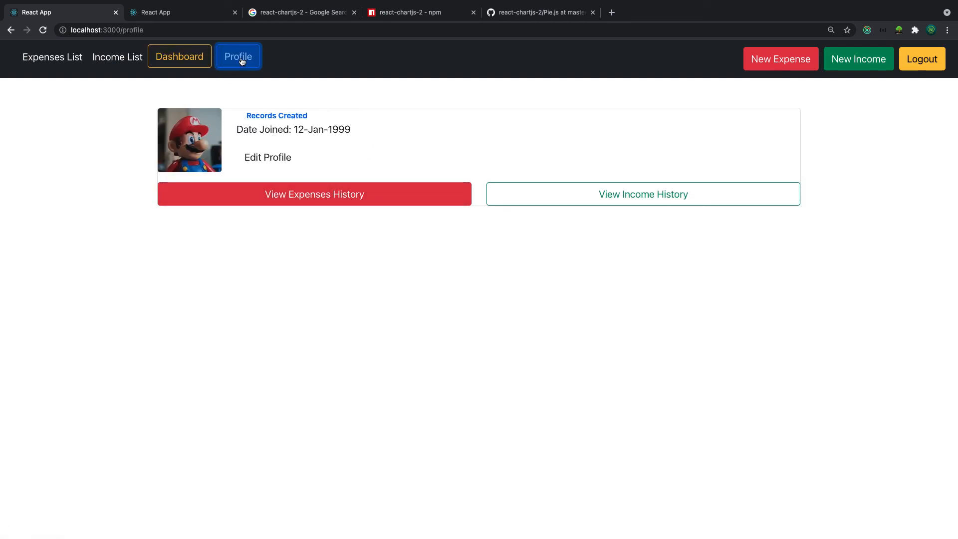